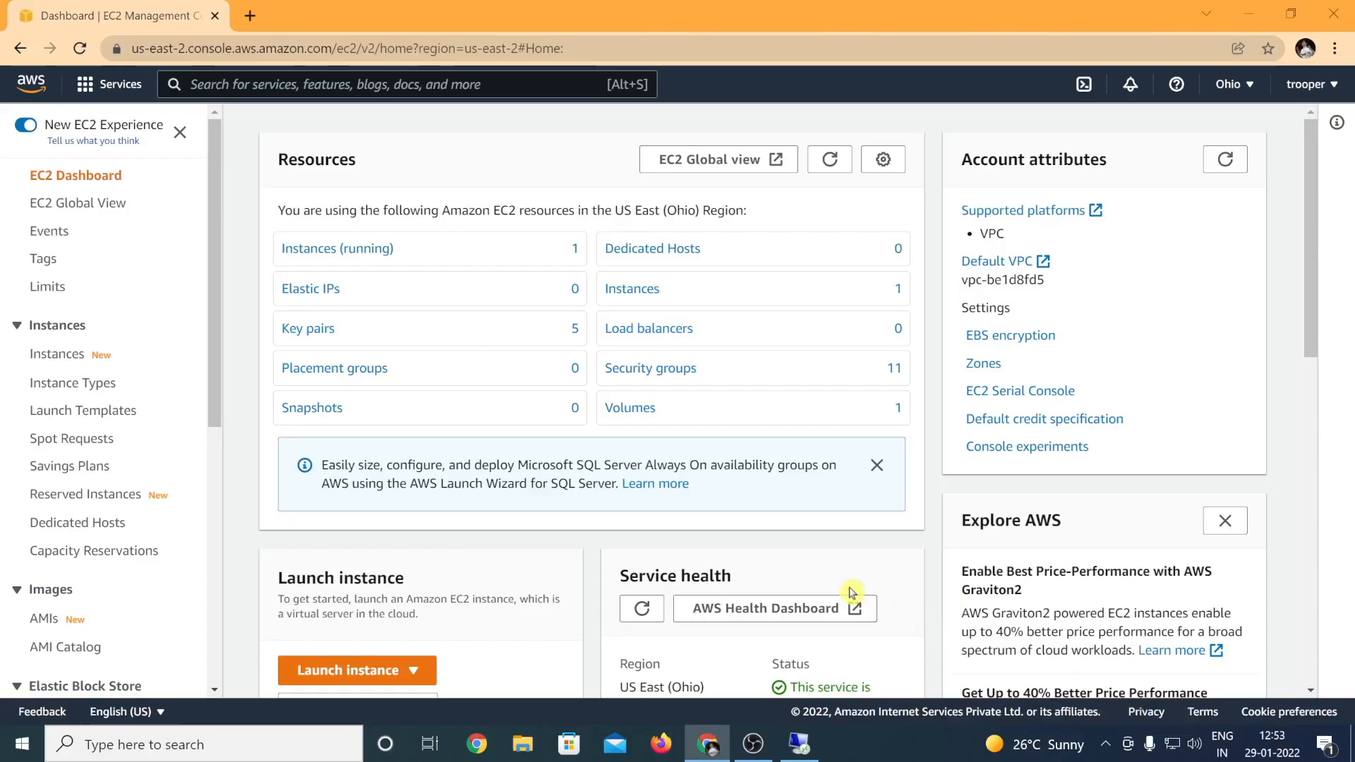
{"action": "mouse_move", "coordinate": [818, 521]}
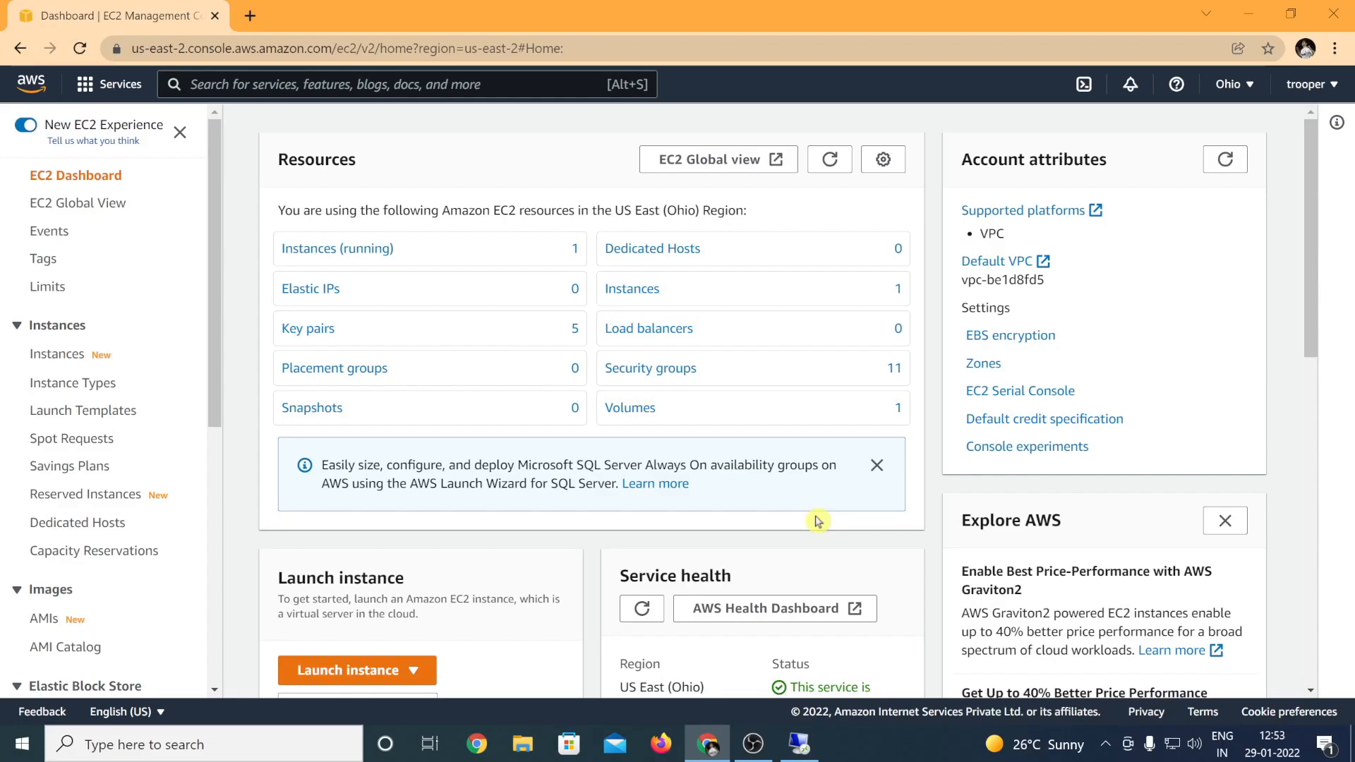
{"action": "mouse_move", "coordinate": [820, 521]}
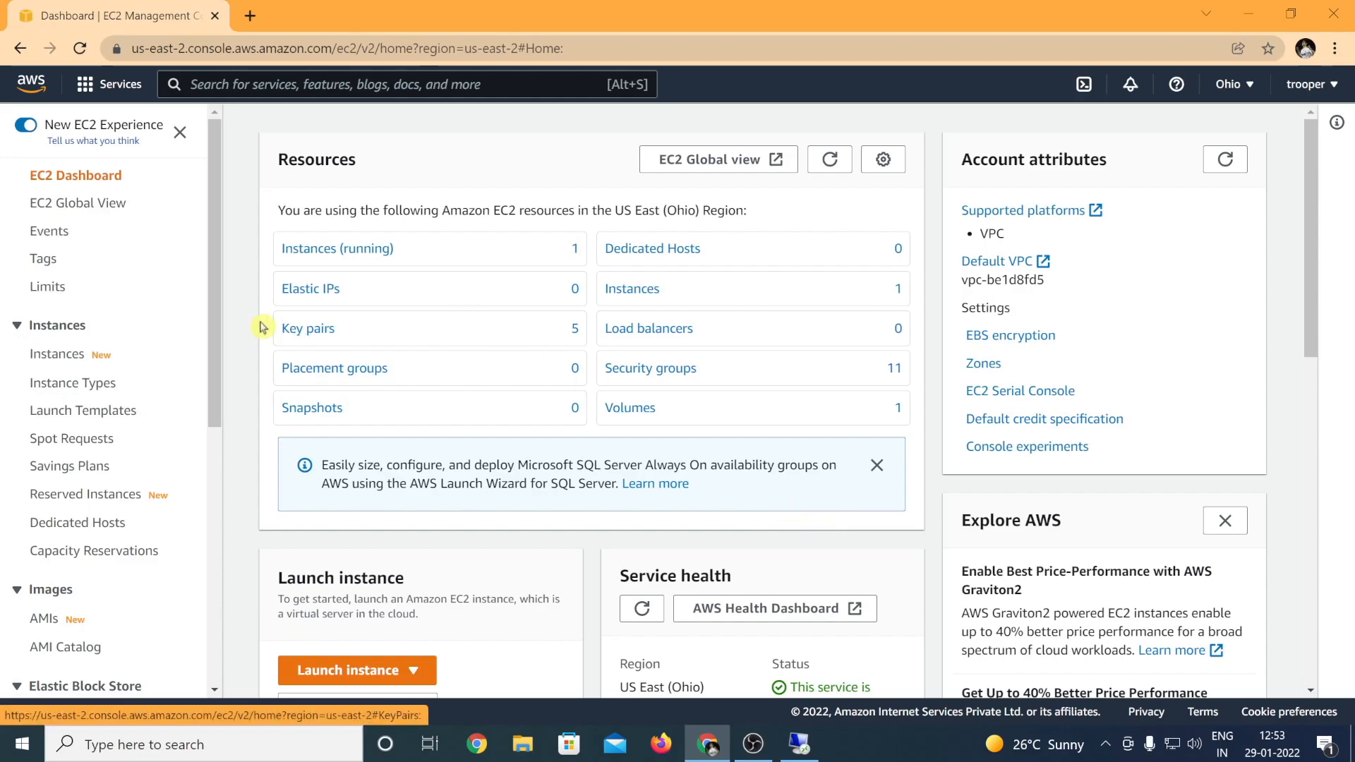
Select the running Test instance and view its 30 GiB root volume under Storage block devices
{"action": "left_click", "coordinate": [337, 248]}
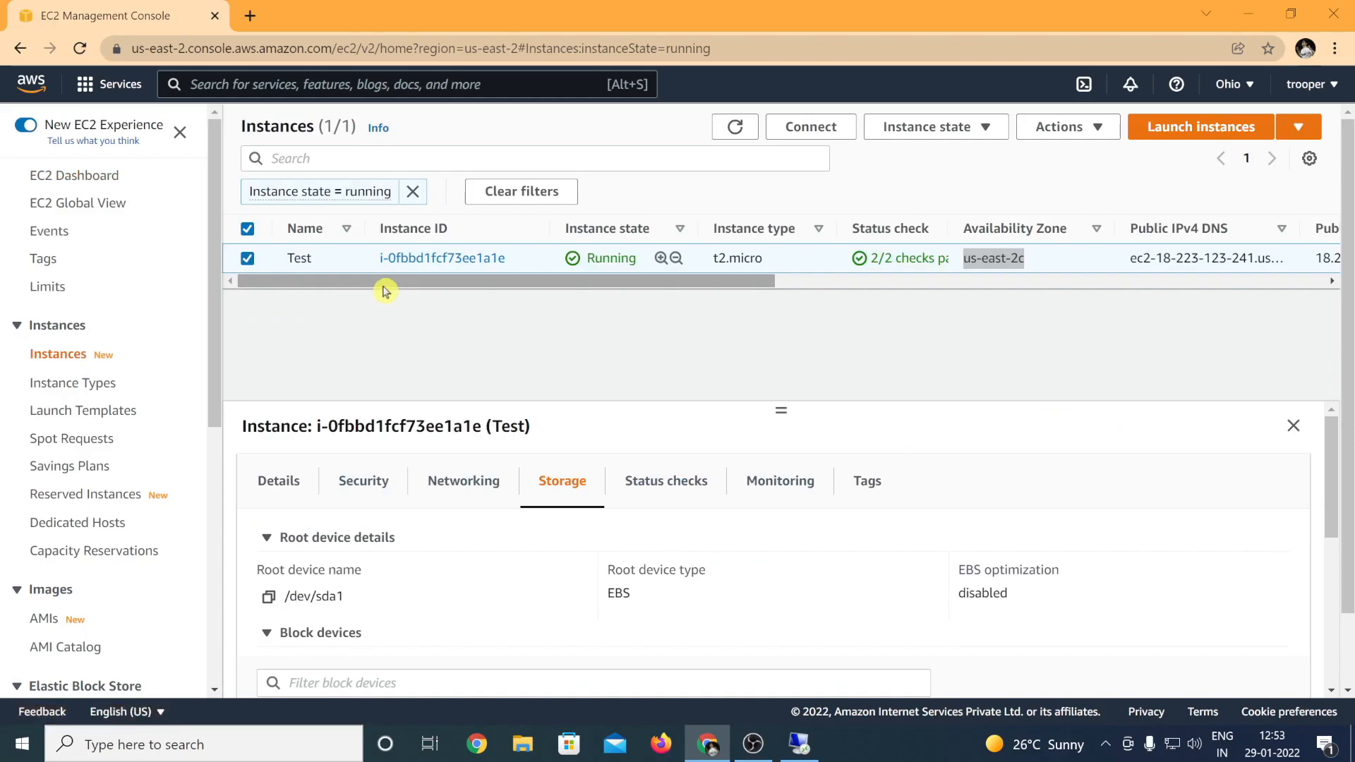
{"action": "left_click", "coordinate": [278, 480]}
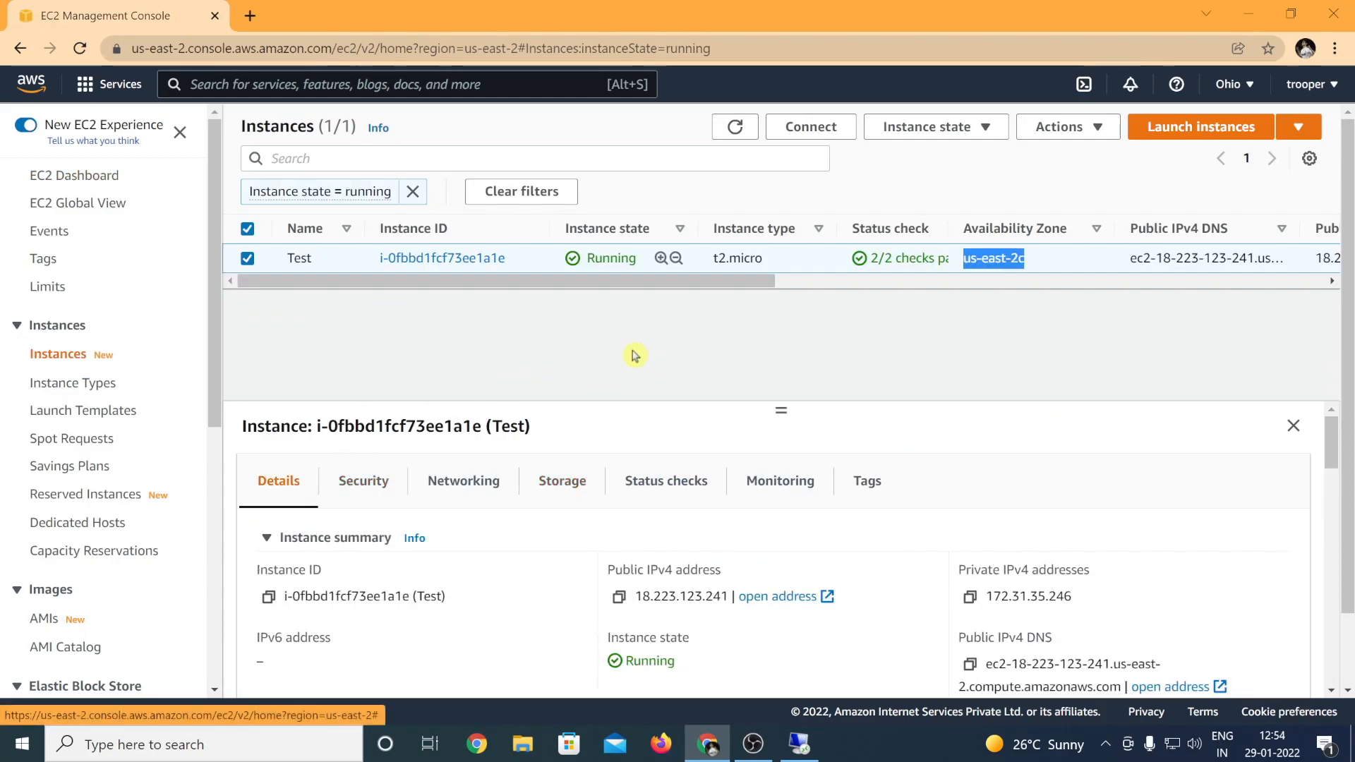
{"action": "mouse_move", "coordinate": [716, 302]}
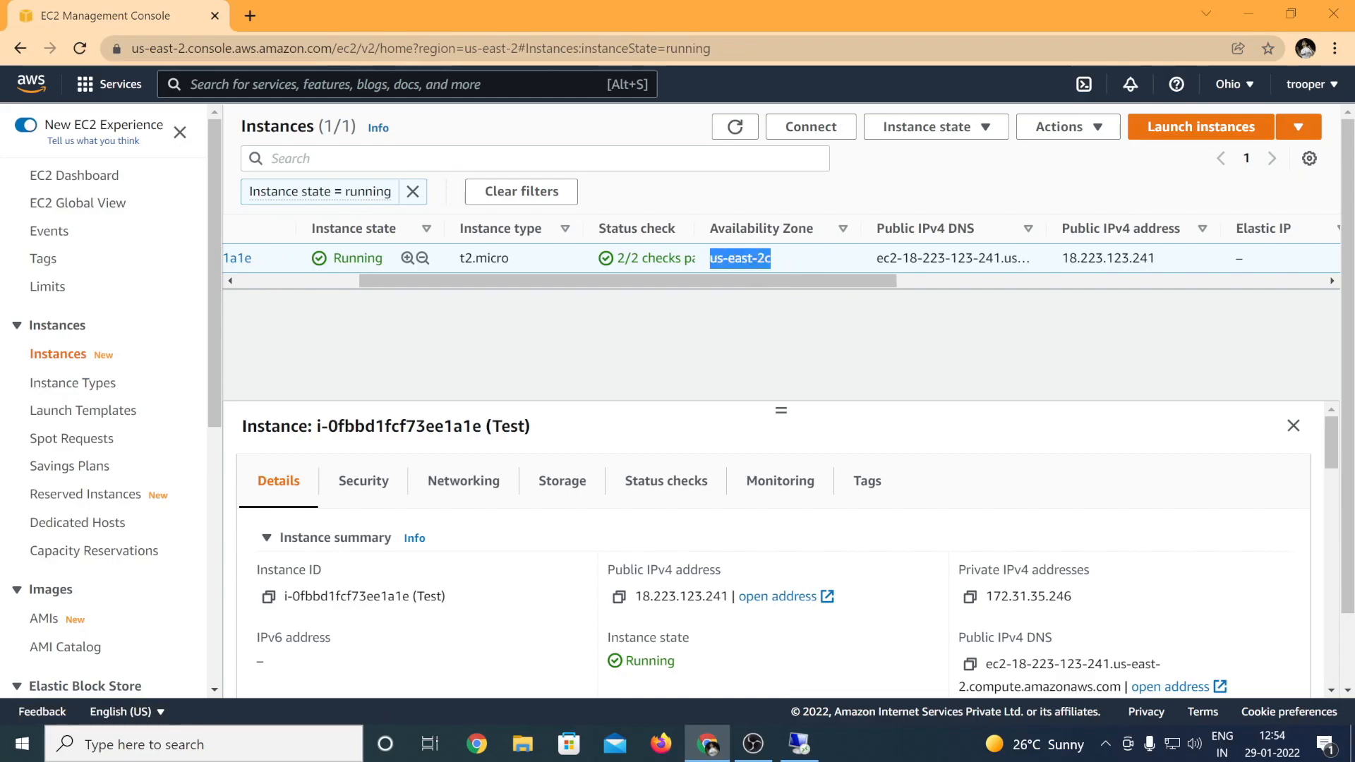
{"action": "mouse_move", "coordinate": [757, 275]}
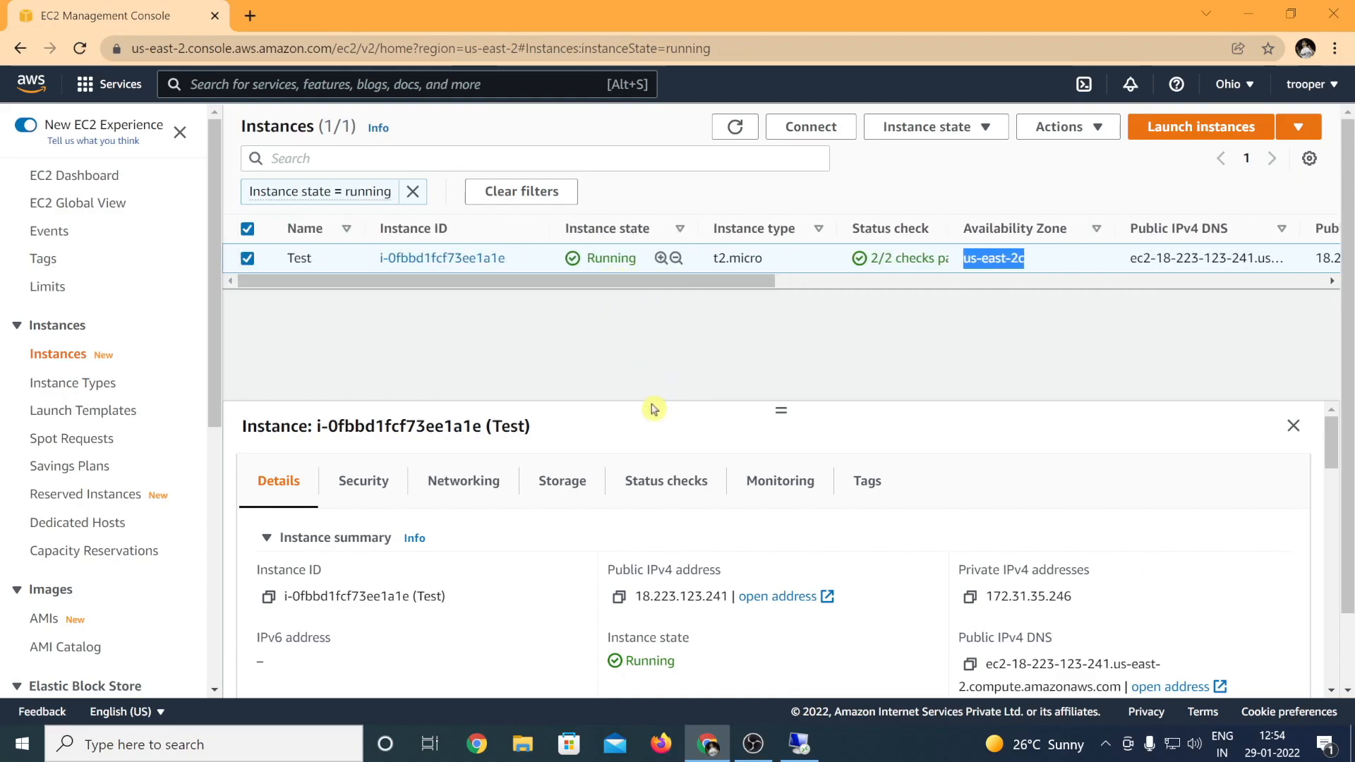
{"action": "left_click", "coordinate": [562, 480]}
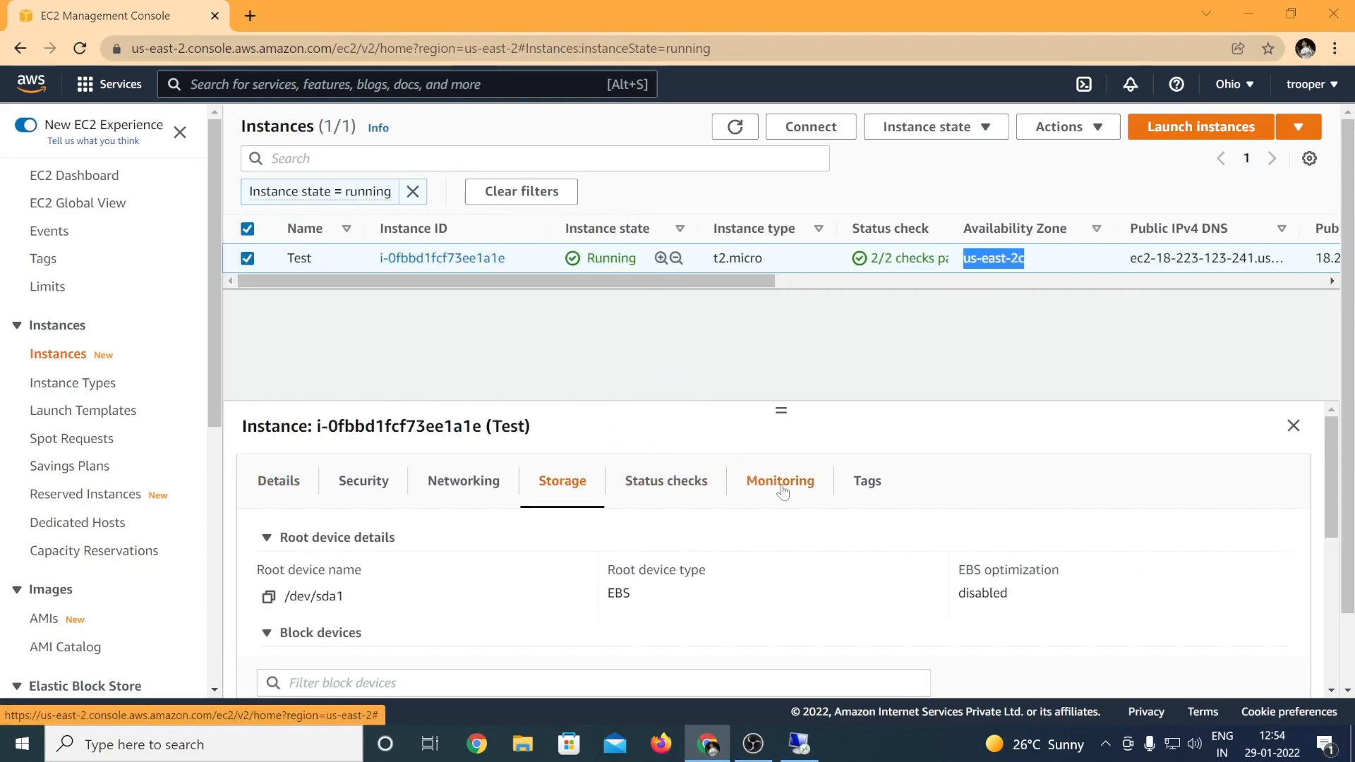
{"action": "scroll", "scroll_direction": "down", "scroll_amount": 3}
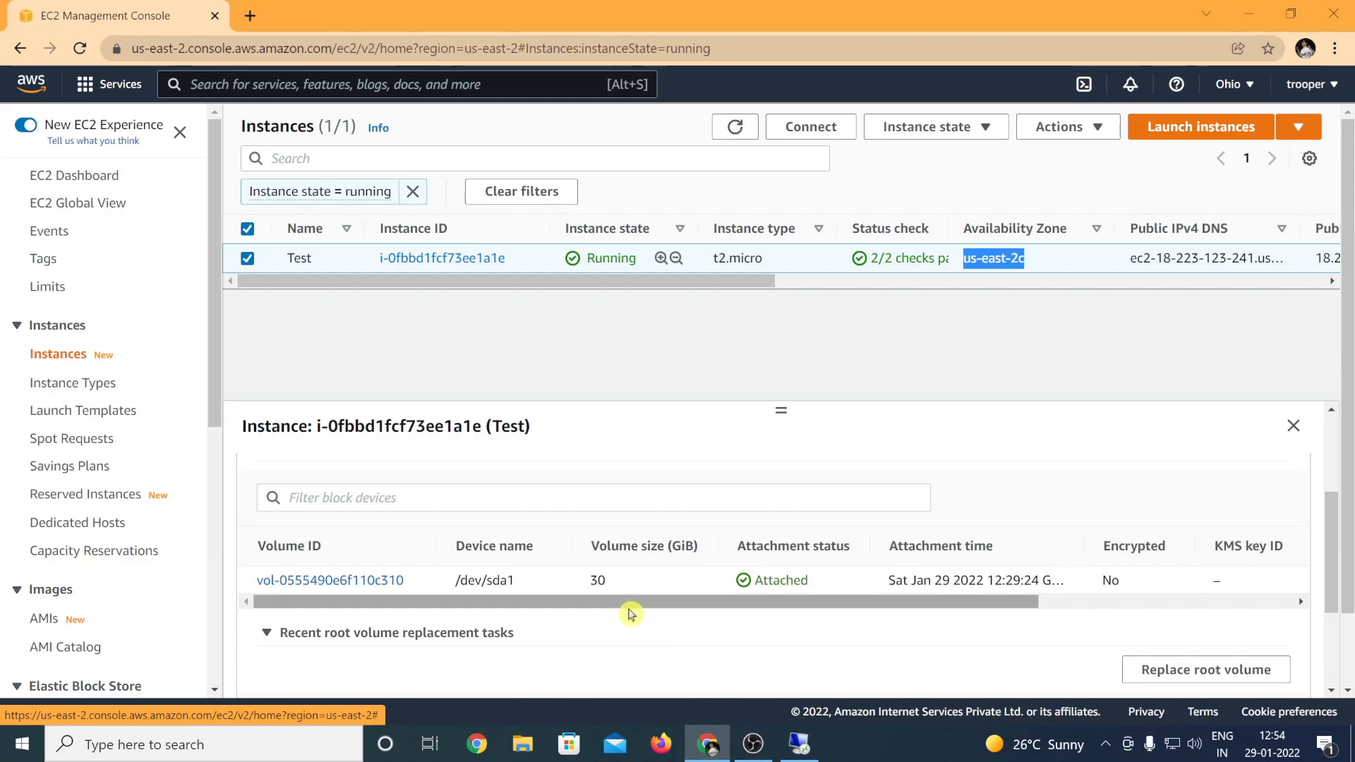
{"action": "mouse_move", "coordinate": [607, 611]}
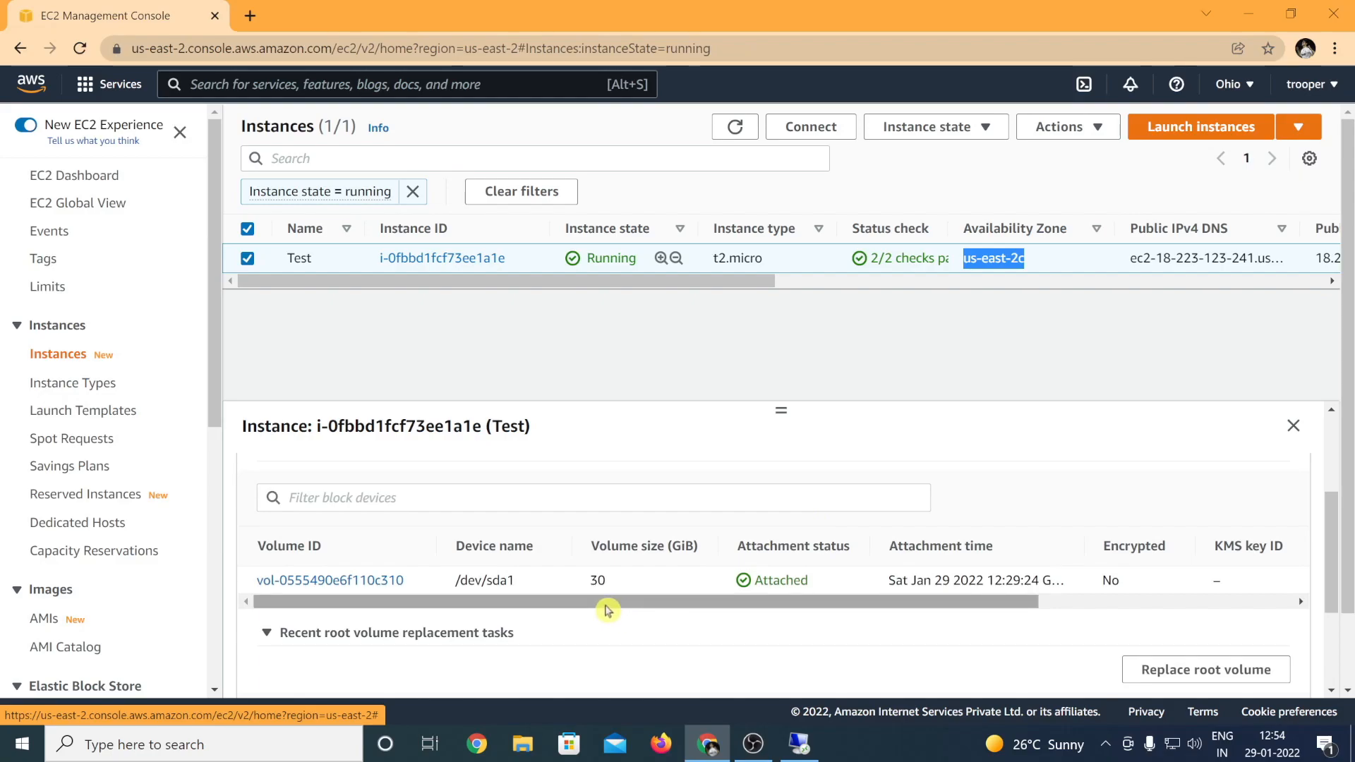
{"action": "left_click_drag", "start_coordinate": [605, 600], "coordinate": [648, 600]}
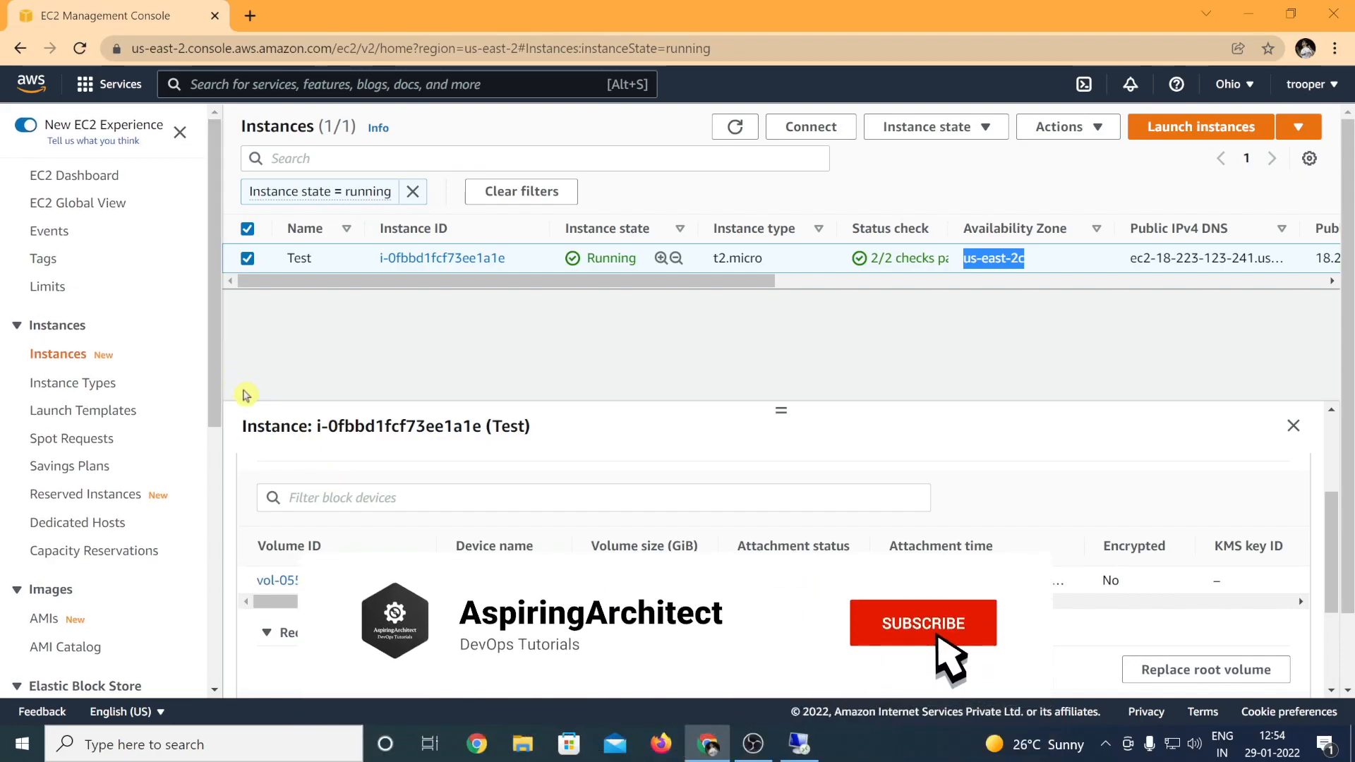
{"action": "left_click", "coordinate": [923, 623]}
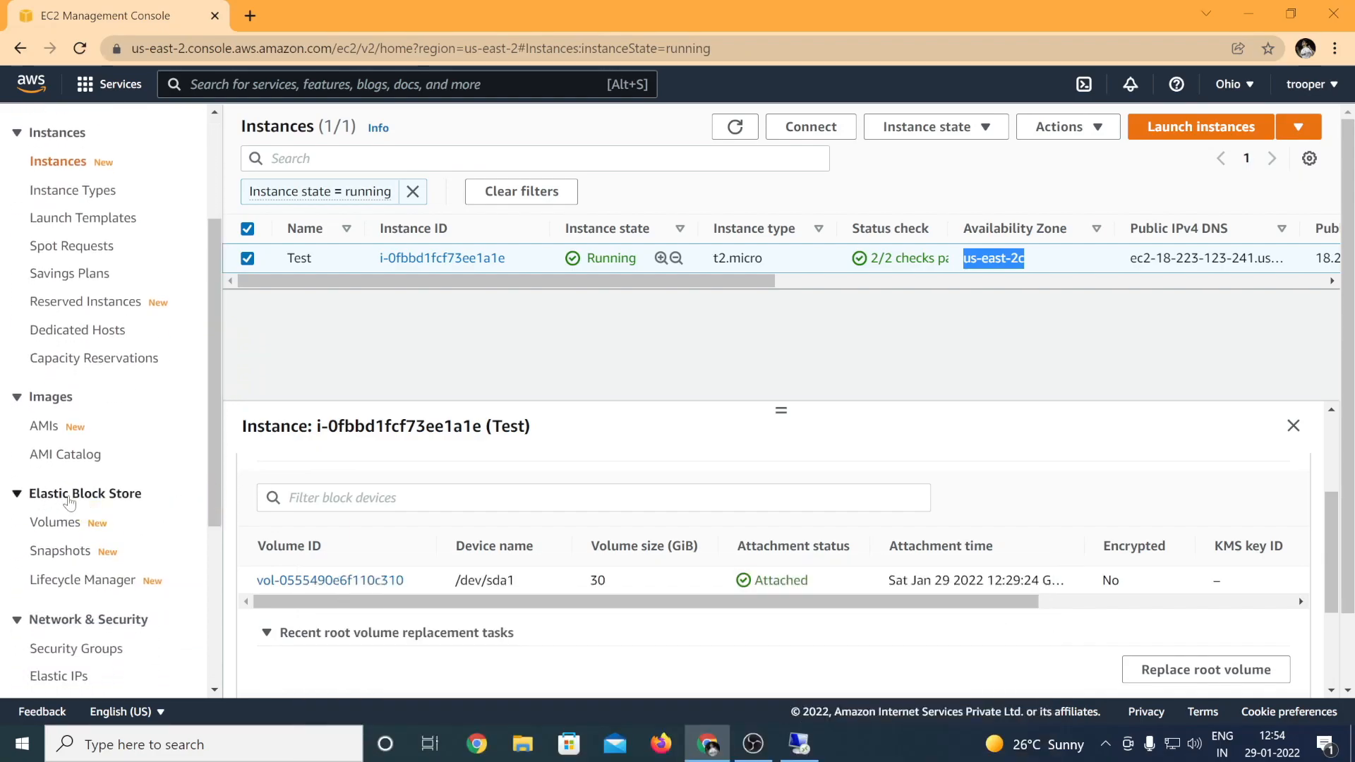
Go to the EBS Volumes list and start a new volume with default settings
{"action": "left_click", "coordinate": [55, 522]}
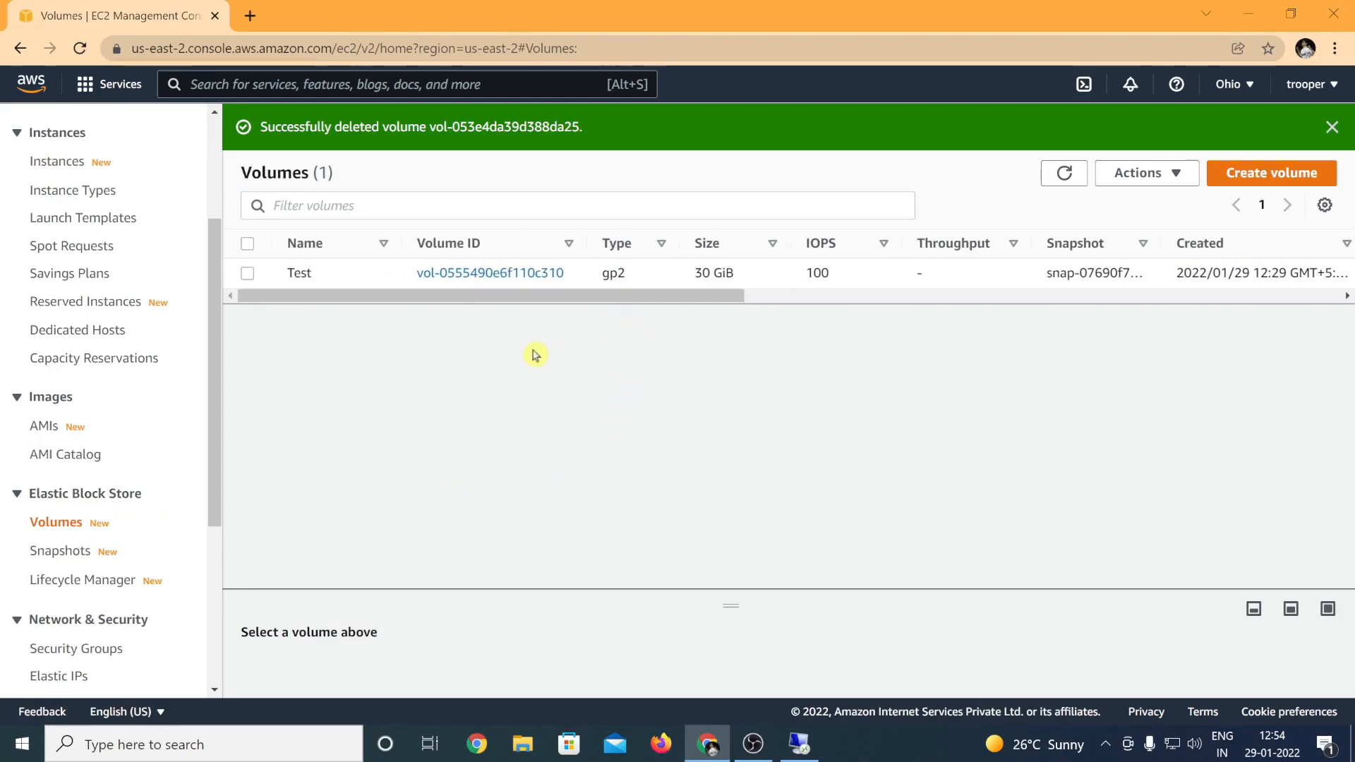
{"action": "mouse_move", "coordinate": [615, 343]}
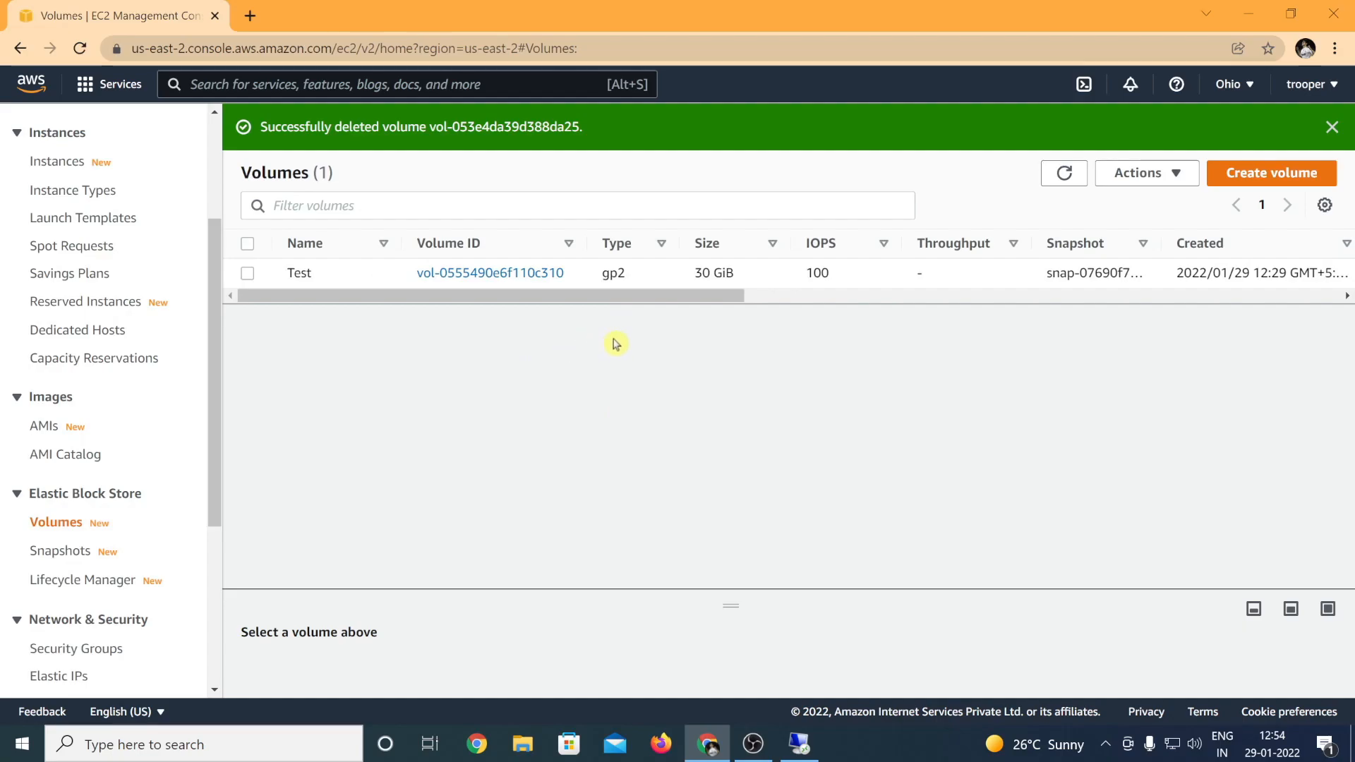
{"action": "mouse_move", "coordinate": [630, 340]}
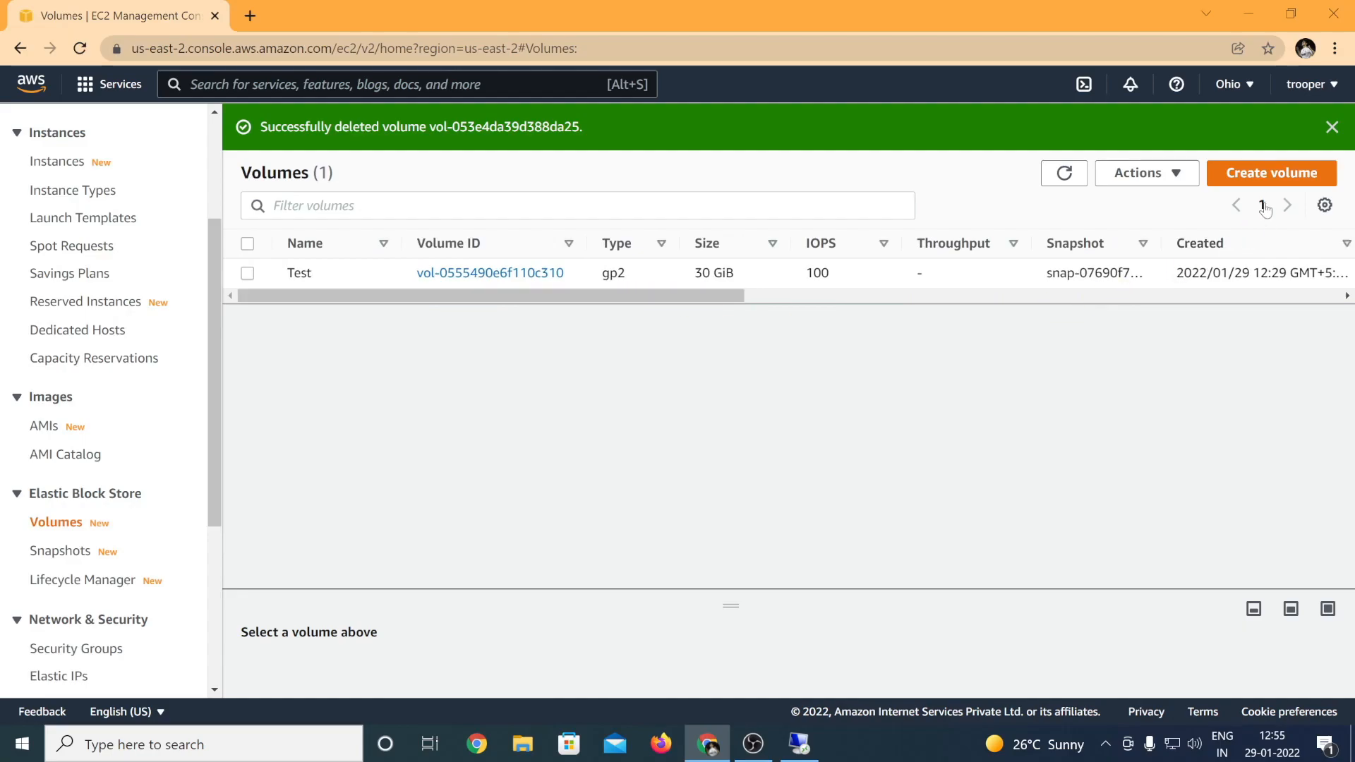
{"action": "left_click", "coordinate": [1270, 173]}
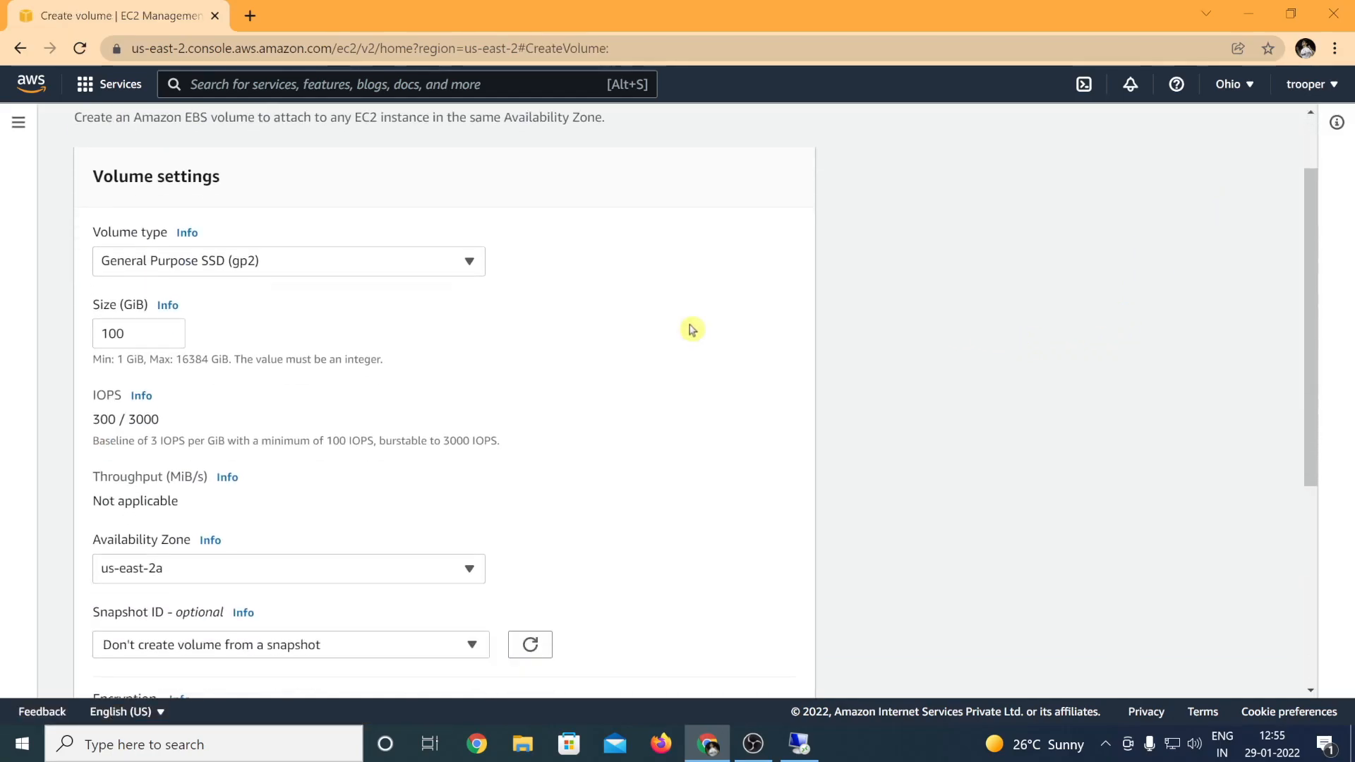
Keep the gp2 volume type and reduce the size from 100 to 10 GiB
{"action": "left_click", "coordinate": [288, 261]}
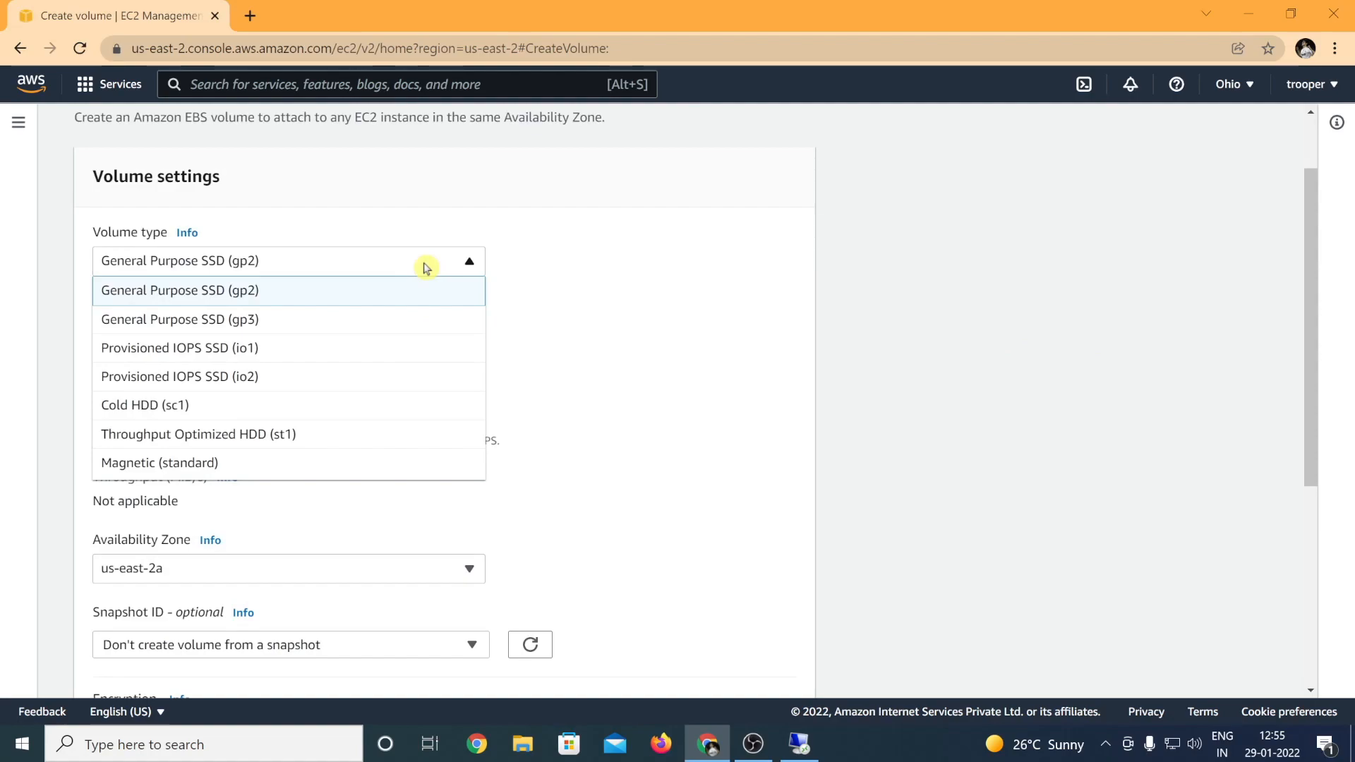
{"action": "mouse_move", "coordinate": [414, 295]}
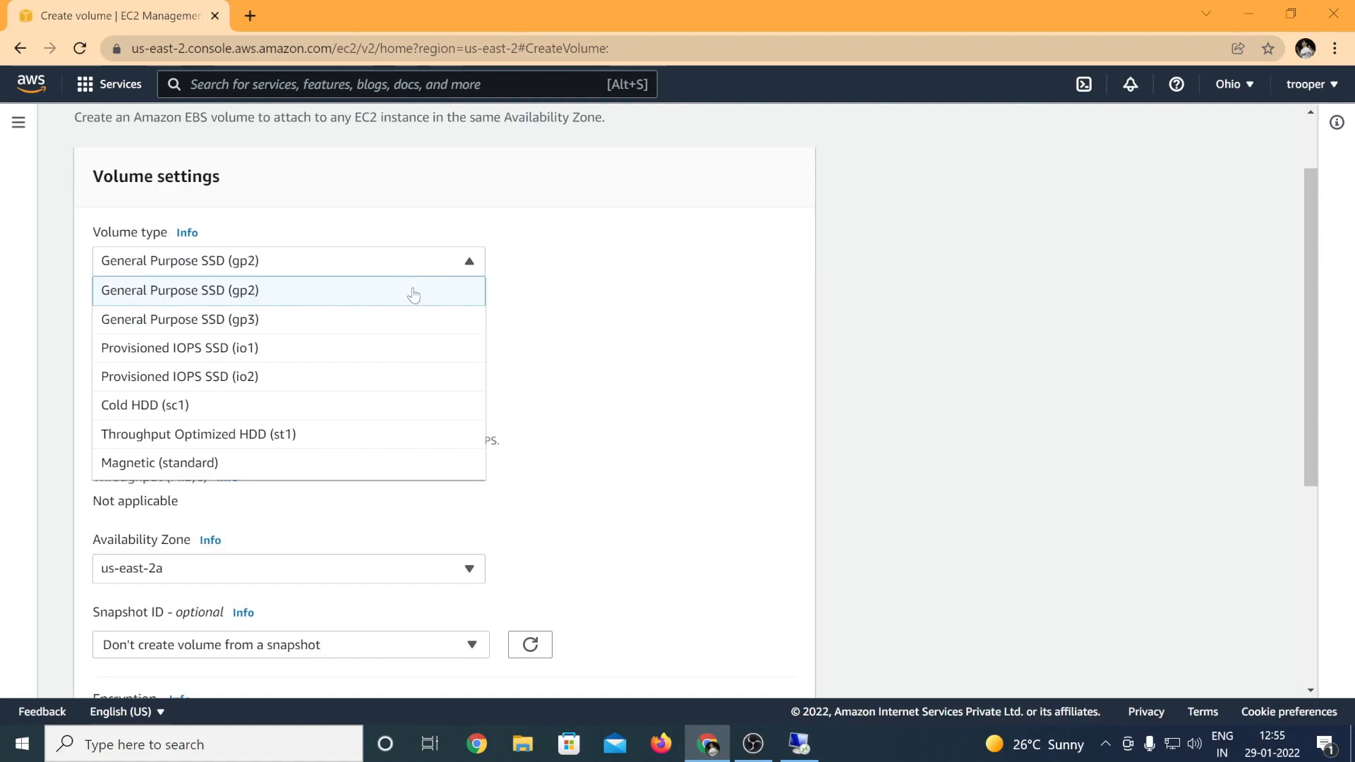
{"action": "mouse_move", "coordinate": [397, 351]}
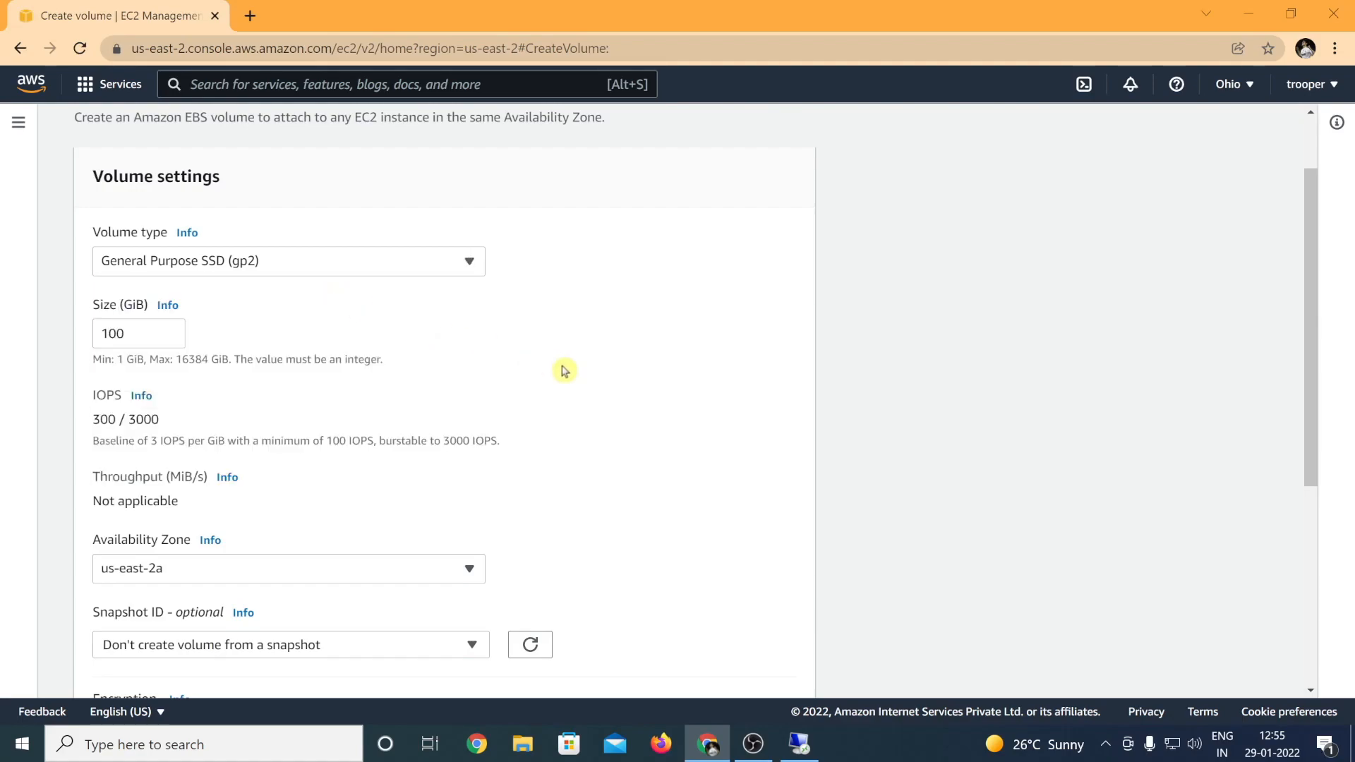
{"action": "left_click", "coordinate": [138, 334]}
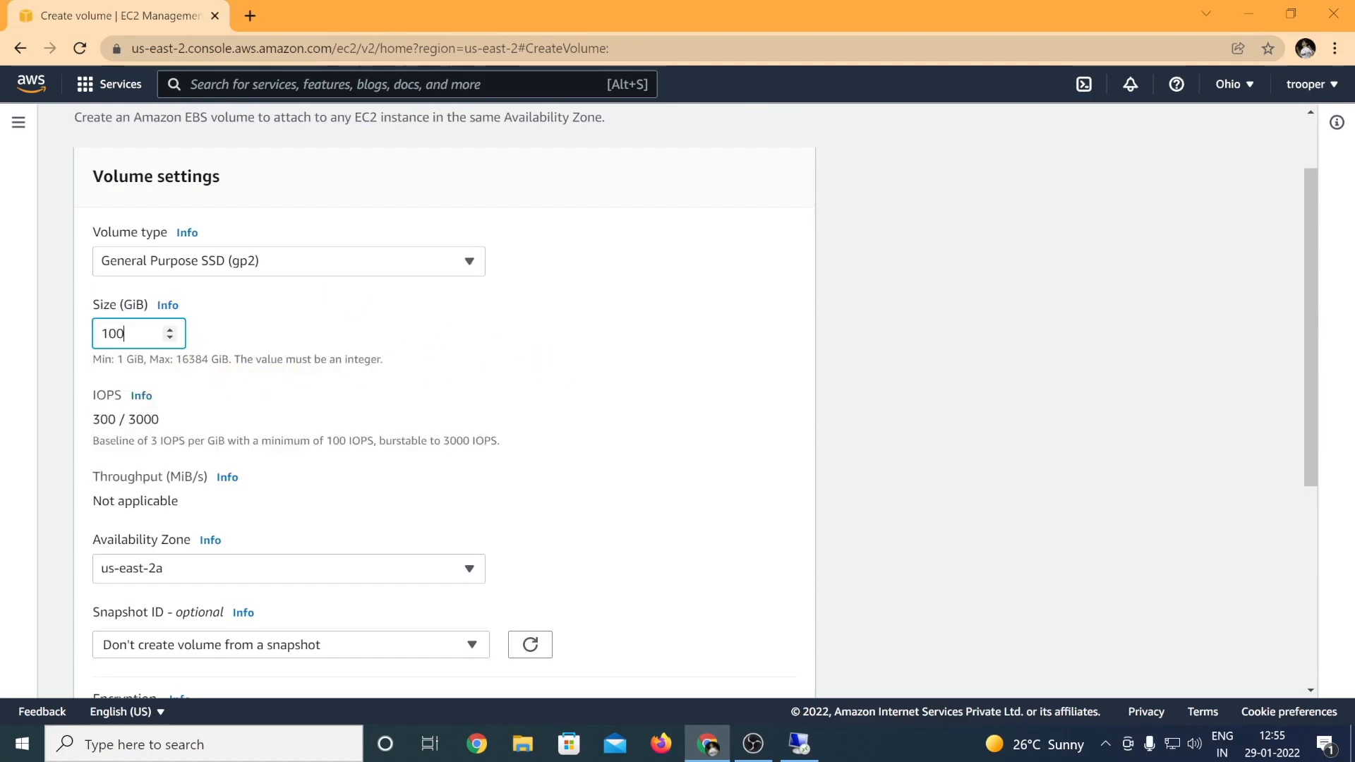
{"action": "key", "text": "Backspace"}
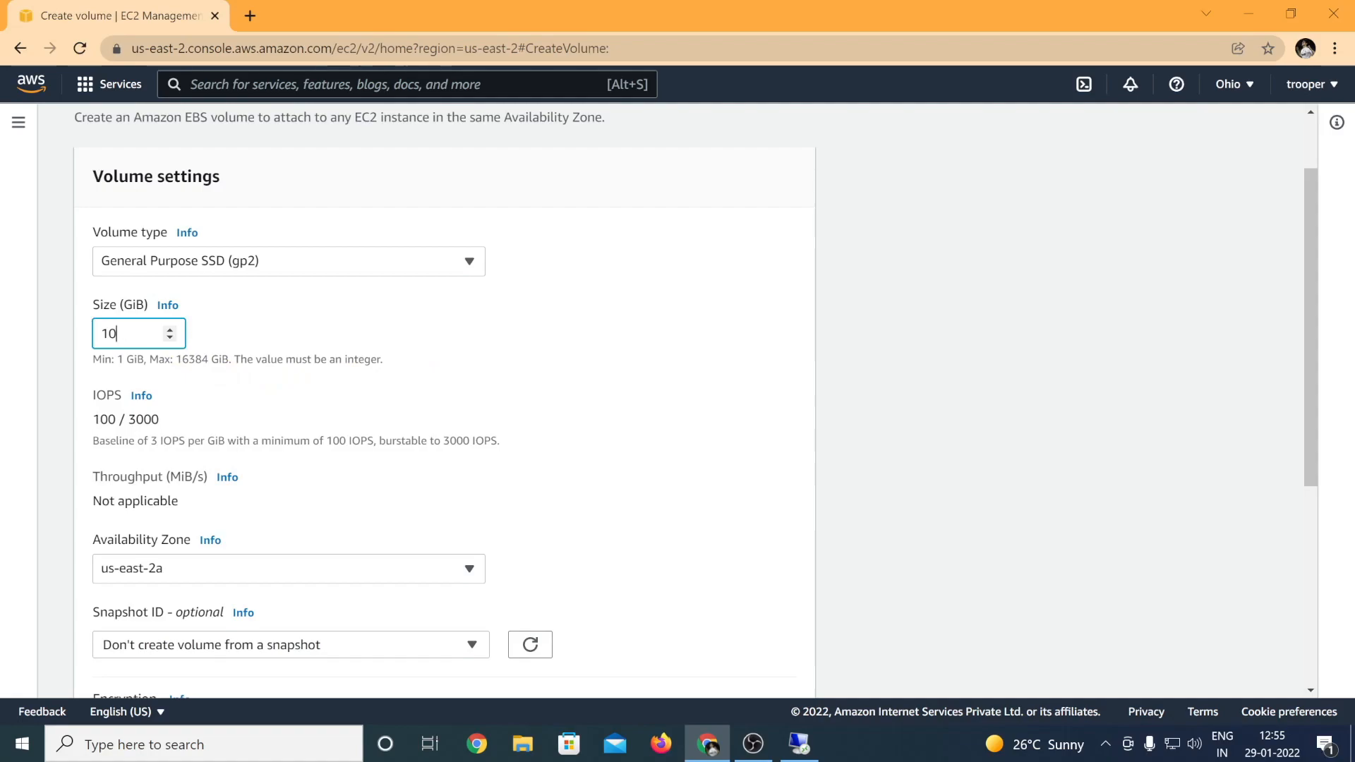
{"action": "scroll", "scroll_direction": "down", "scroll_amount": 3}
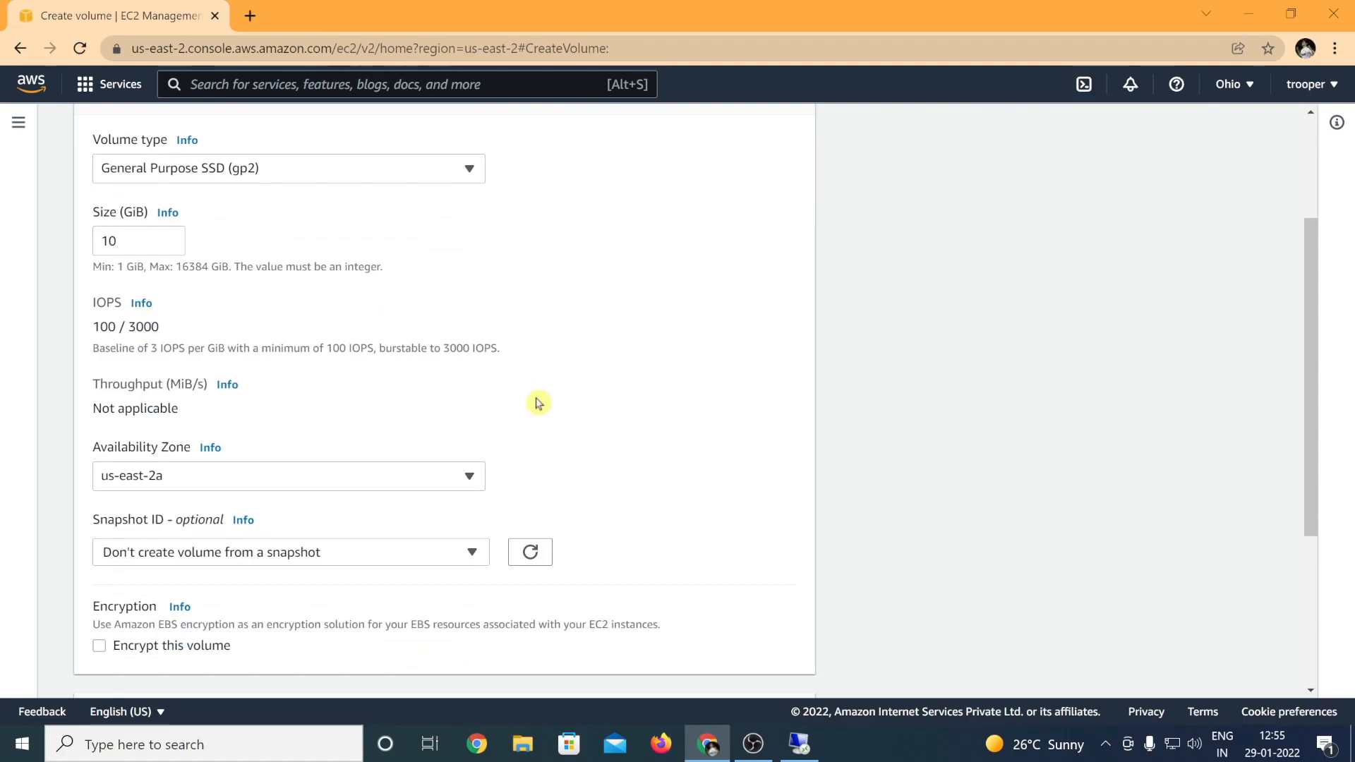
{"action": "mouse_move", "coordinate": [365, 415]}
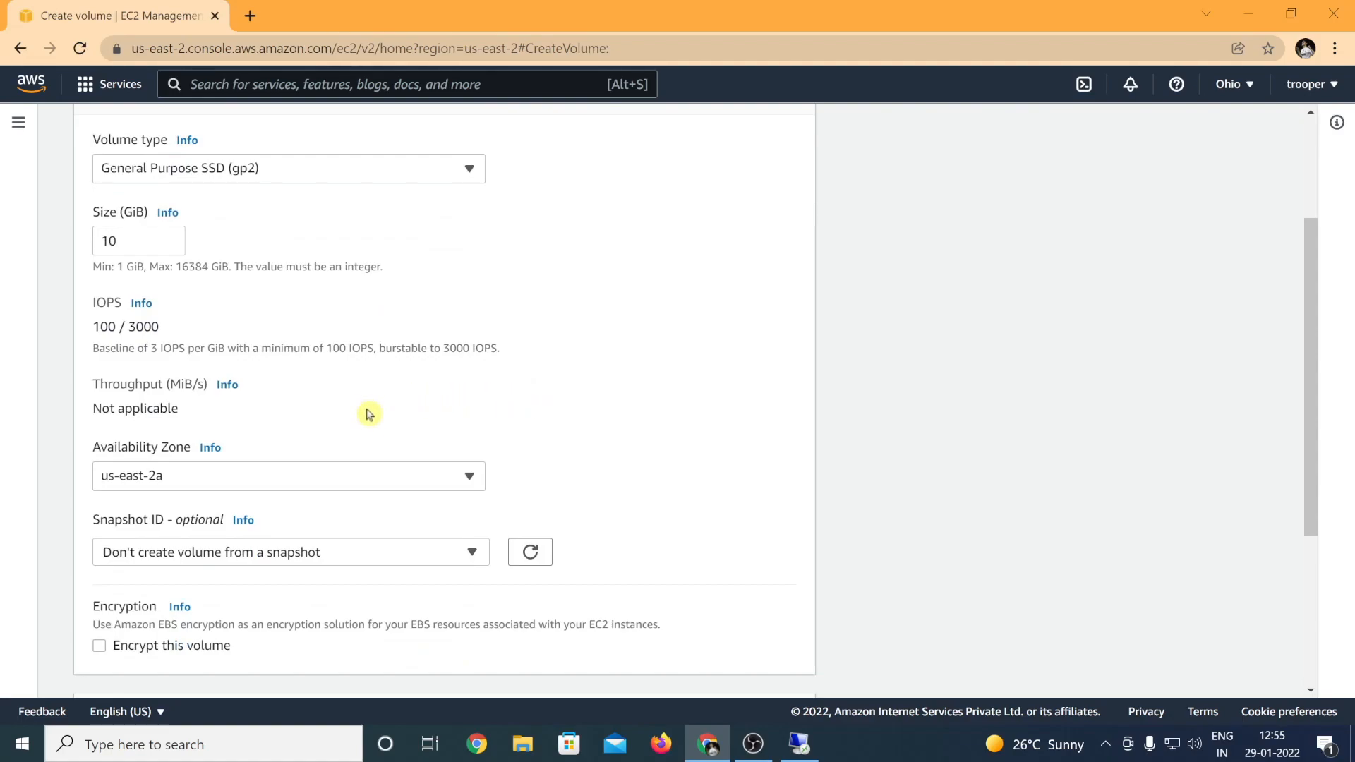
{"action": "scroll", "scroll_direction": "down", "scroll_amount": 3}
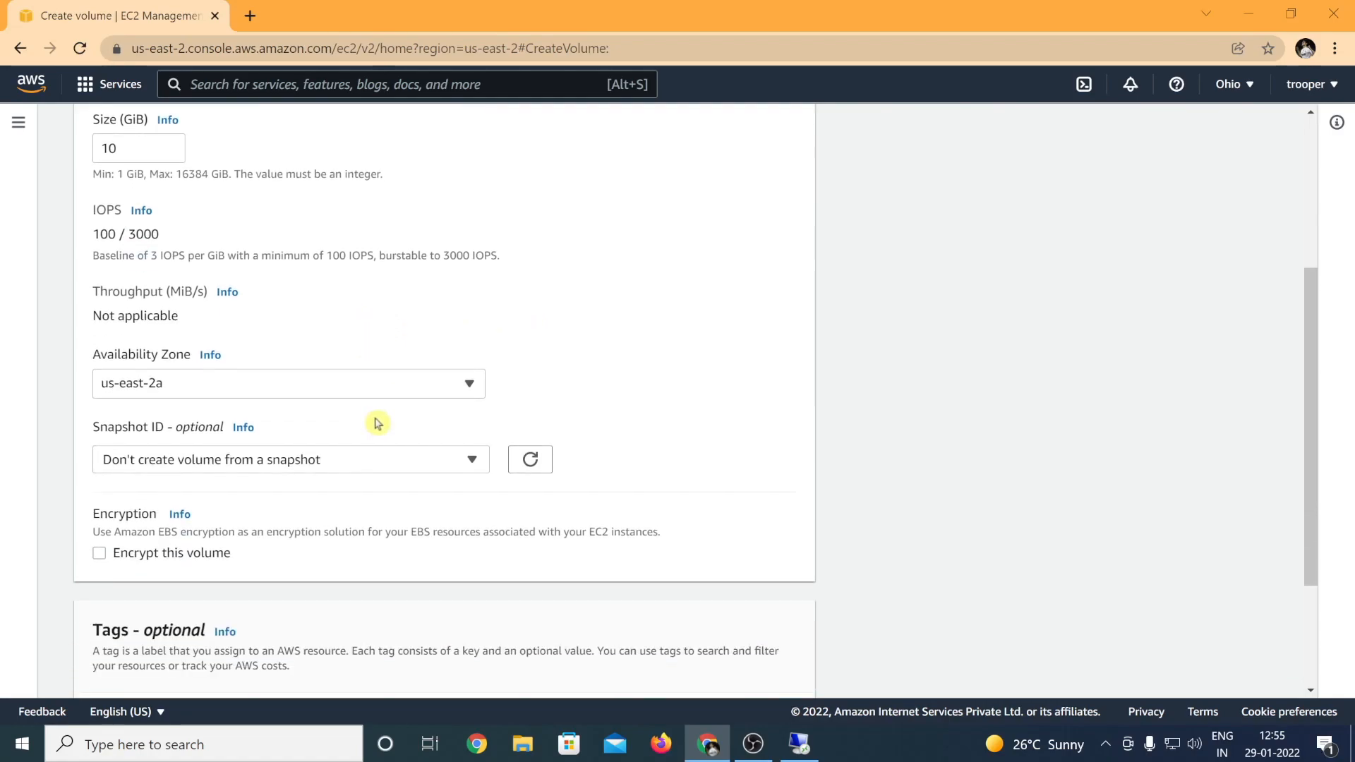
{"action": "mouse_move", "coordinate": [371, 422]}
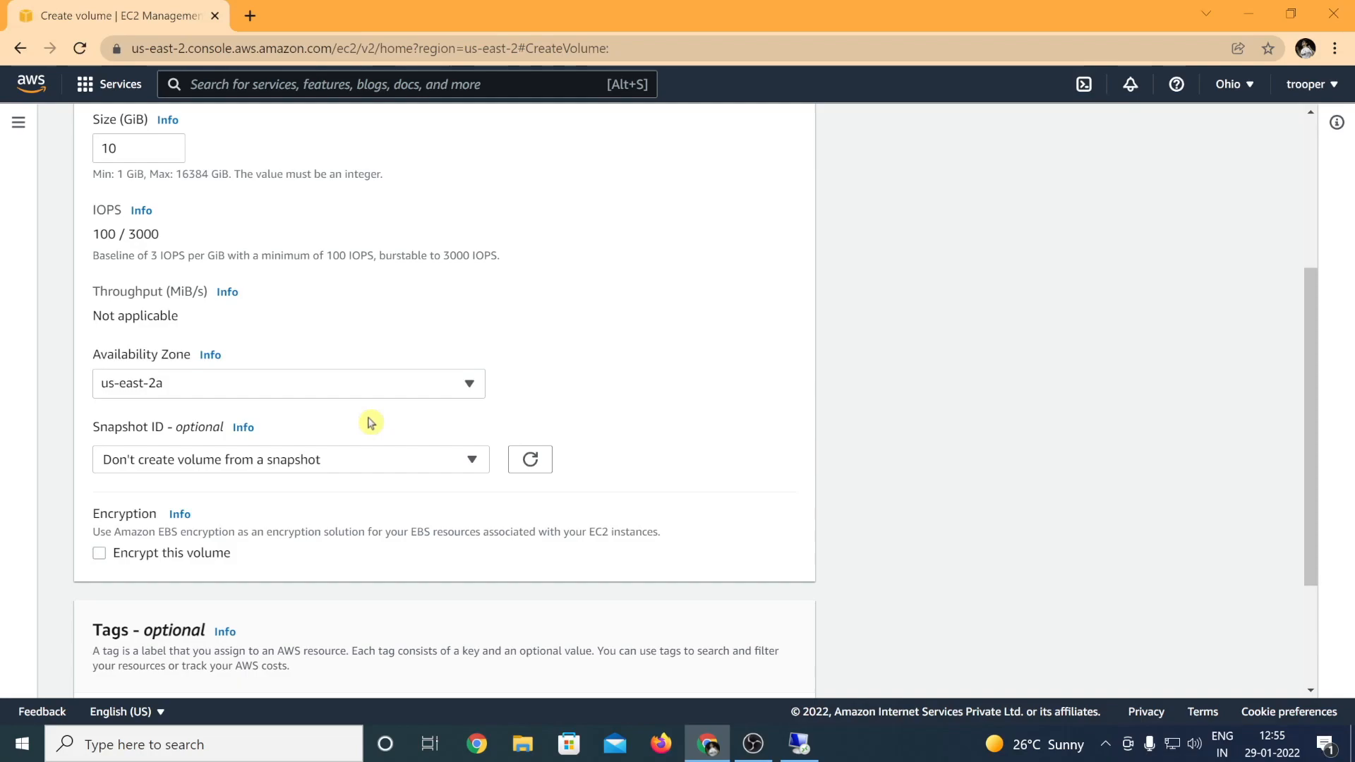
{"action": "mouse_move", "coordinate": [386, 412]}
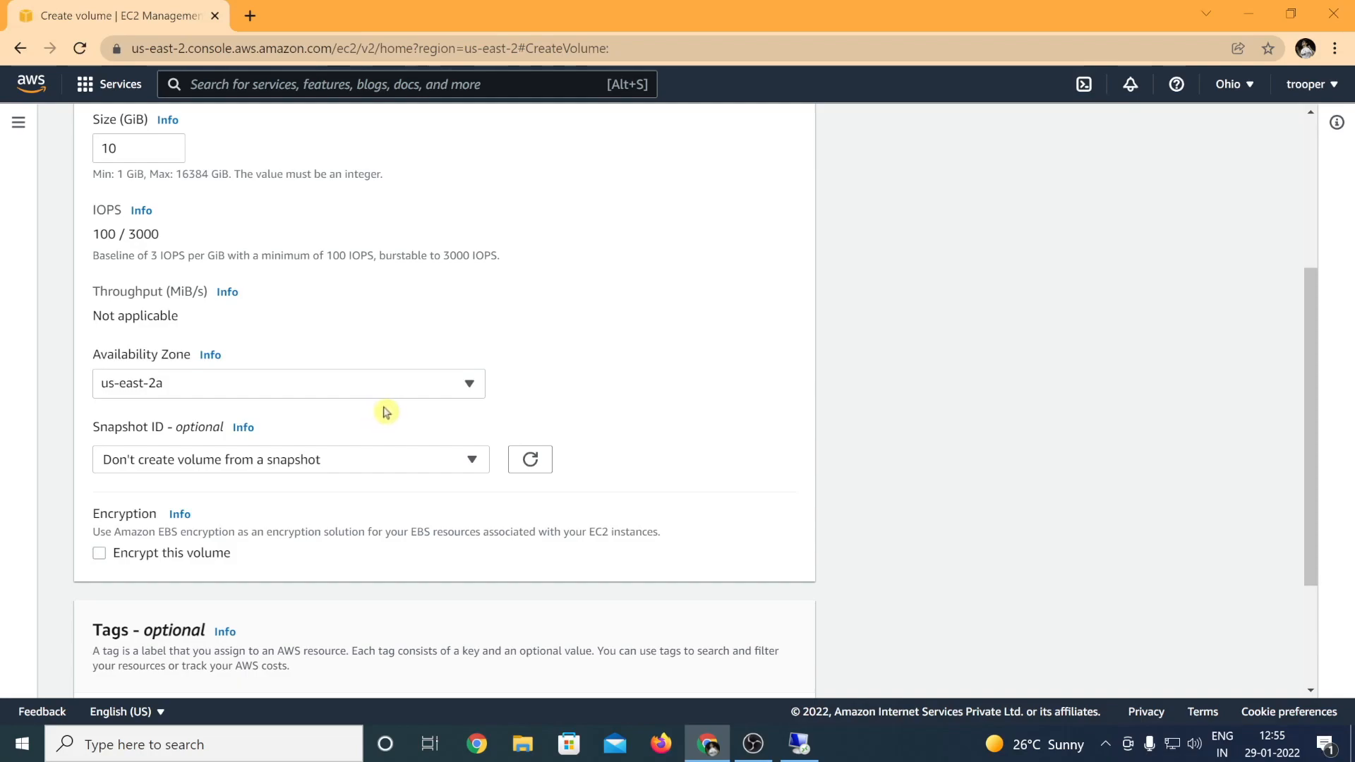
{"action": "mouse_move", "coordinate": [404, 418]}
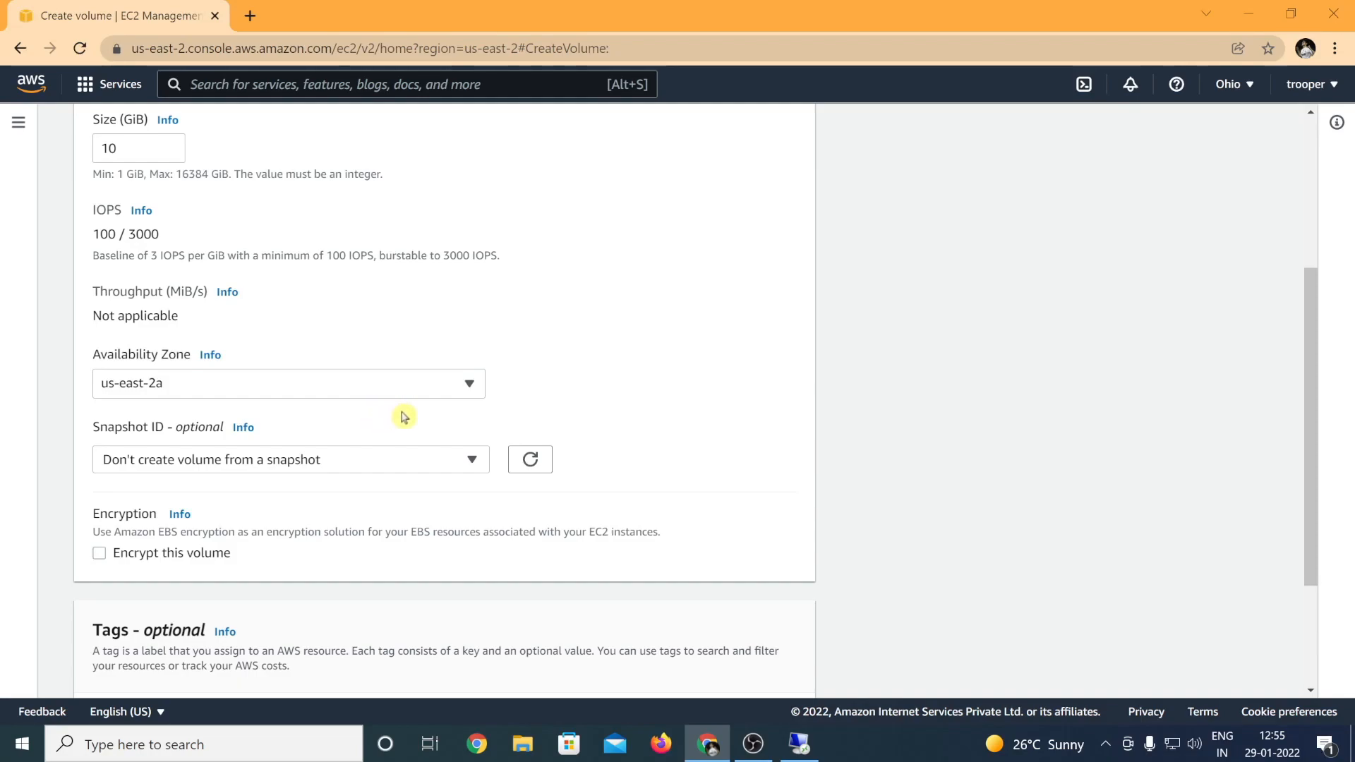
Place the volume in availability zone us-east-2c and add an empty tag row
{"action": "left_click", "coordinate": [288, 382]}
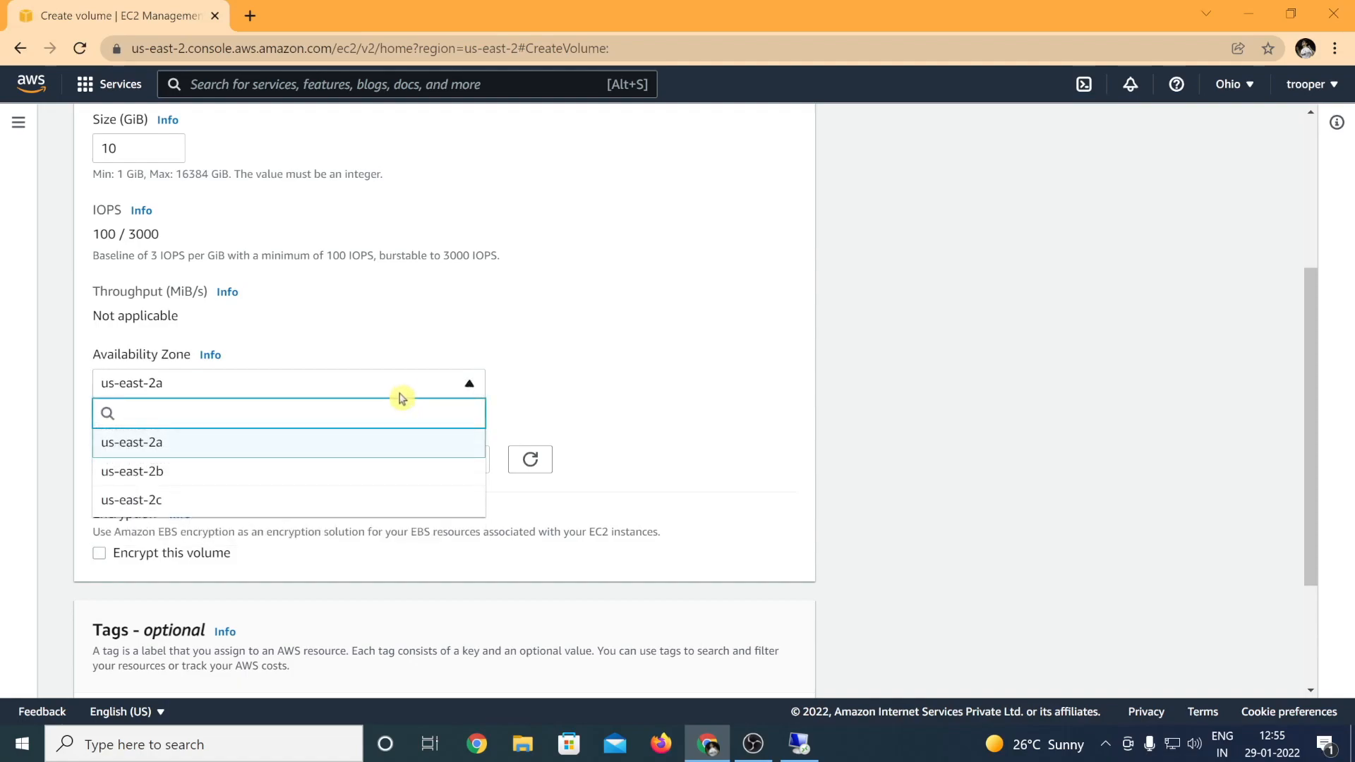
{"action": "left_click", "coordinate": [131, 500]}
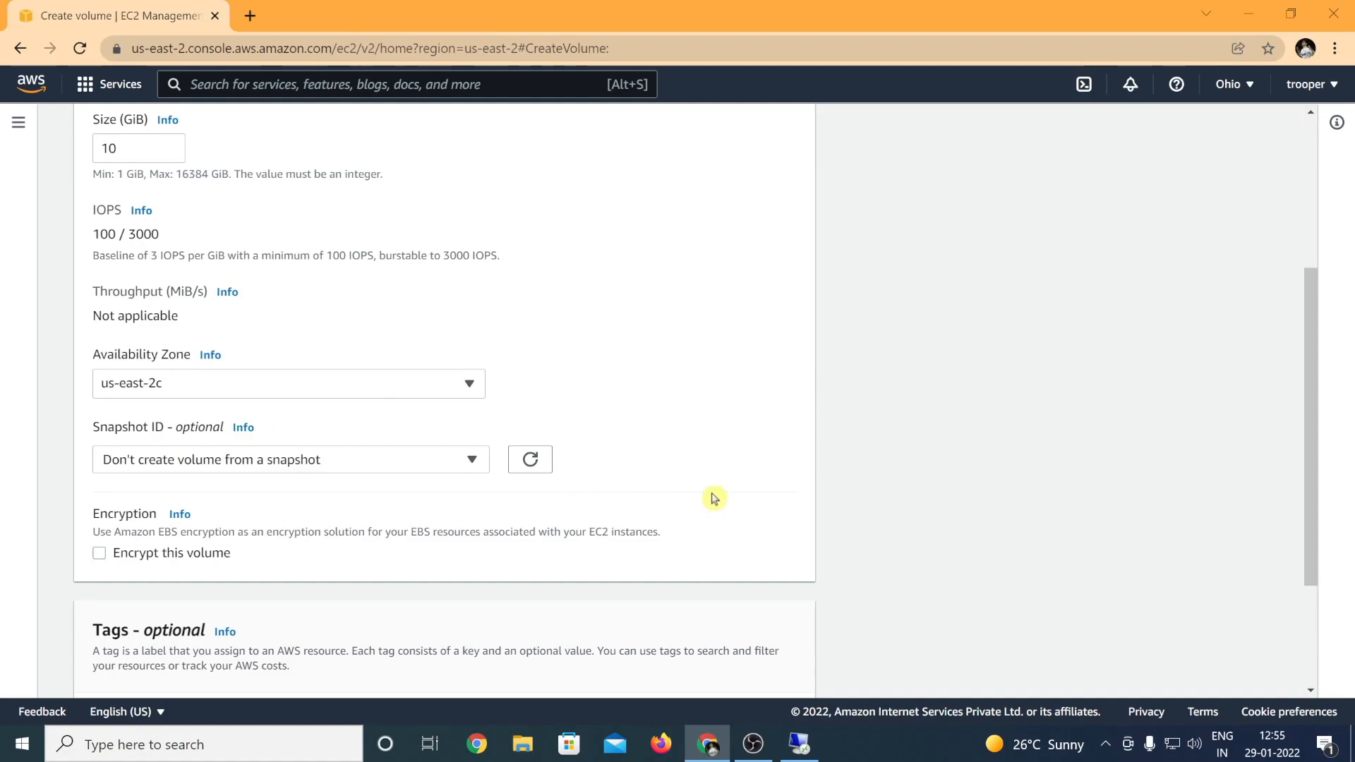
{"action": "mouse_move", "coordinate": [707, 440]}
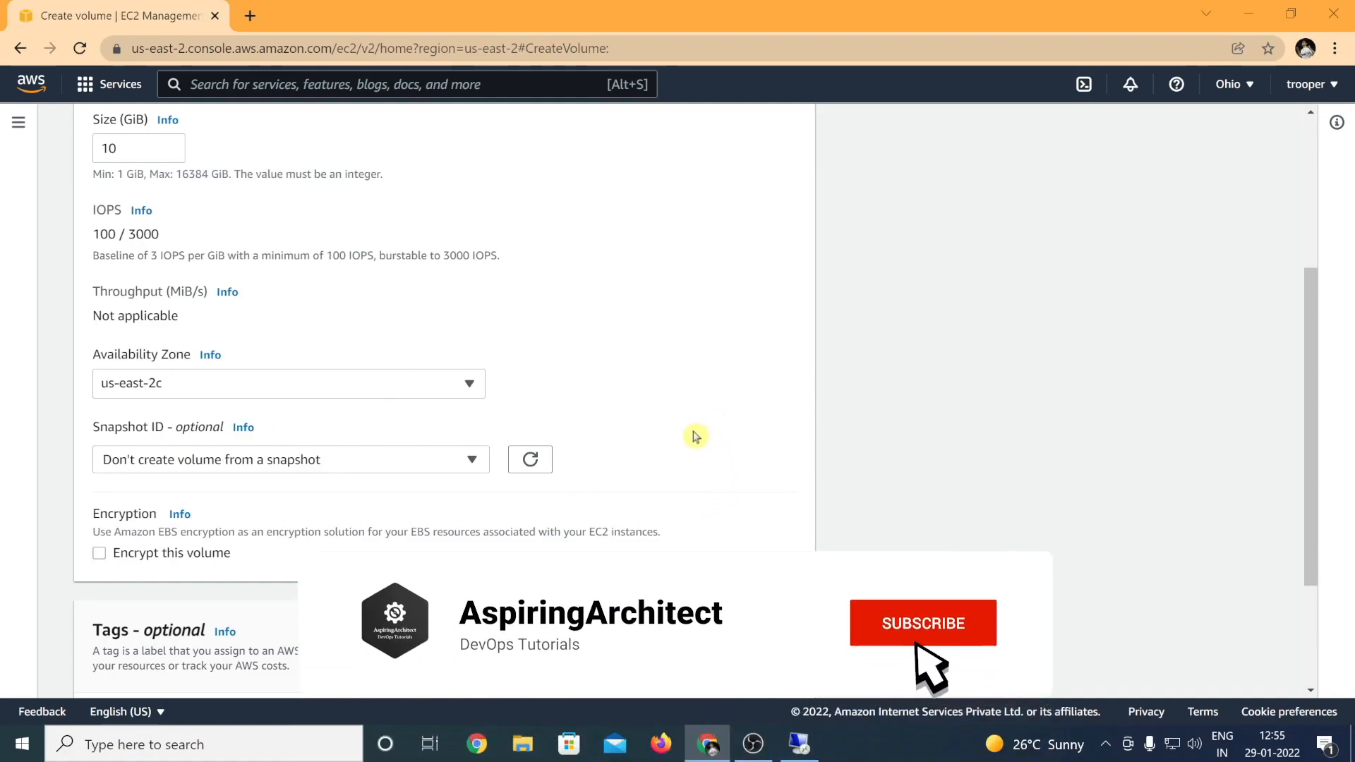
{"action": "left_click", "coordinate": [922, 623]}
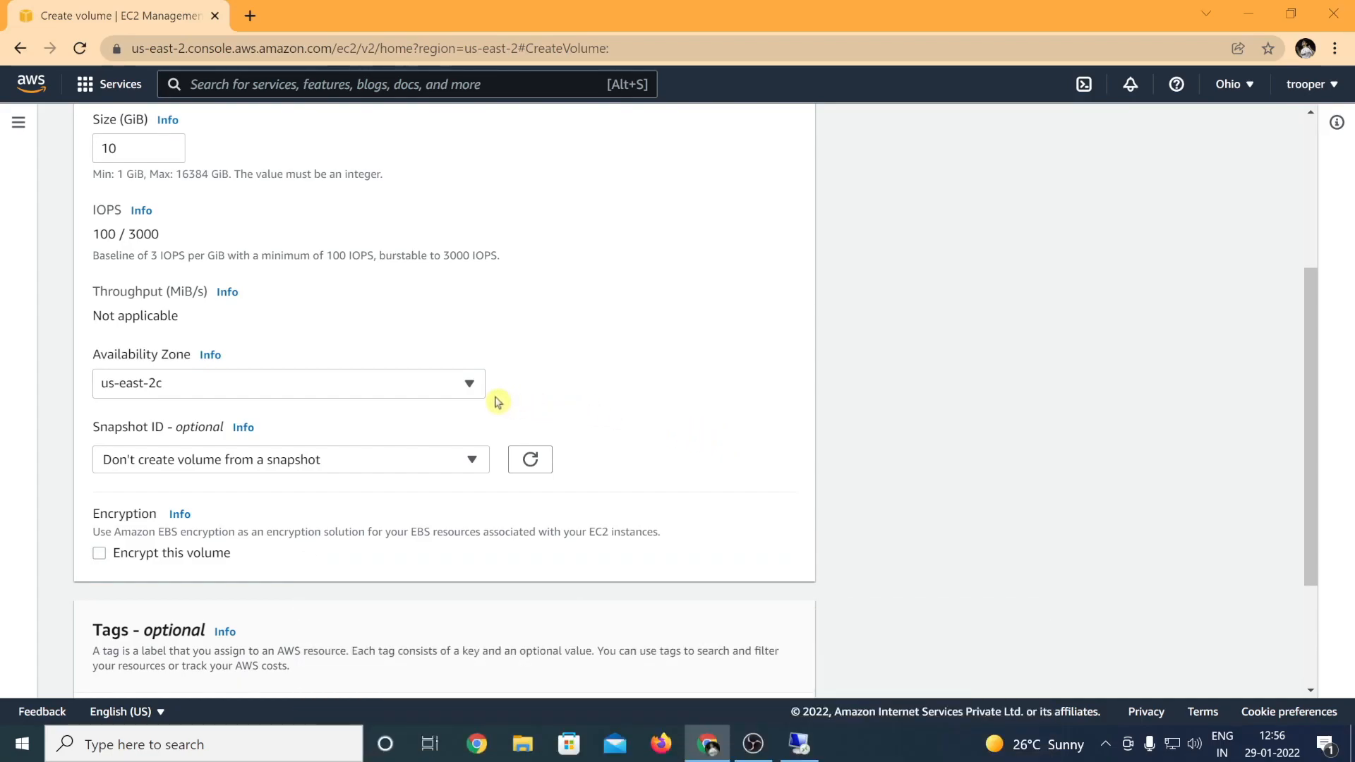
{"action": "left_click", "coordinate": [288, 382]}
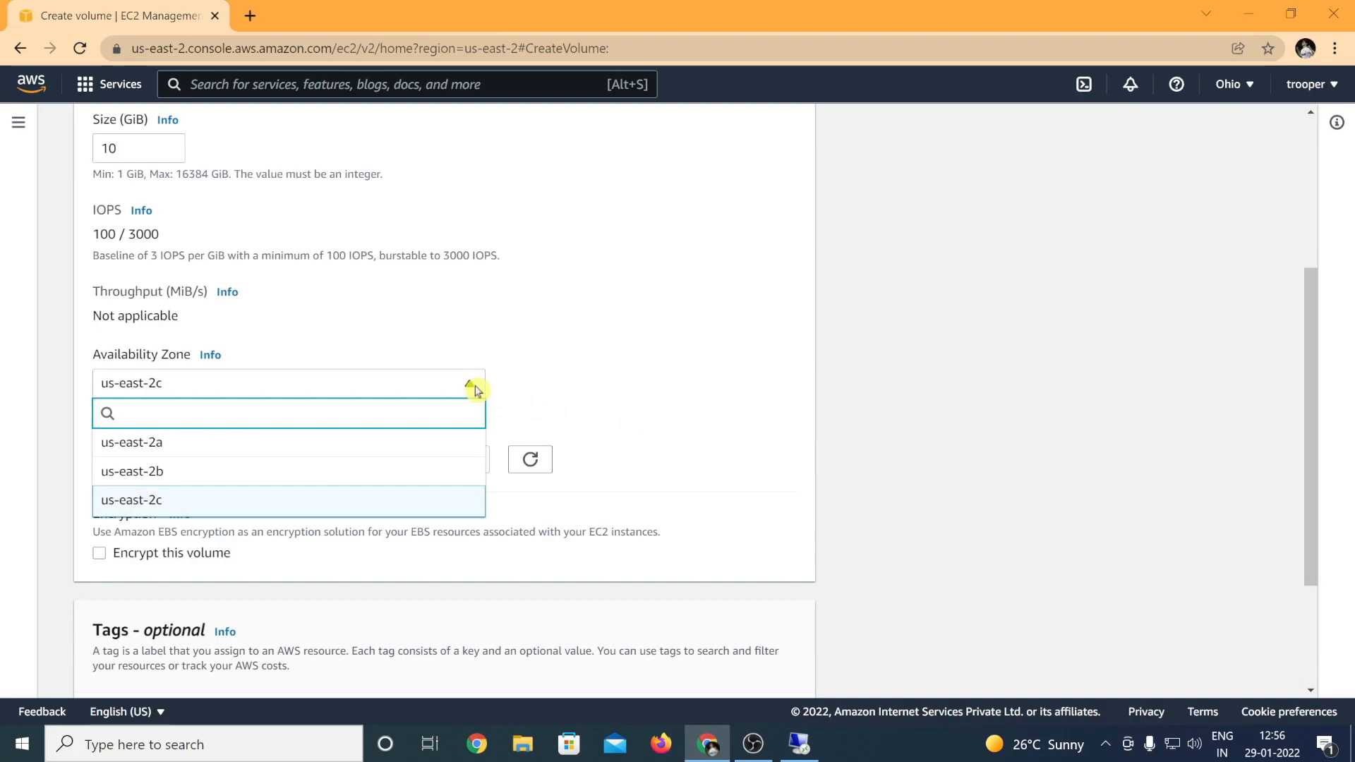
{"action": "left_click", "coordinate": [290, 413]}
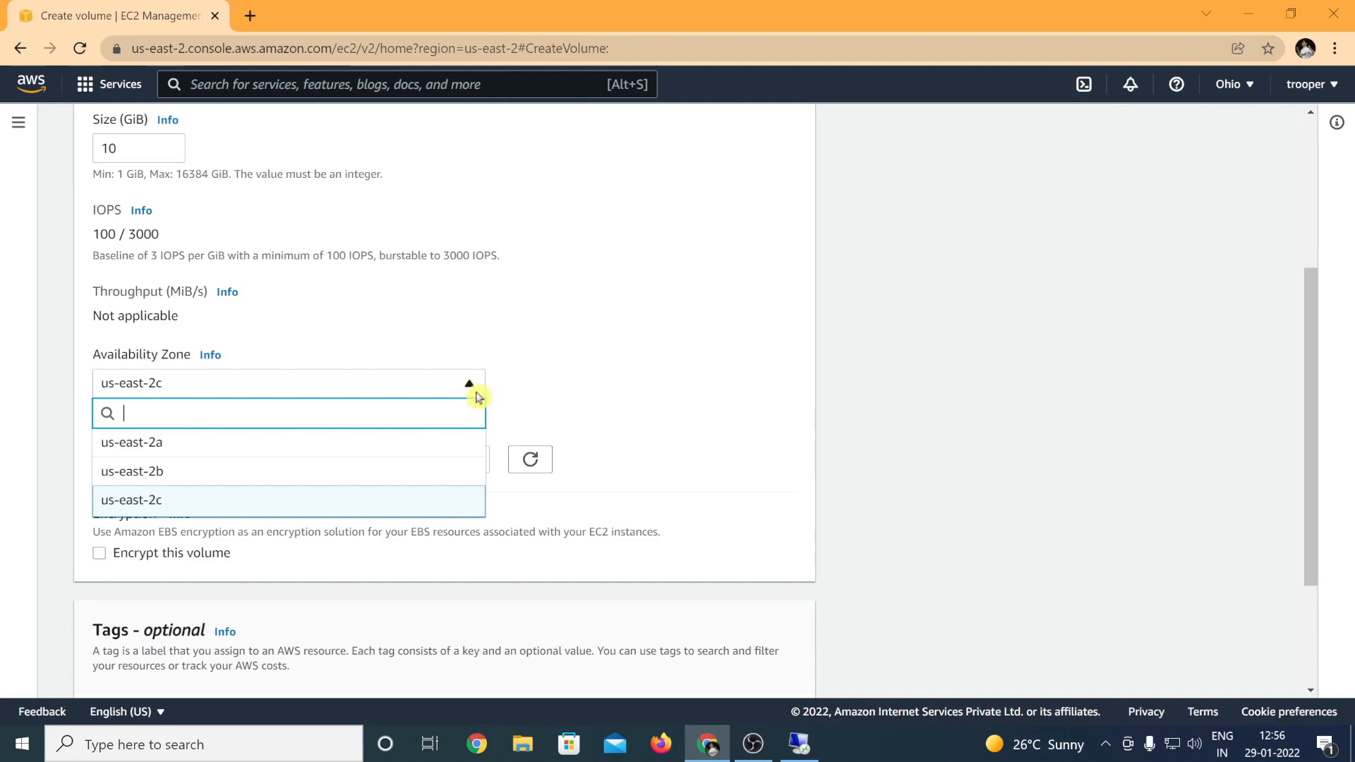
{"action": "left_click", "coordinate": [130, 499]}
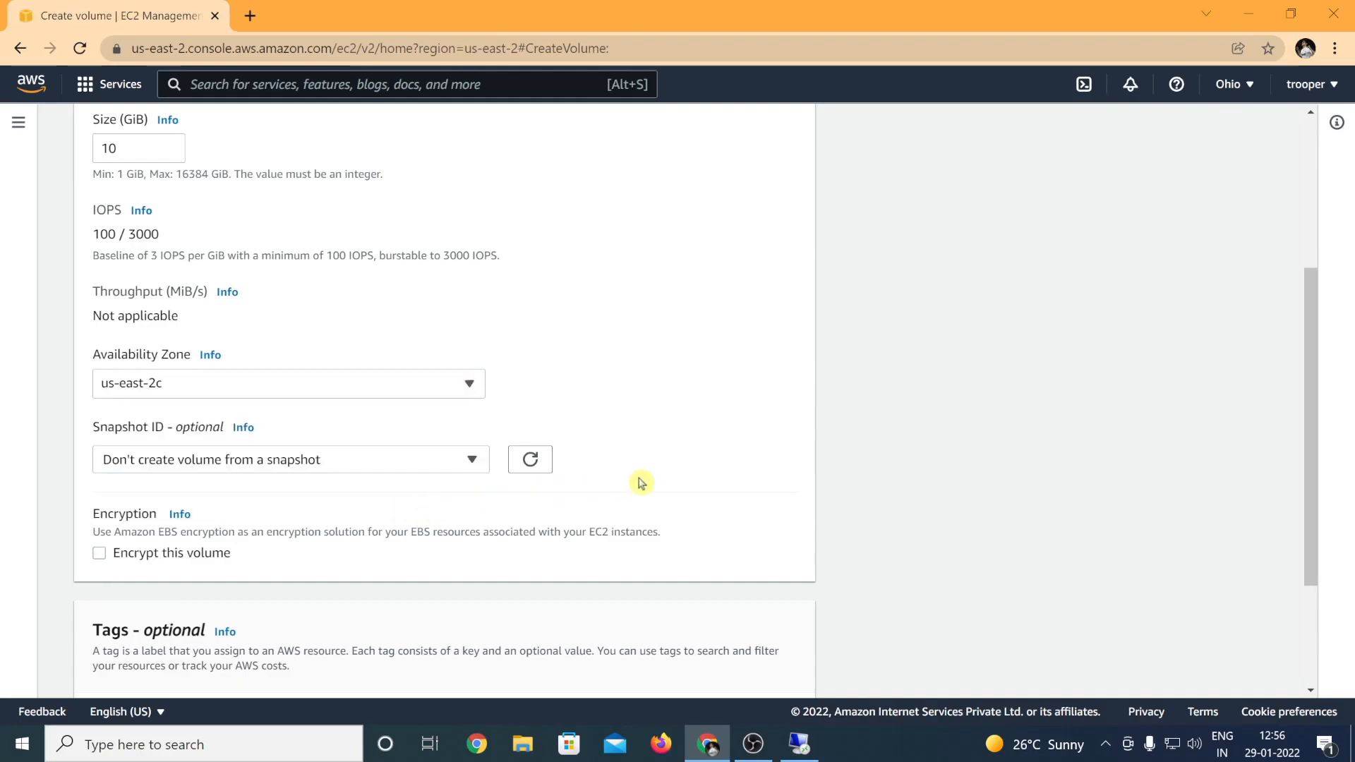
{"action": "scroll", "scroll_direction": "down", "scroll_amount": 3}
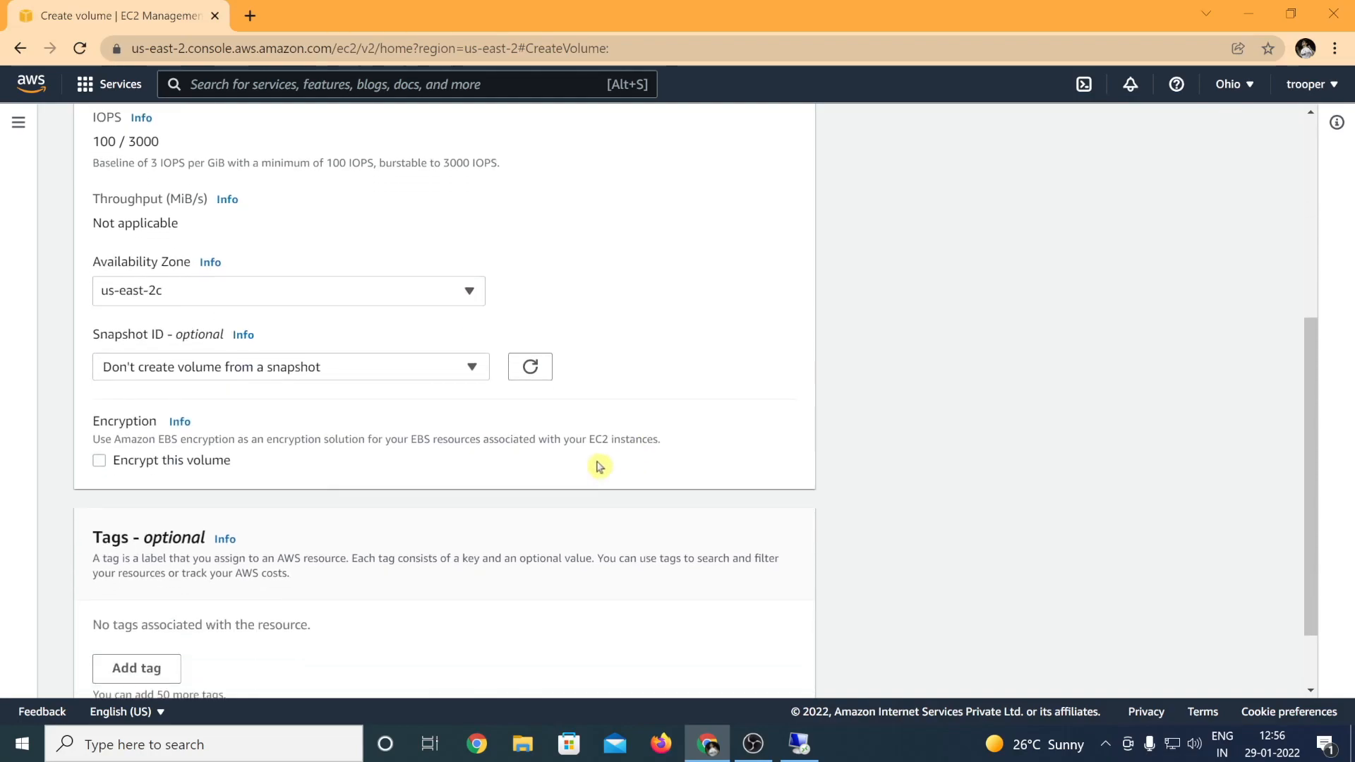
{"action": "mouse_move", "coordinate": [593, 465]}
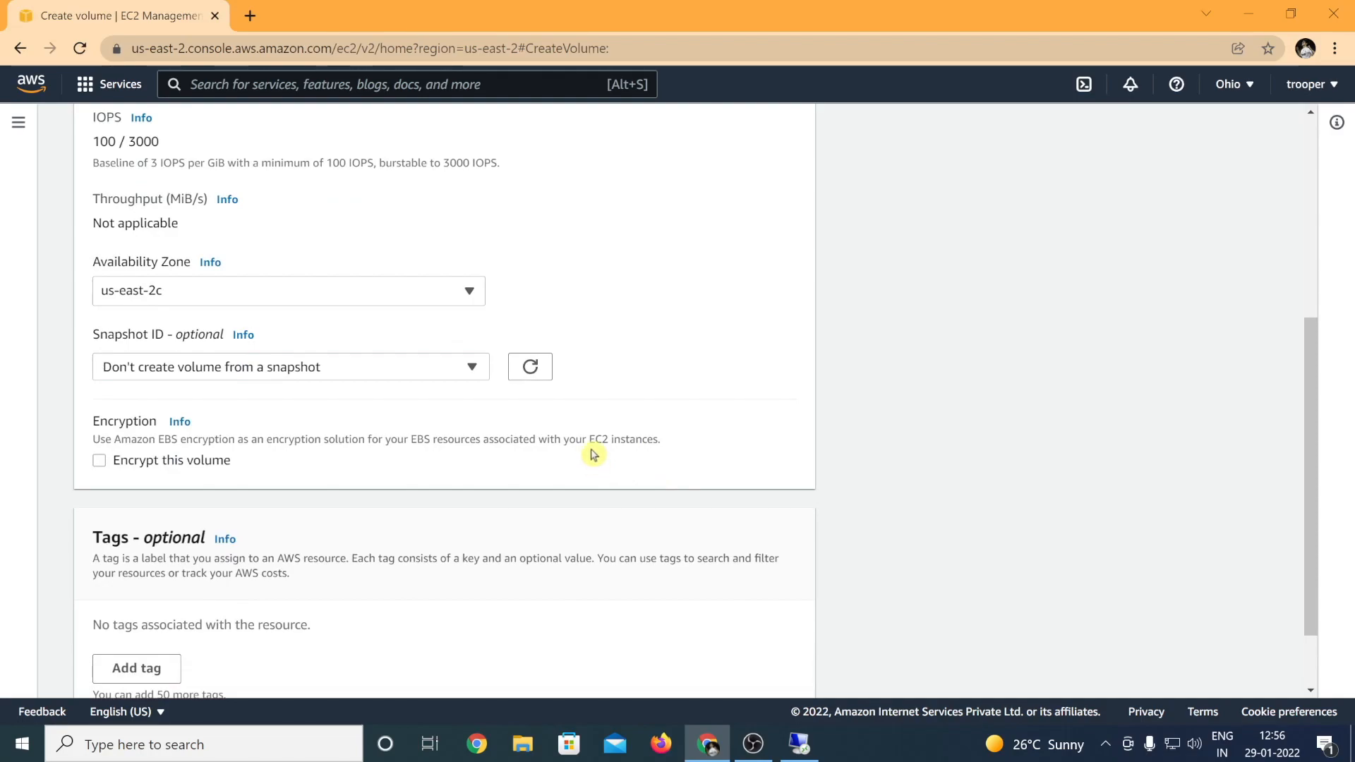
{"action": "left_click", "coordinate": [135, 668]}
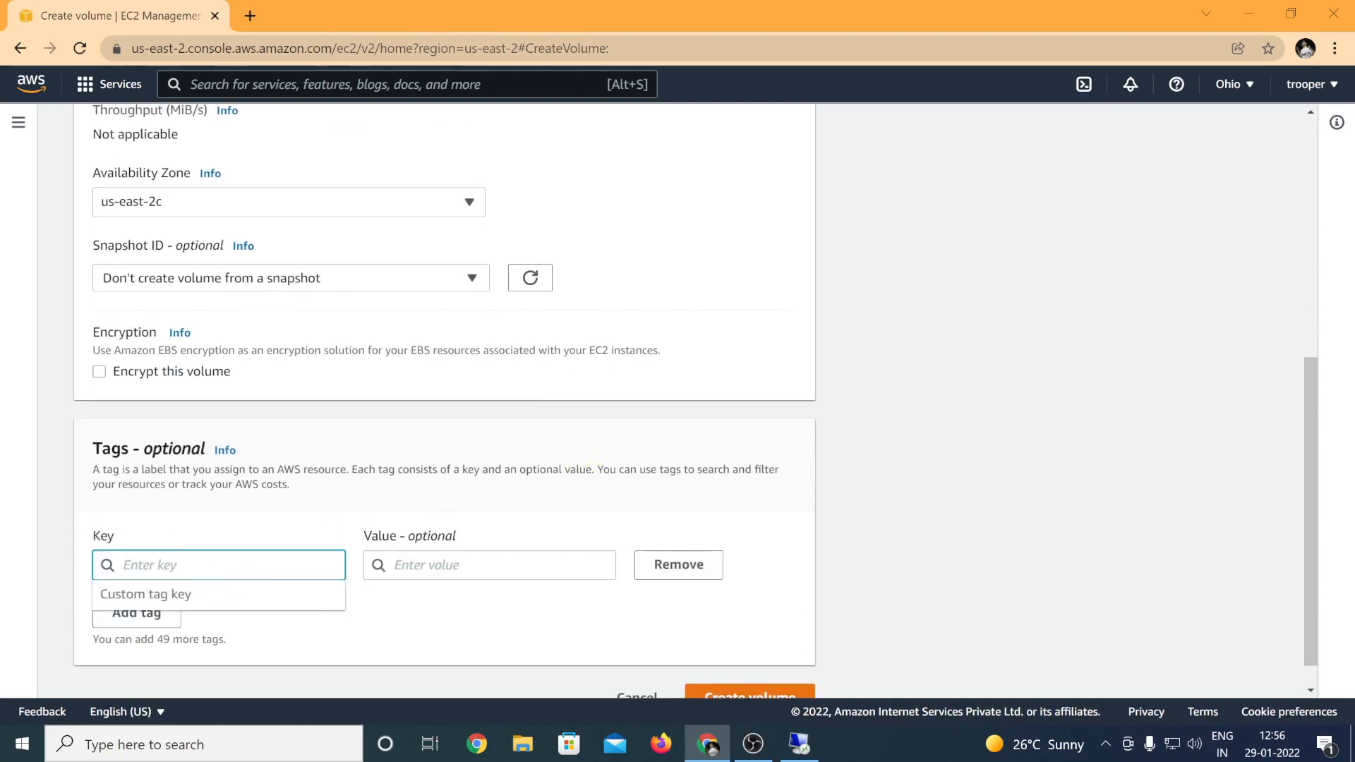
Tag the volume Name = EBStest and submit the 10 GiB volume
{"action": "type", "text": "Name"}
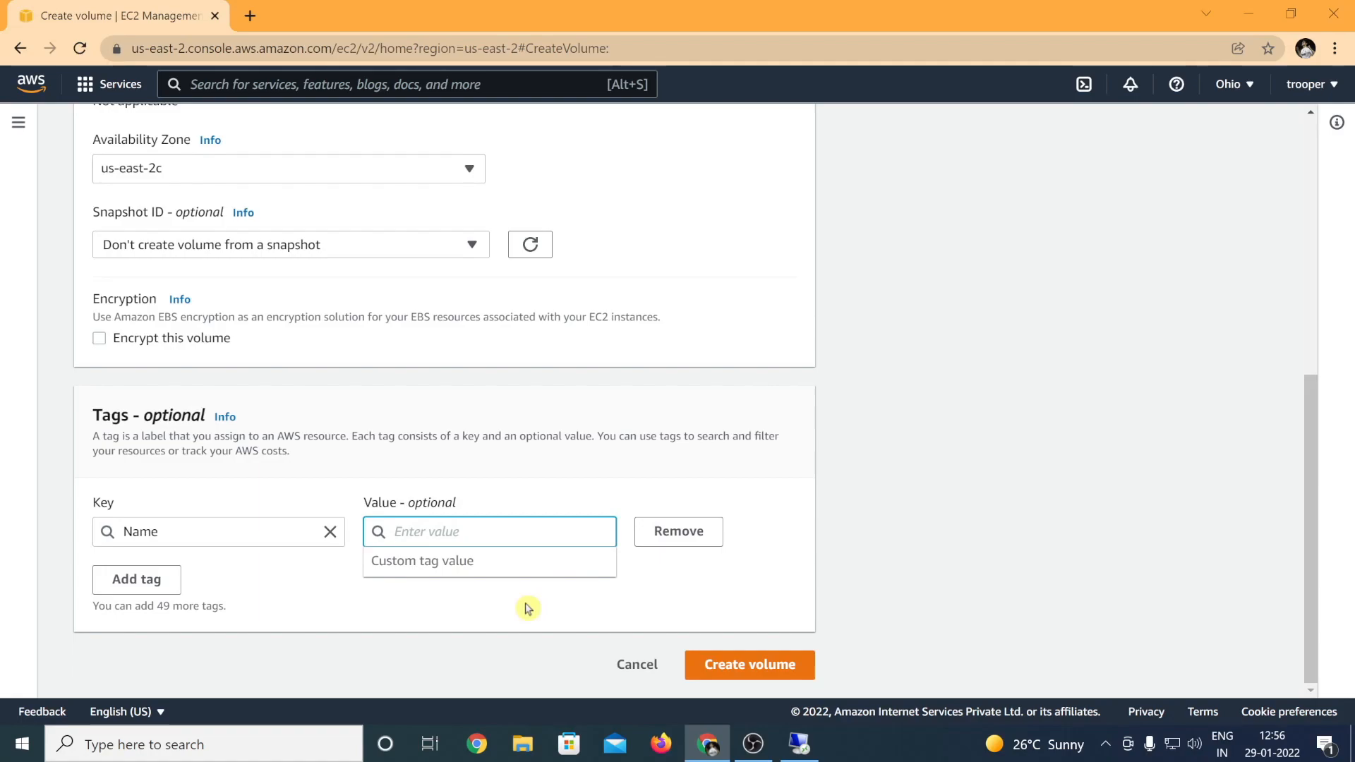
{"action": "type", "text": "EBS"}
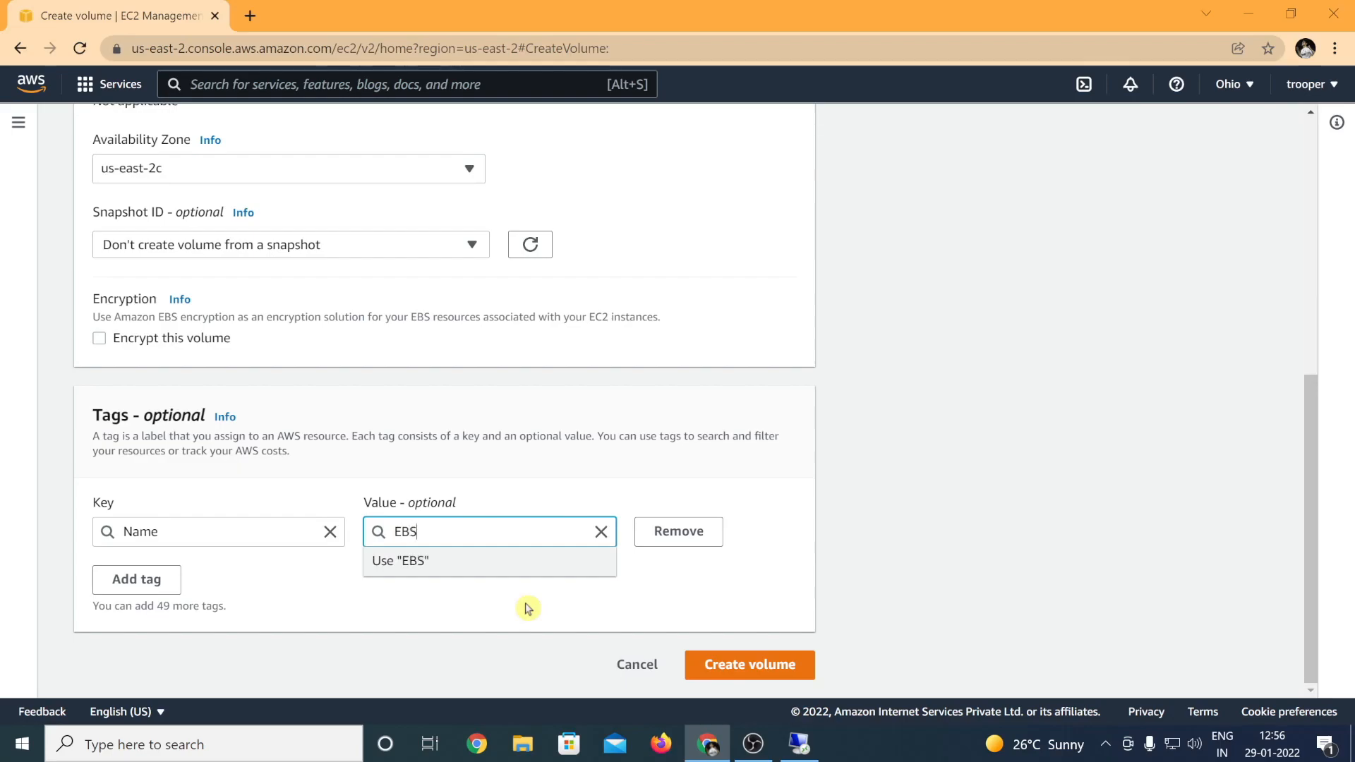
{"action": "type", "text": "test"}
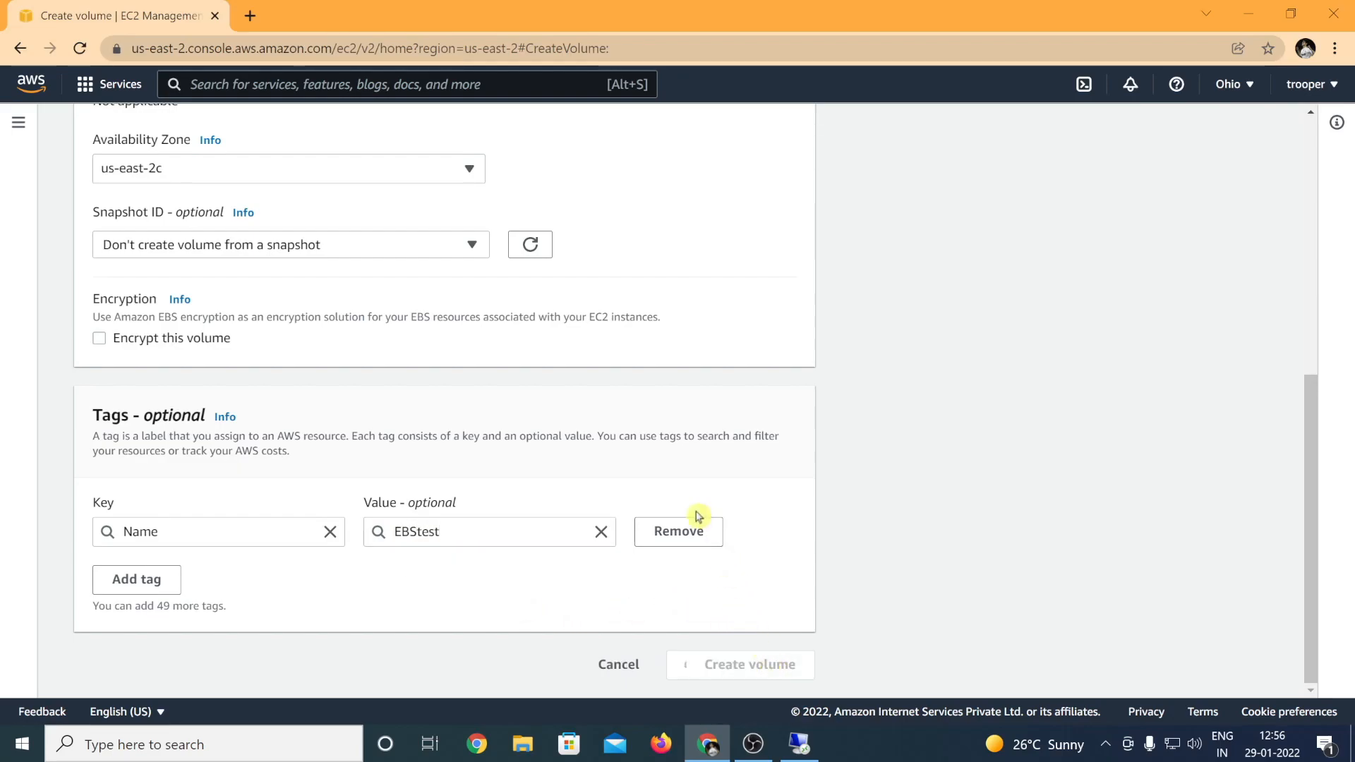
{"action": "left_click", "coordinate": [739, 665]}
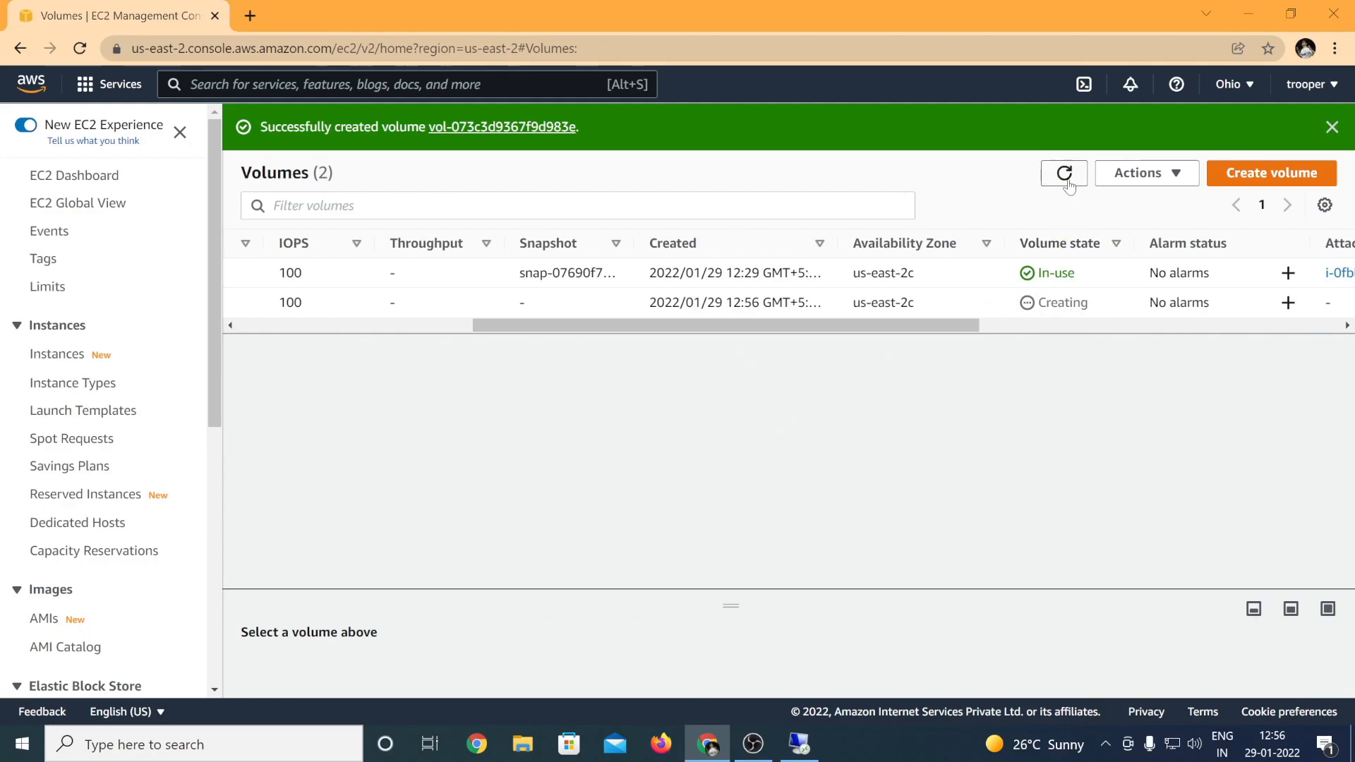
Refresh the volumes list, open the EBStest volume's details, and show its Actions menu
{"action": "left_click", "coordinate": [1063, 173]}
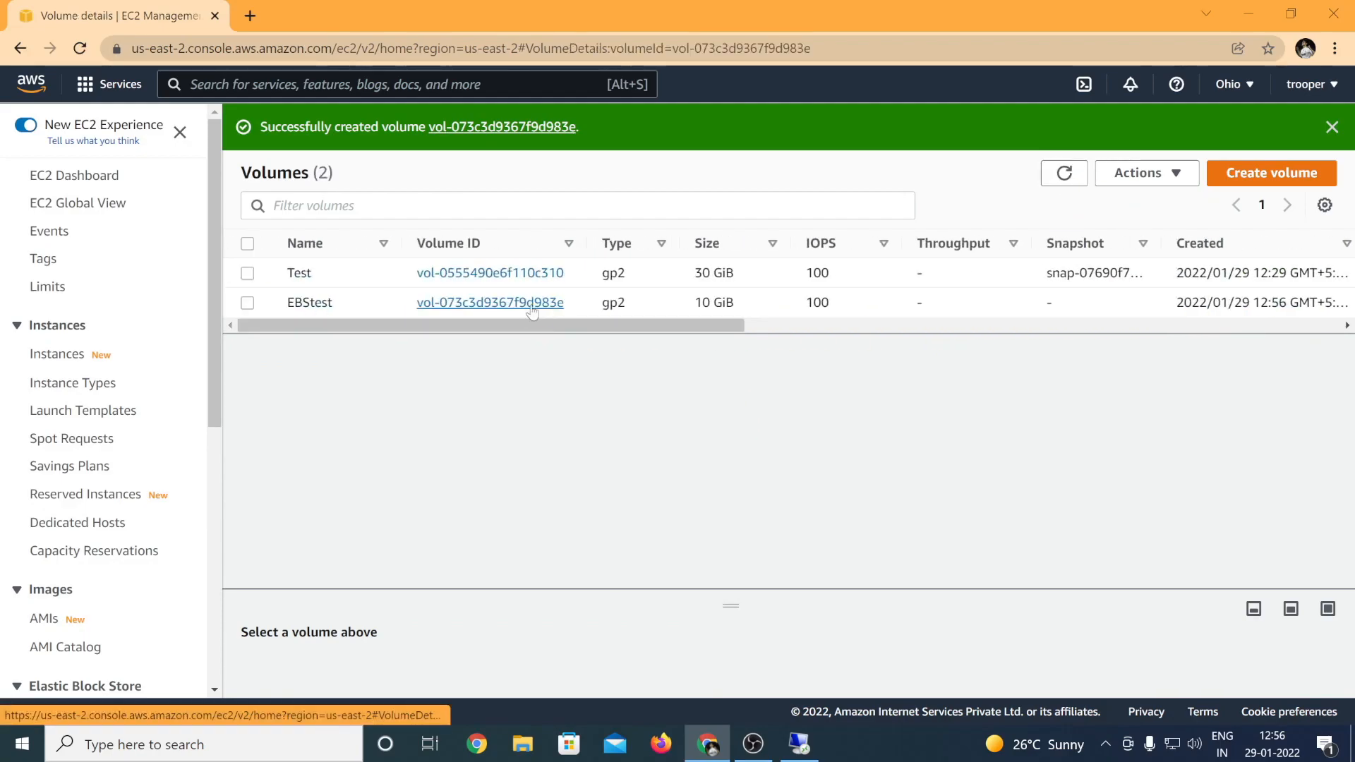
{"action": "left_click", "coordinate": [489, 301]}
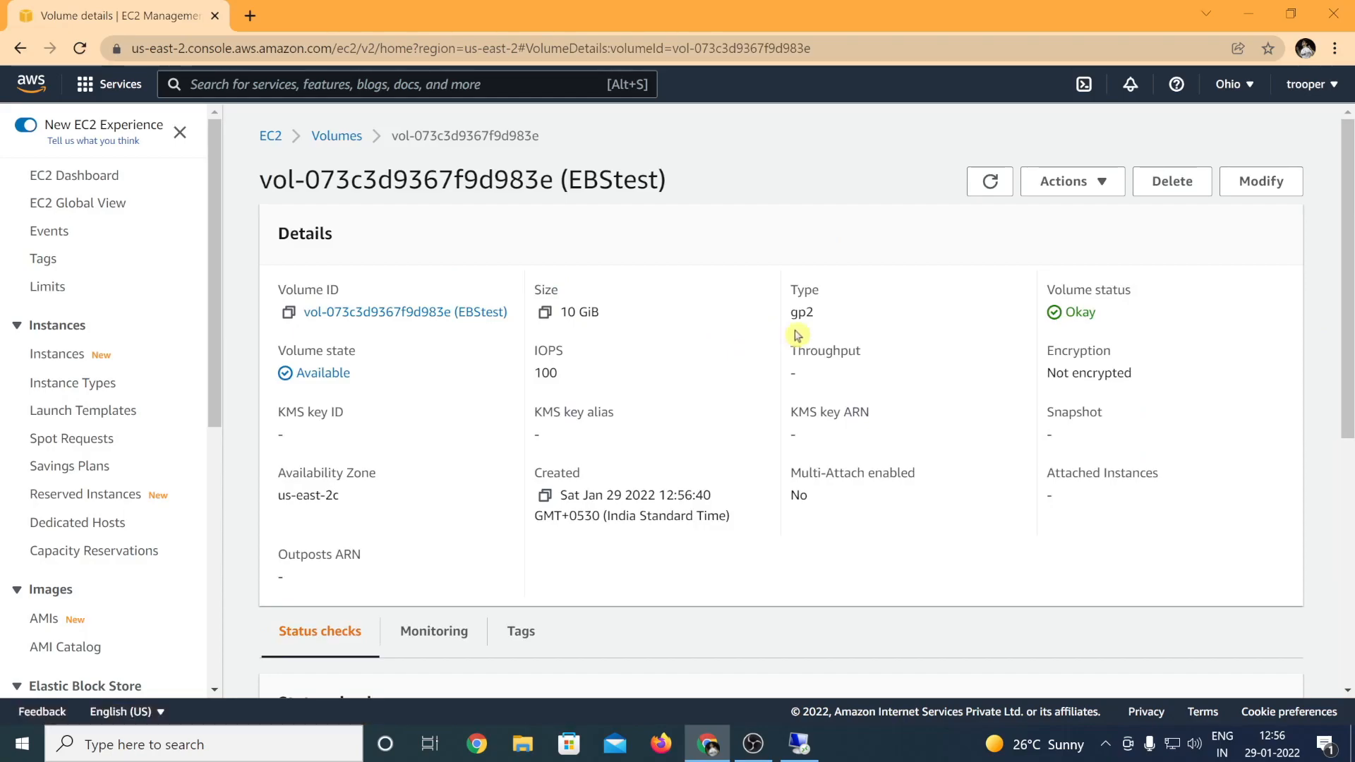
{"action": "mouse_move", "coordinate": [1012, 312]}
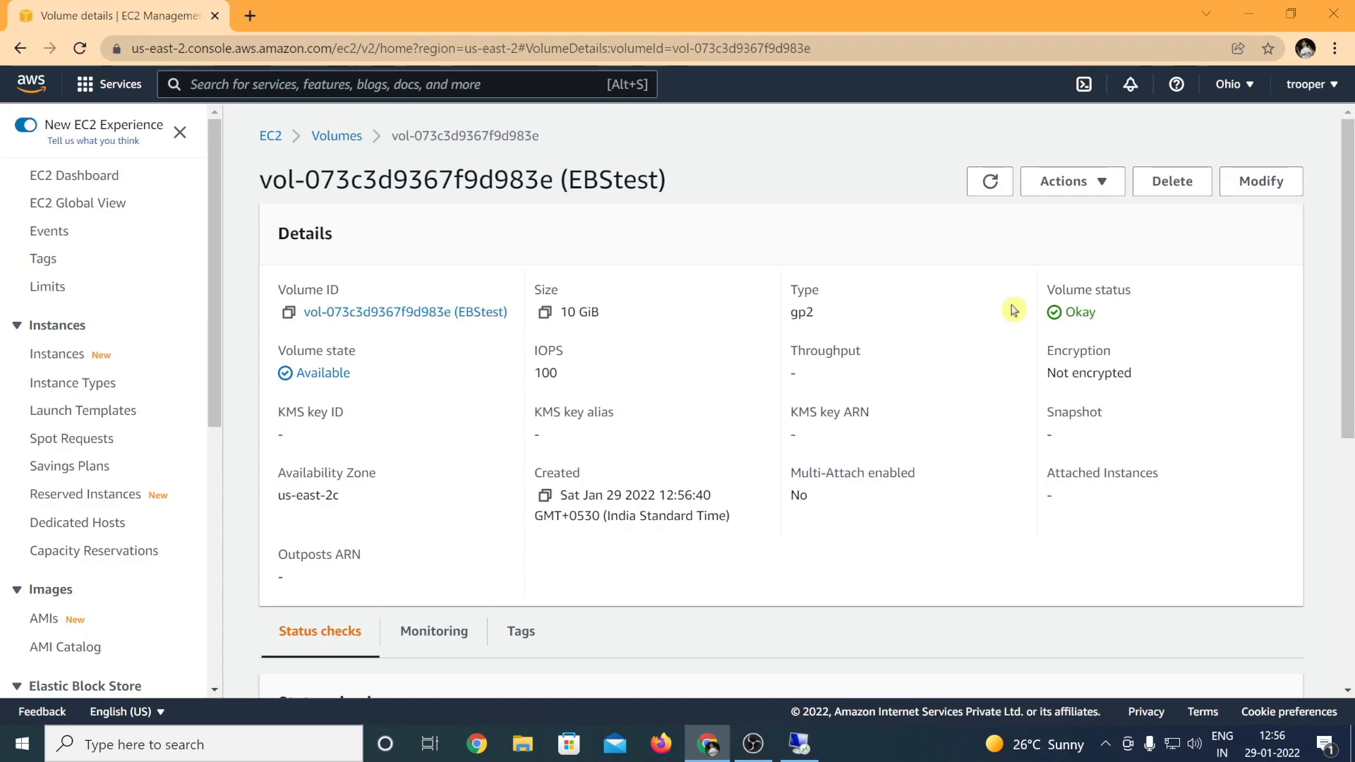
{"action": "mouse_move", "coordinate": [1027, 310]}
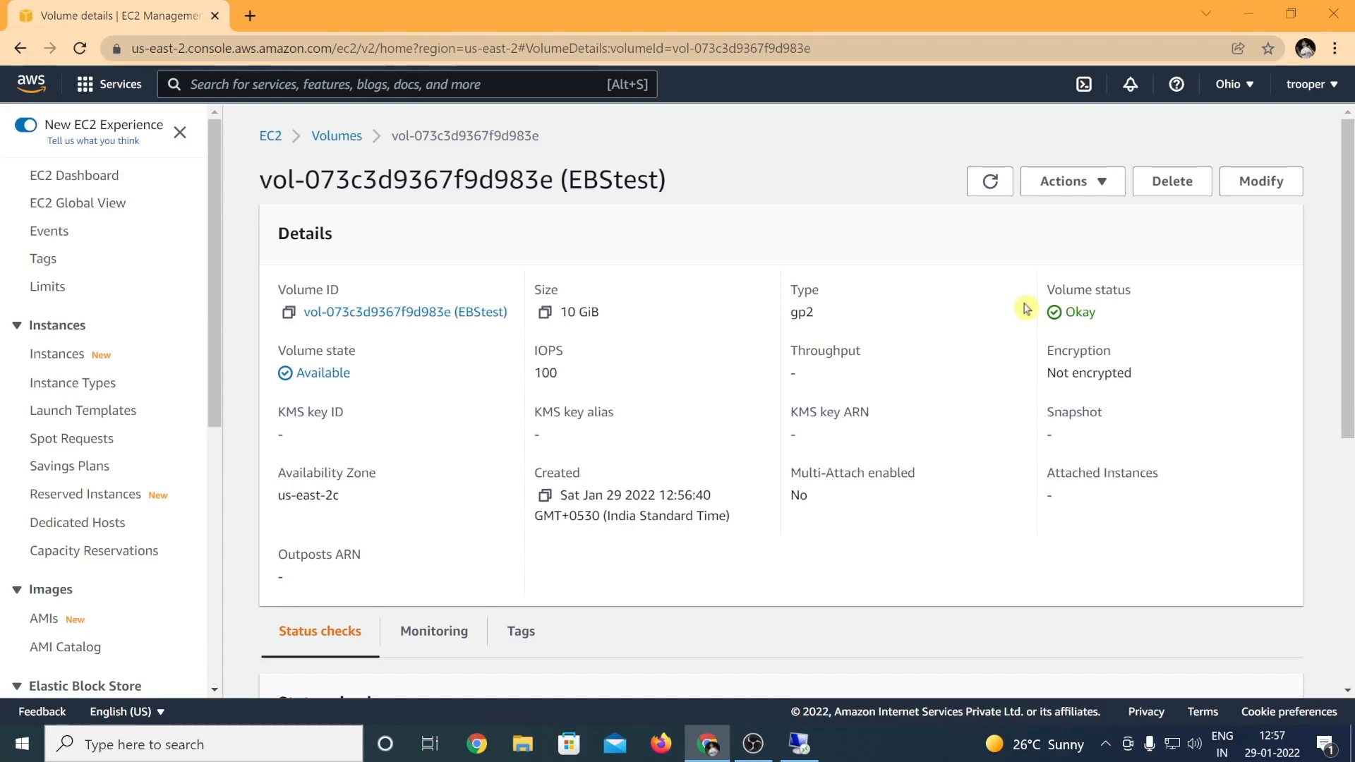
{"action": "mouse_move", "coordinate": [817, 747]}
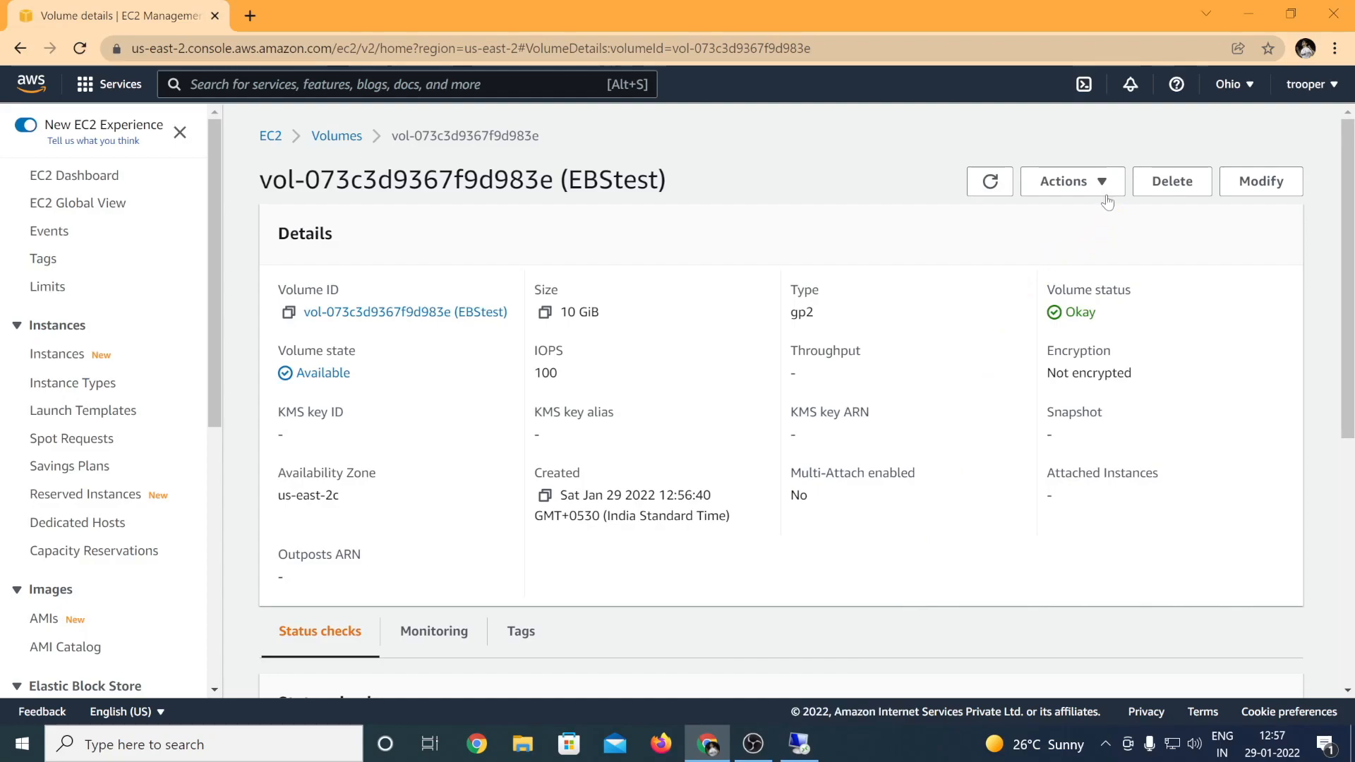
{"action": "left_click", "coordinate": [1071, 181]}
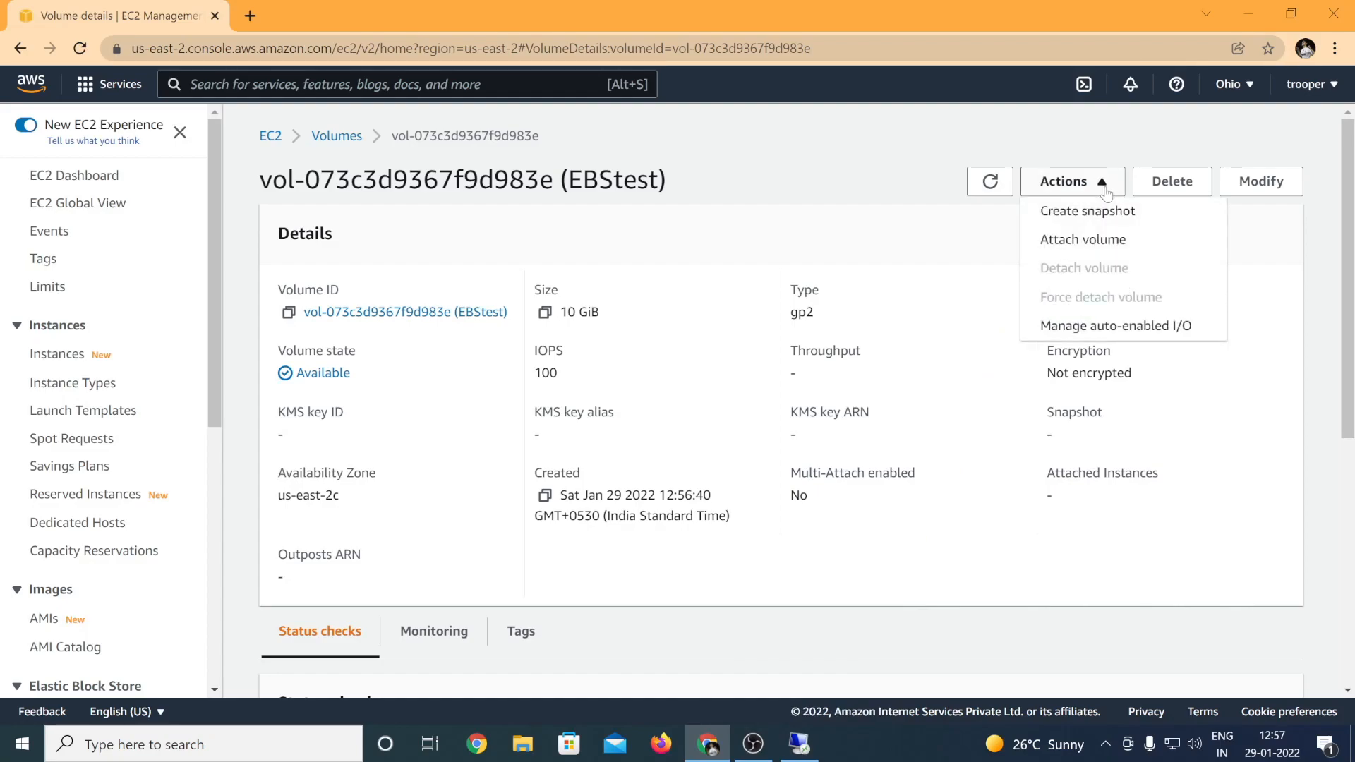
Attach EBStest to the running Test instance i-0fbbd1fcf73ee1a1e as device xvdf
{"action": "left_click", "coordinate": [1082, 239]}
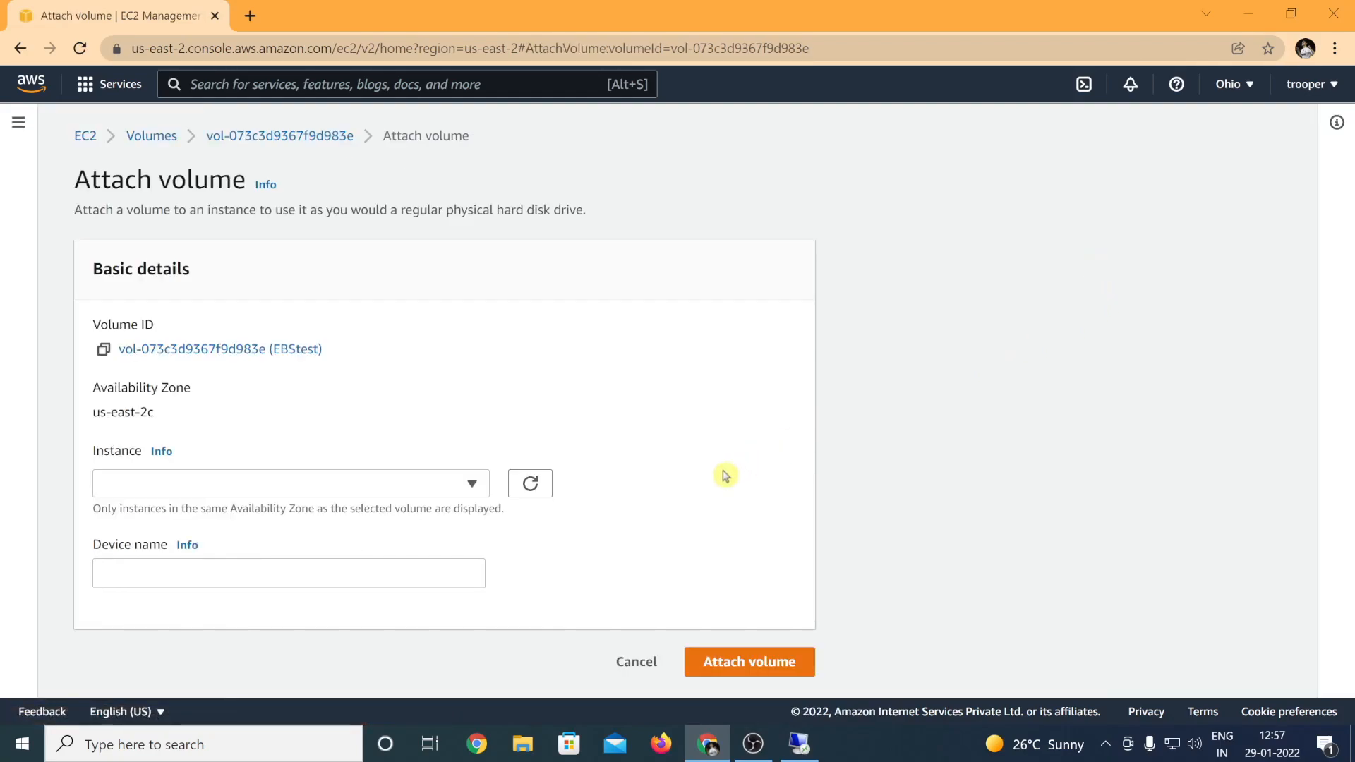
{"action": "left_click", "coordinate": [289, 483]}
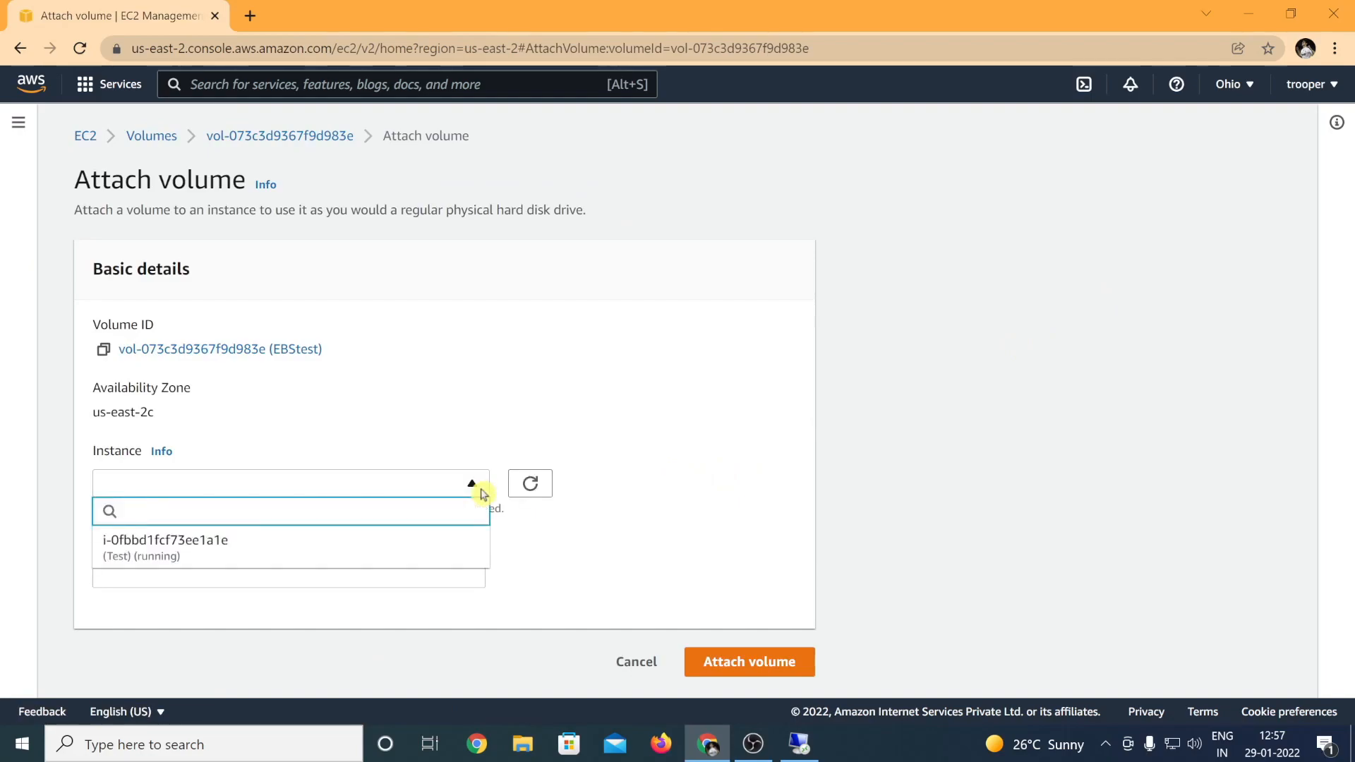
{"action": "mouse_move", "coordinate": [436, 543]}
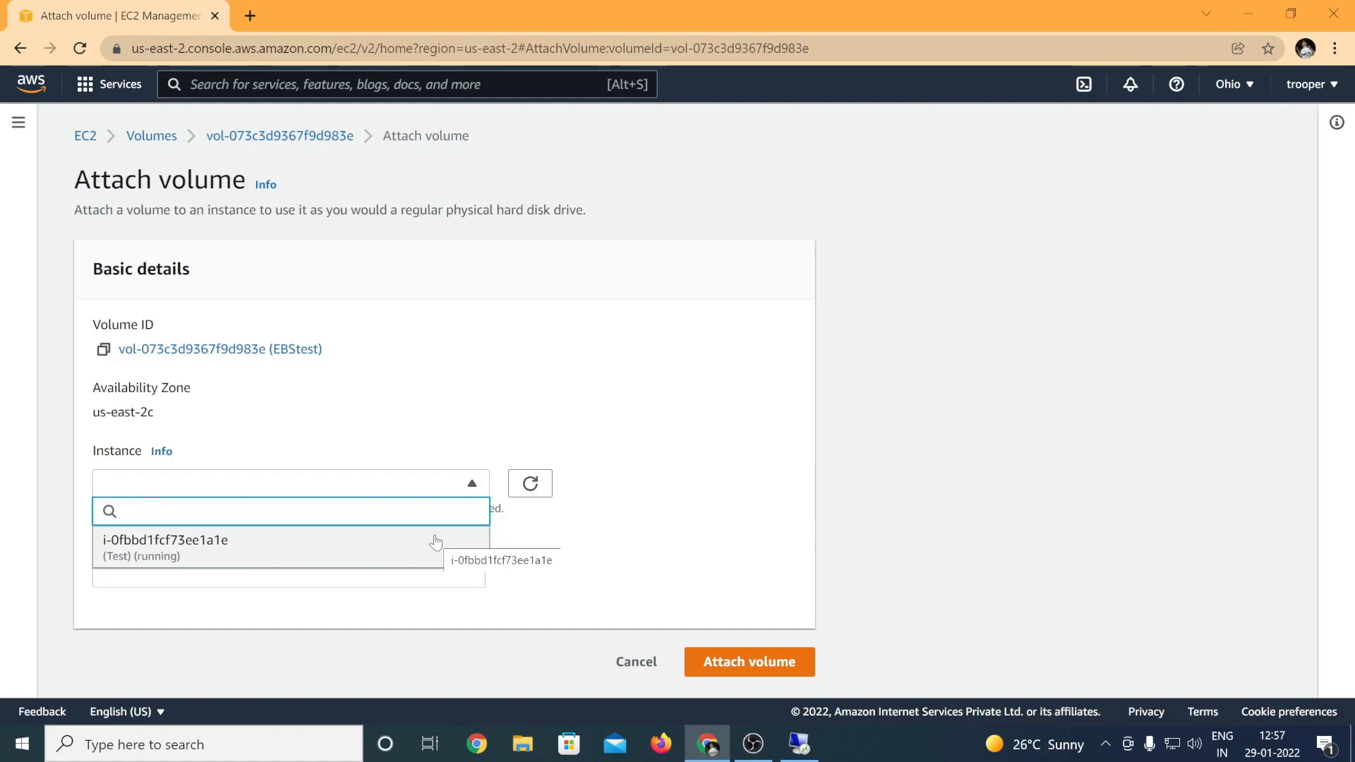
{"action": "left_click", "coordinate": [289, 511]}
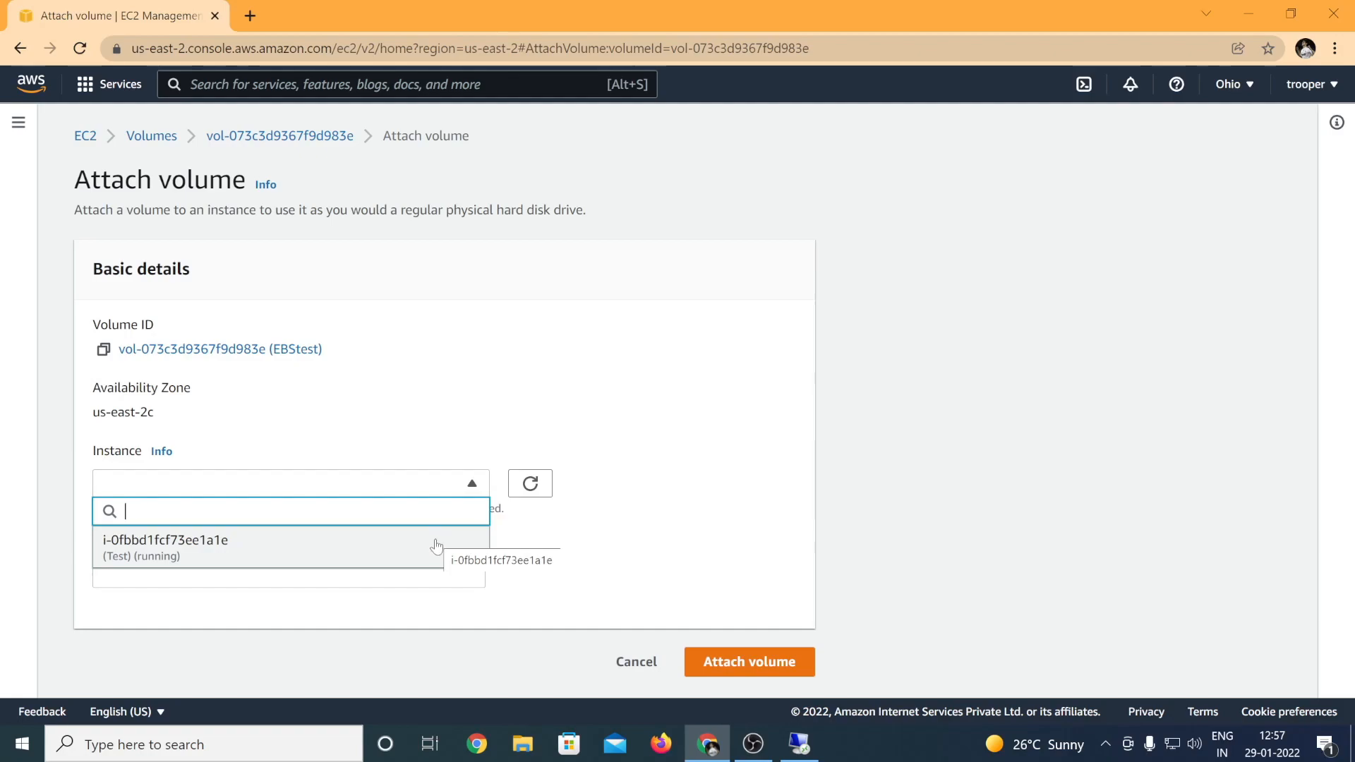
{"action": "left_click", "coordinate": [166, 540]}
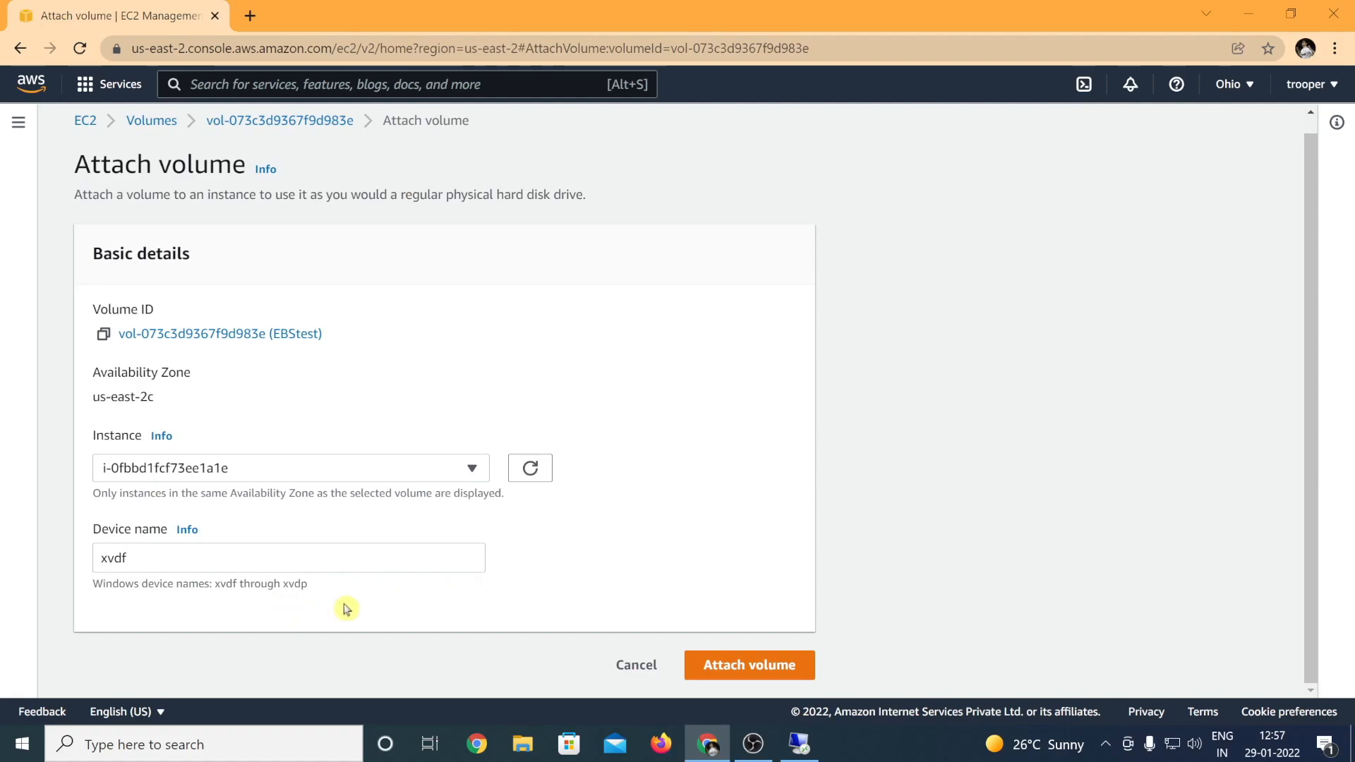
{"action": "mouse_move", "coordinate": [381, 598]}
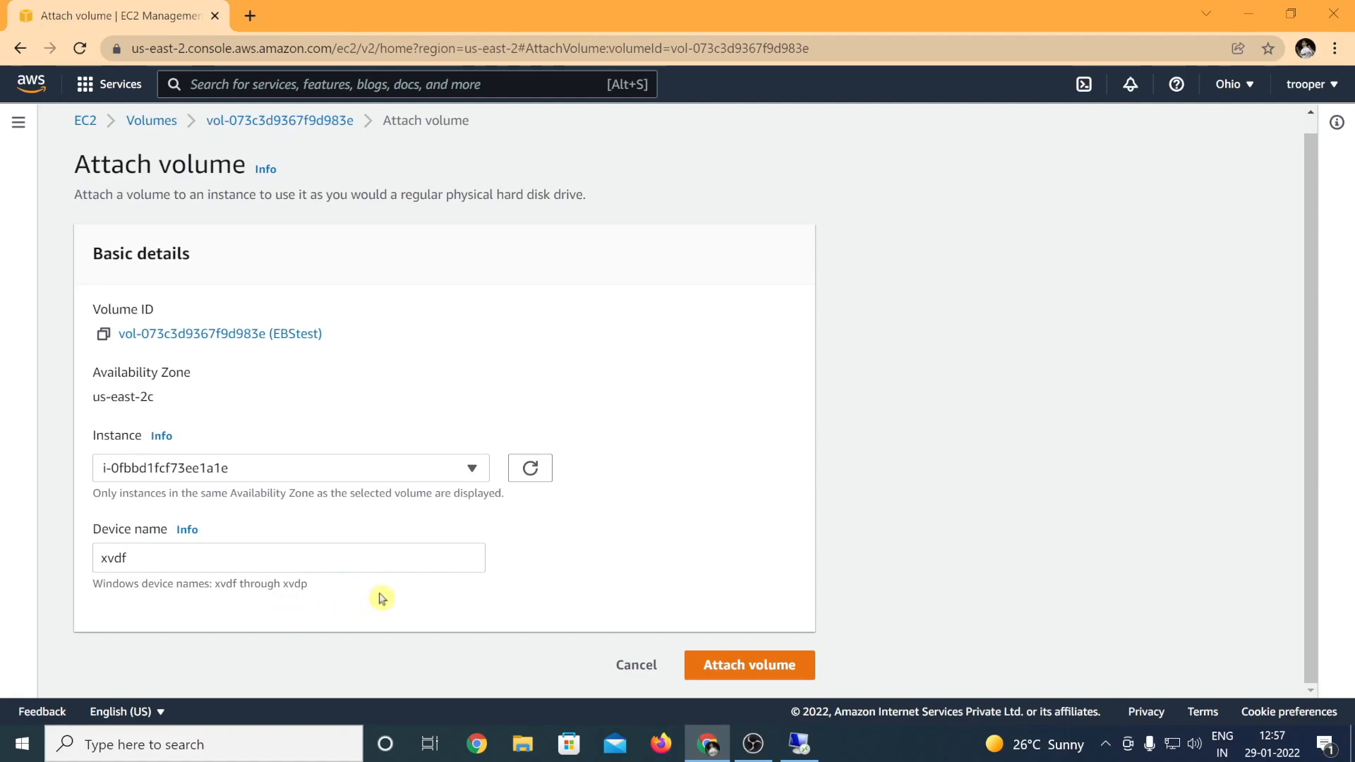
{"action": "left_click", "coordinate": [748, 665]}
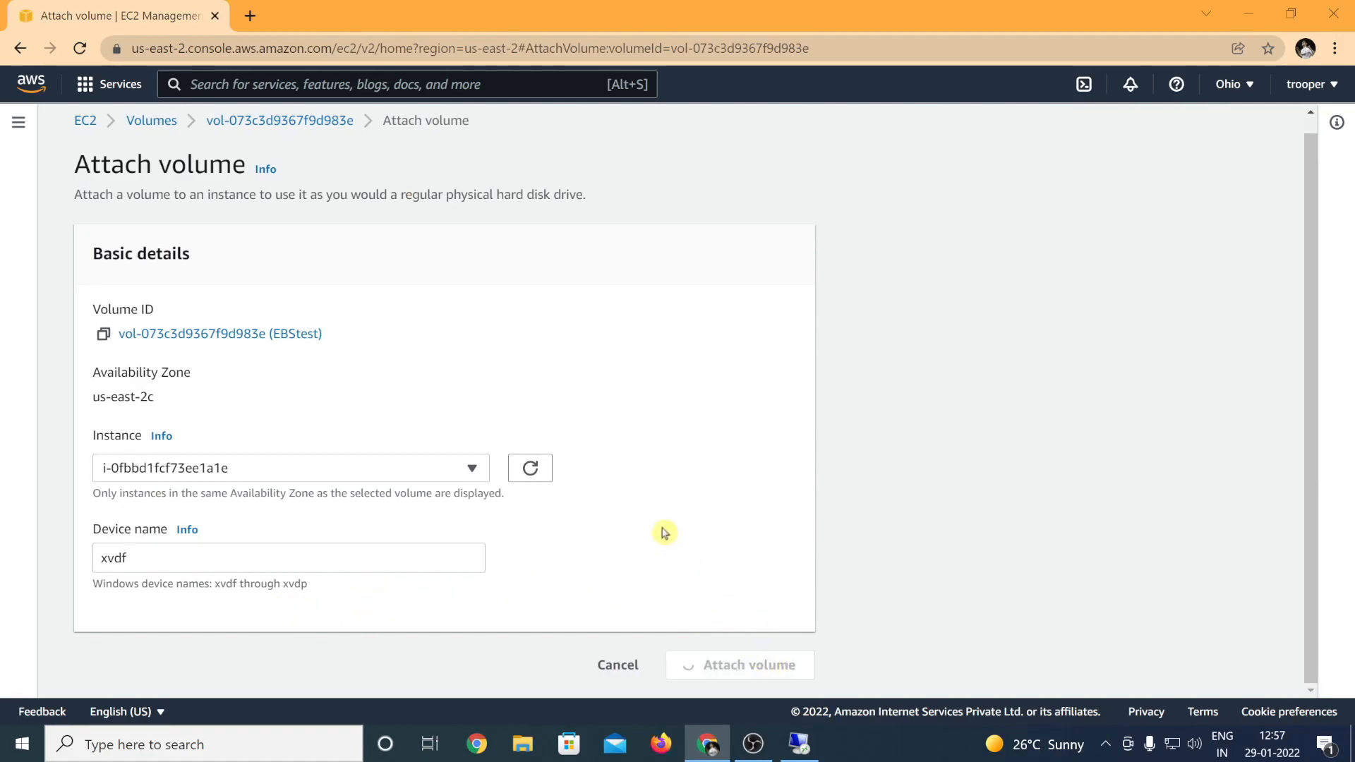
{"action": "left_click", "coordinate": [748, 664]}
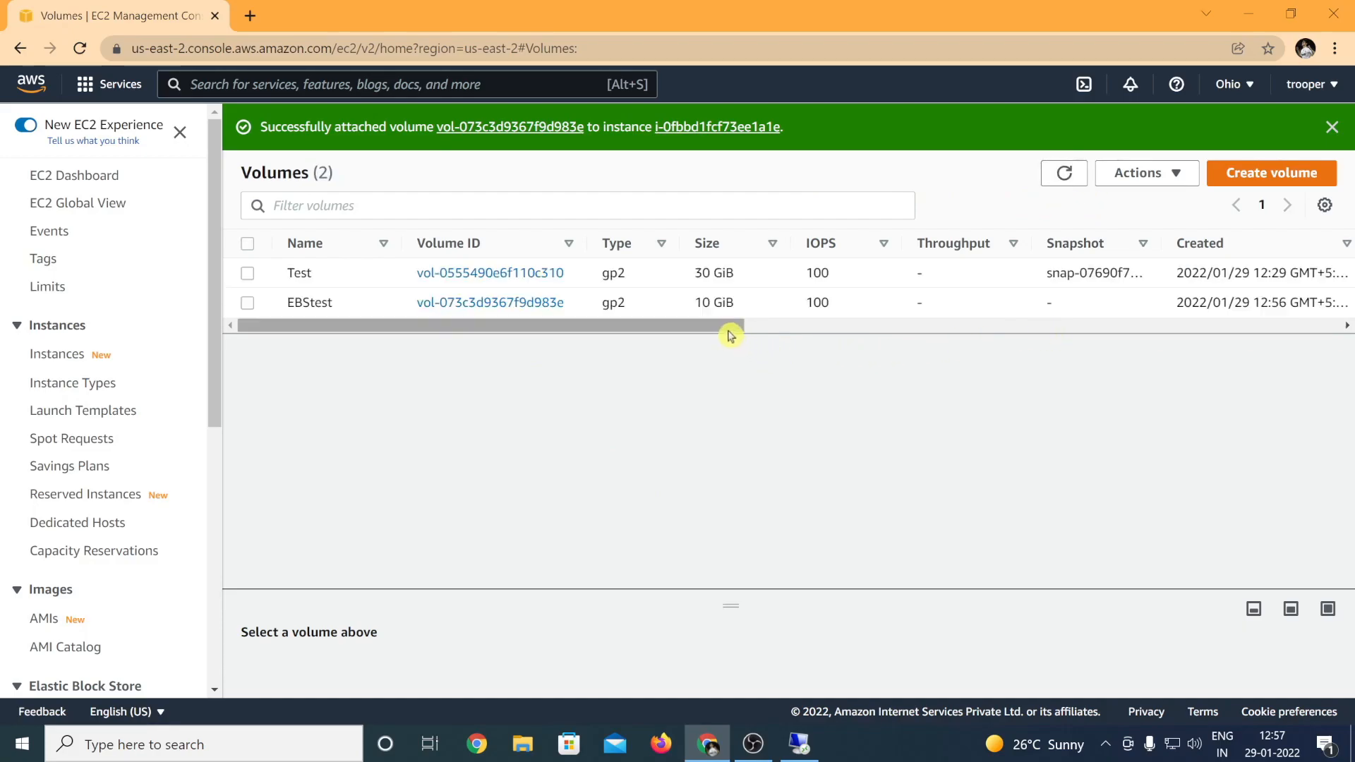
Scroll the volumes table to confirm both Test and EBStest volumes are In-use
{"action": "left_click_drag", "start_coordinate": [730, 326], "coordinate": [924, 326]}
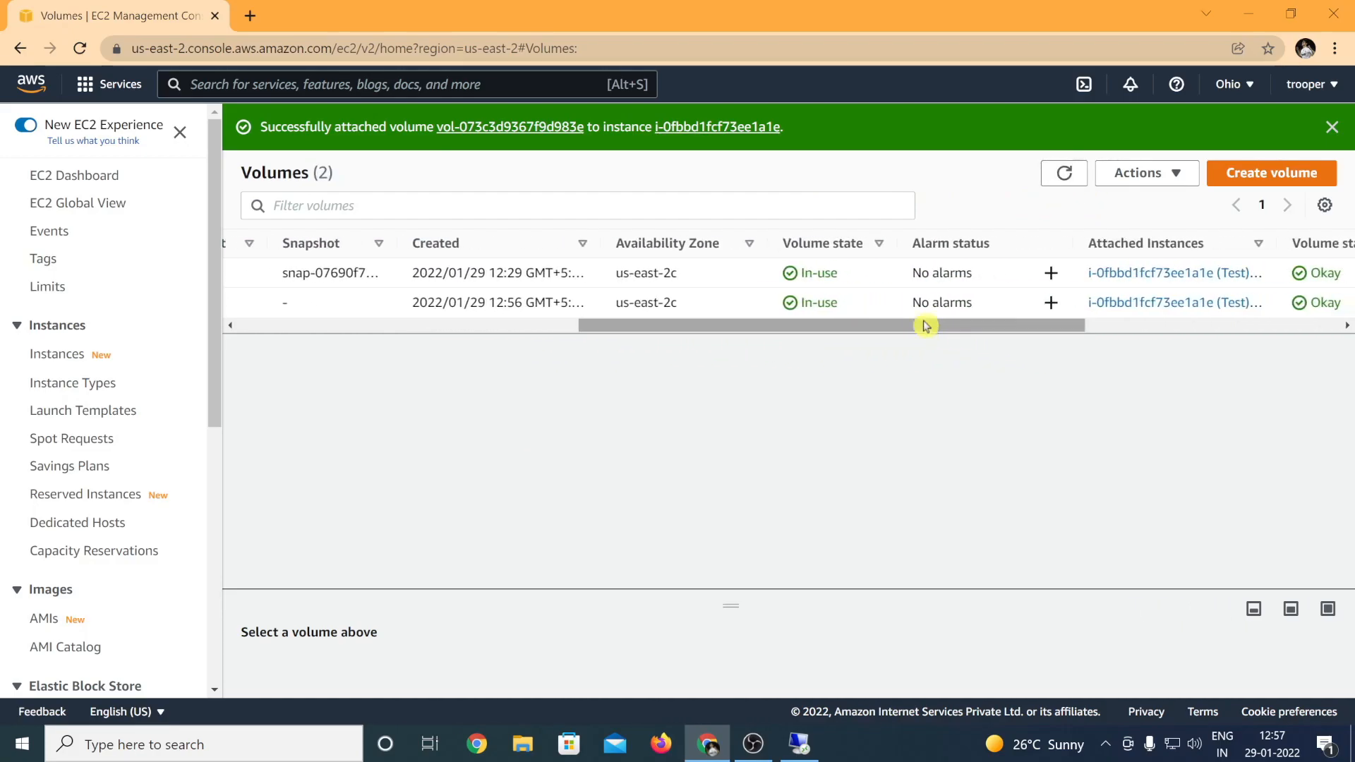
{"action": "mouse_move", "coordinate": [860, 338]}
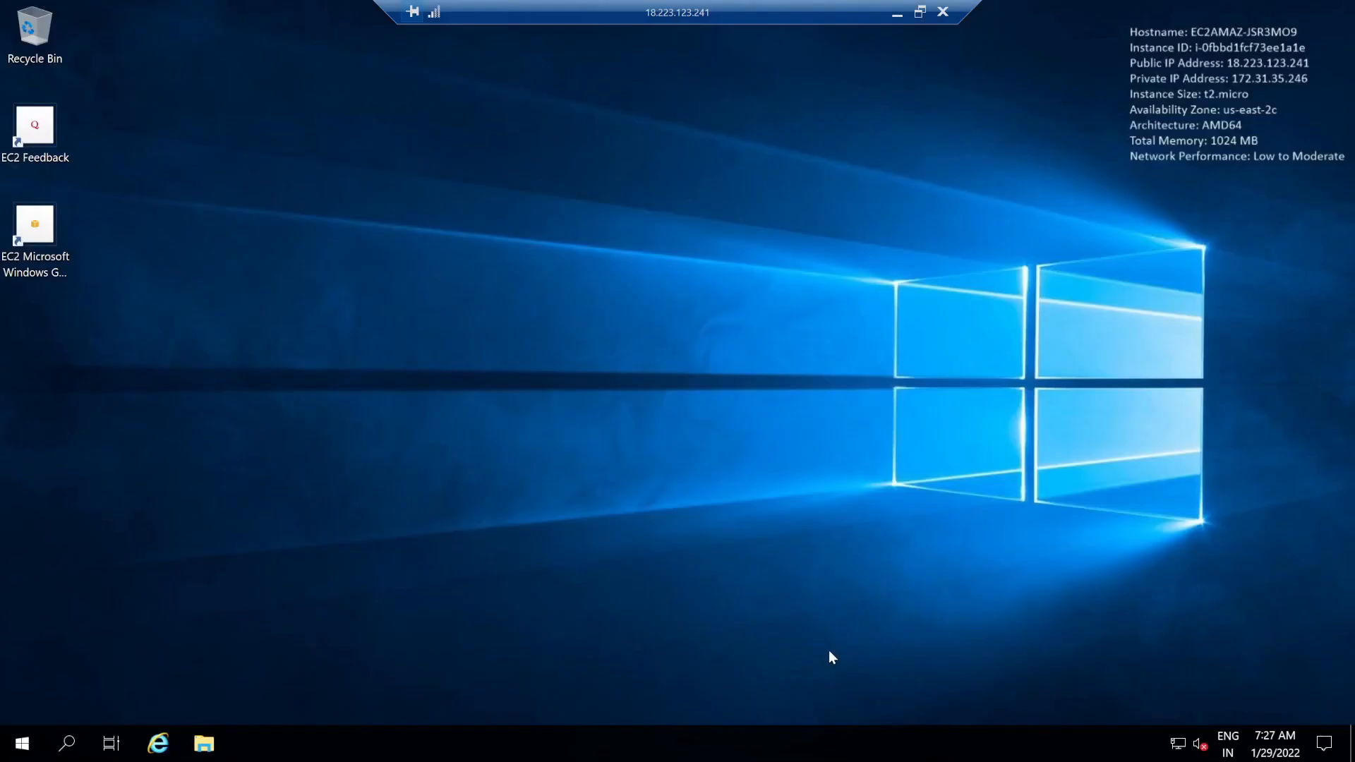
{"action": "mouse_move", "coordinate": [820, 617]}
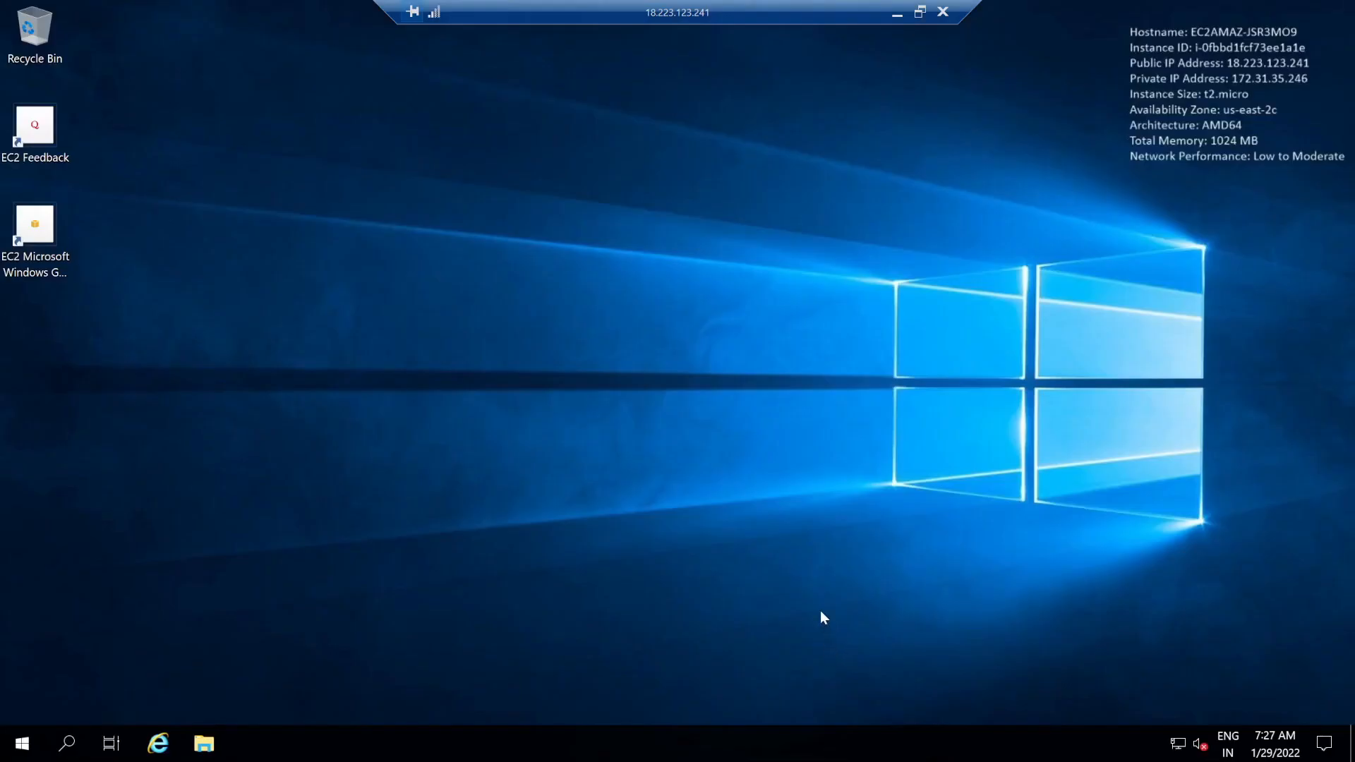
Confirm This PC lists only Local Disk C:, and enter diskmgmt.msc in Run
{"action": "left_click", "coordinate": [204, 743]}
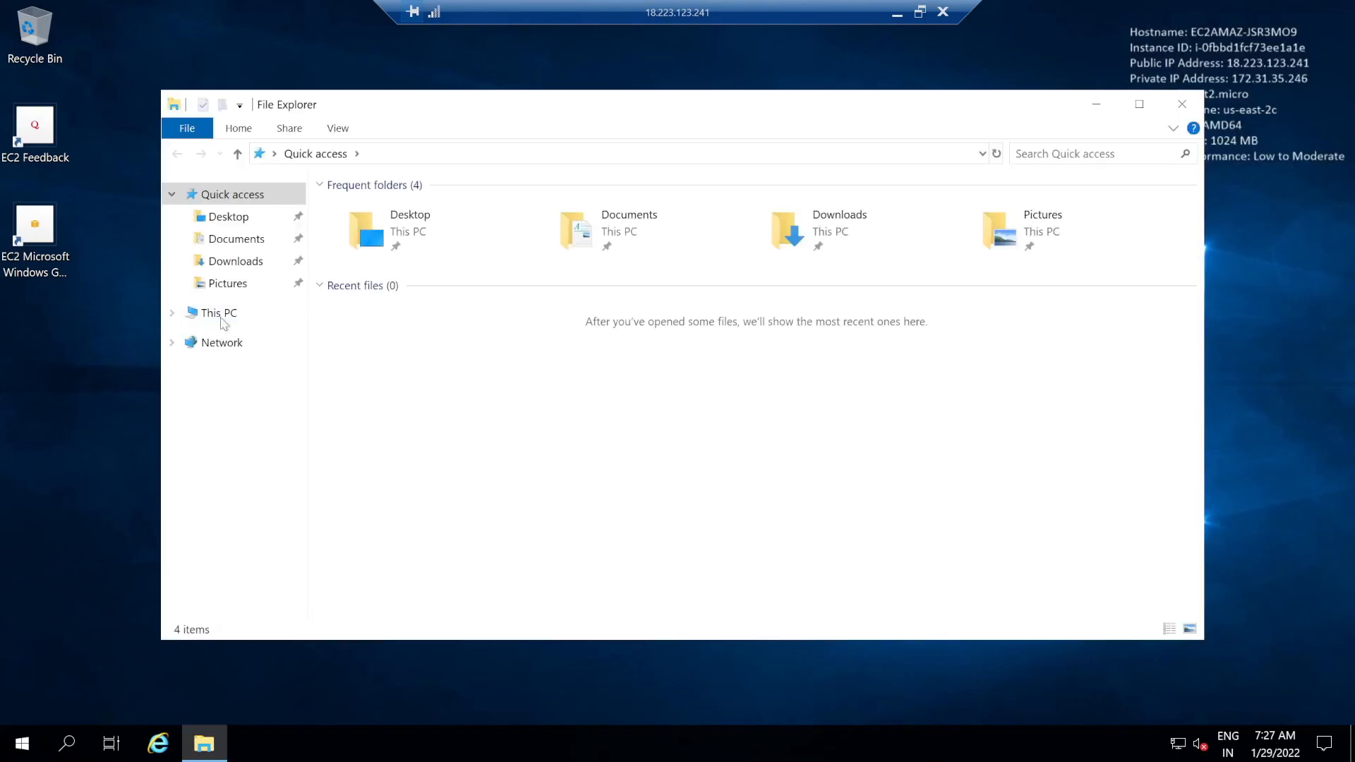
{"action": "left_click", "coordinate": [219, 312]}
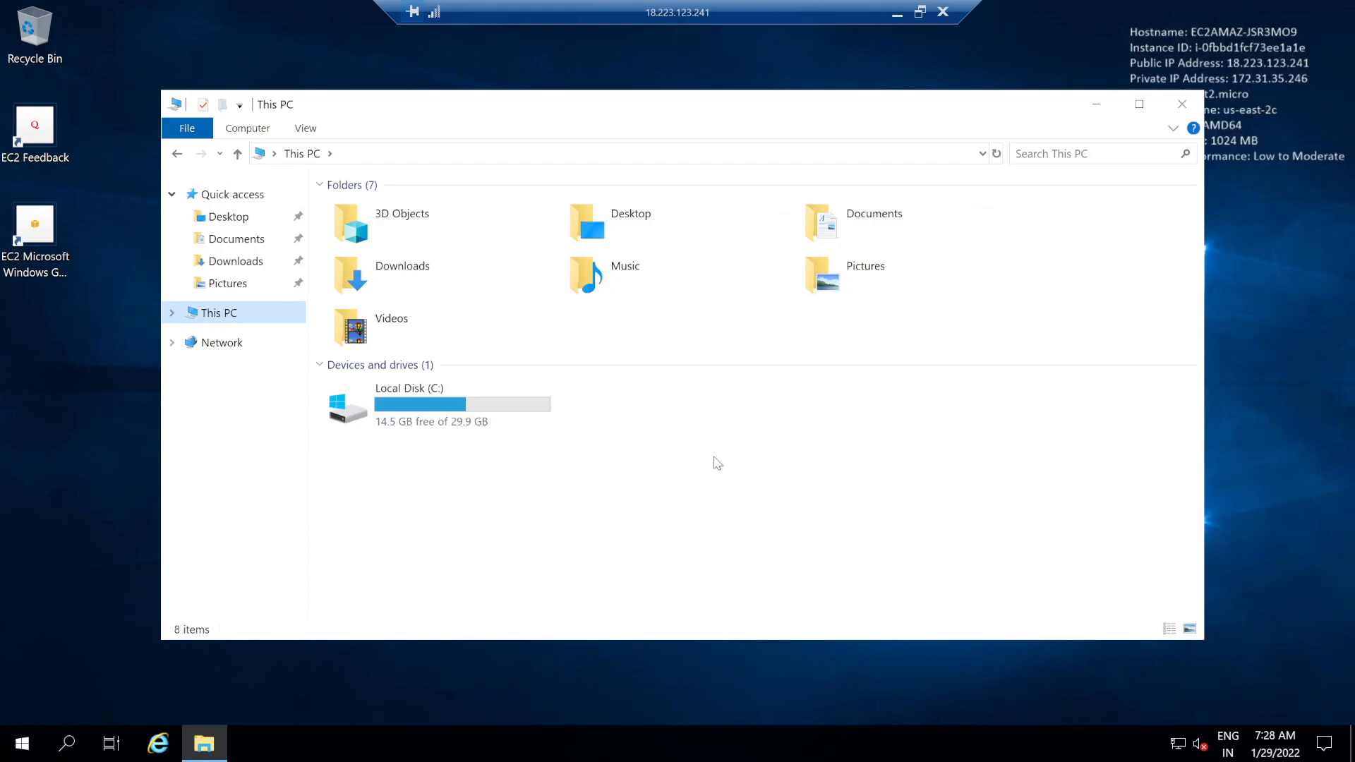
{"action": "mouse_move", "coordinate": [327, 536]}
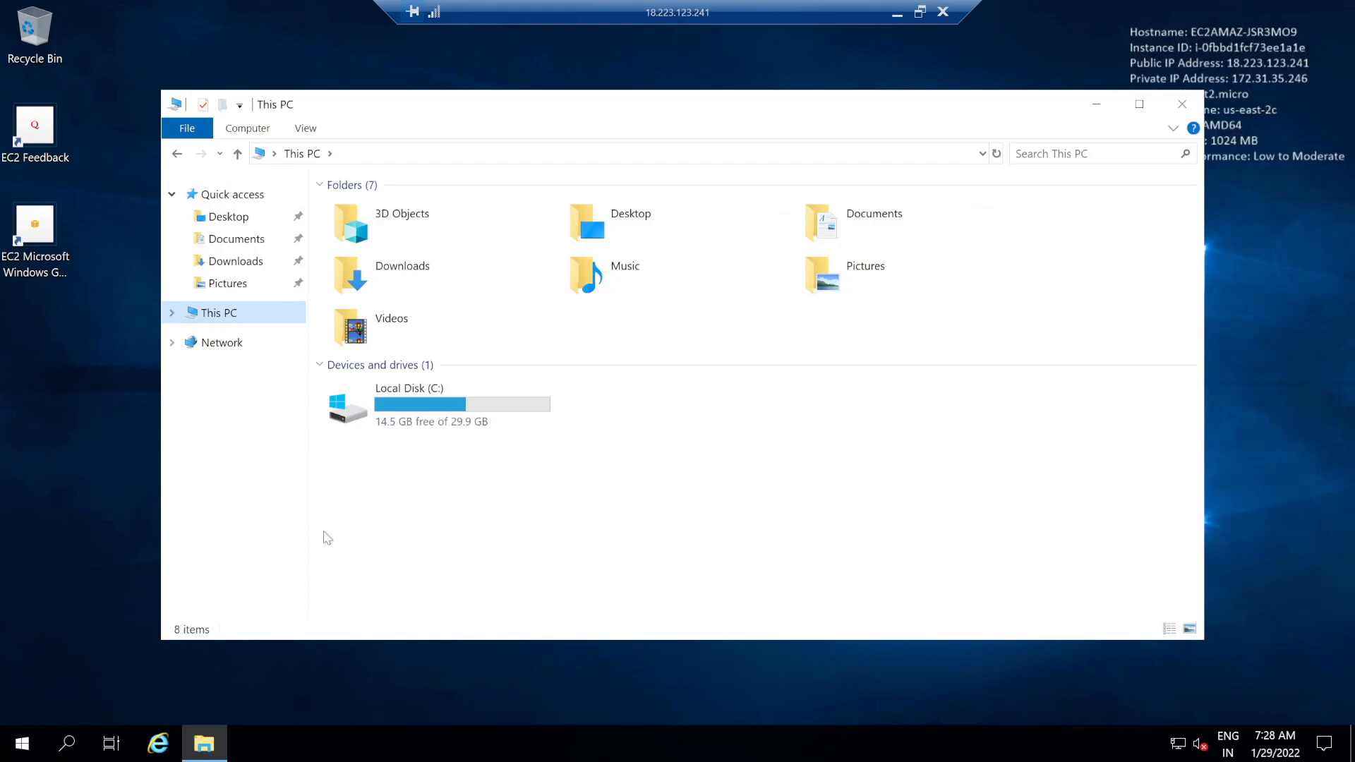
{"action": "type", "text": "diskmgmt.msc"}
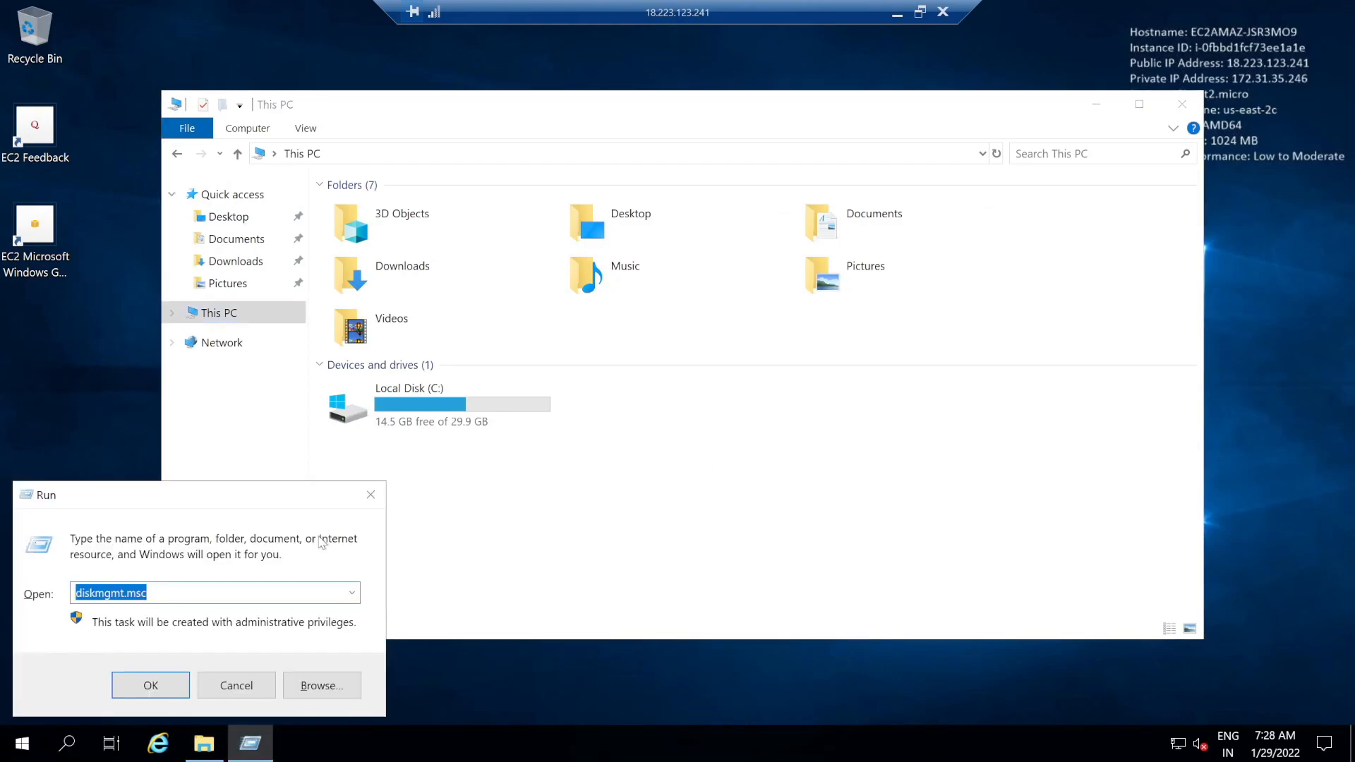
Open Disk Management maximized, bring 10 GB Disk 1 online and initialize it as basic
{"action": "left_click", "coordinate": [235, 685]}
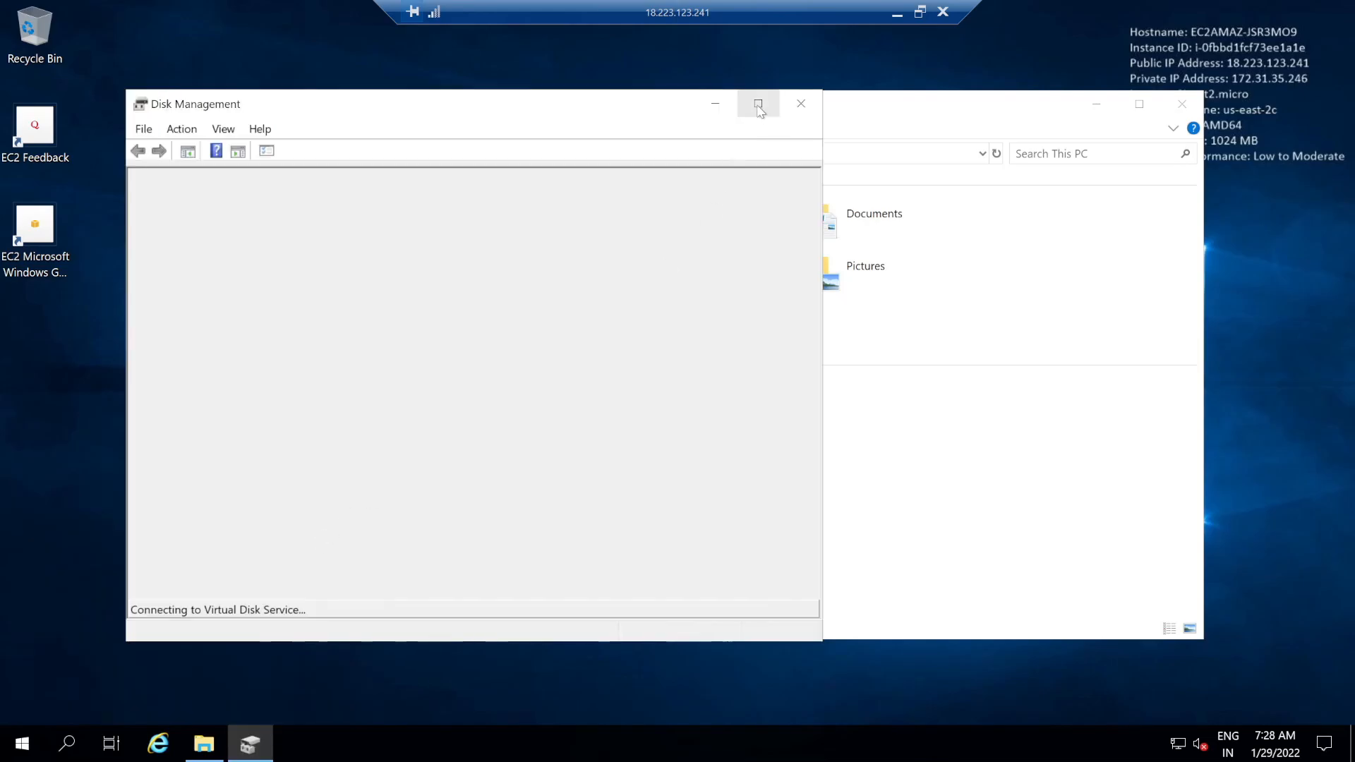
{"action": "left_click", "coordinate": [757, 104]}
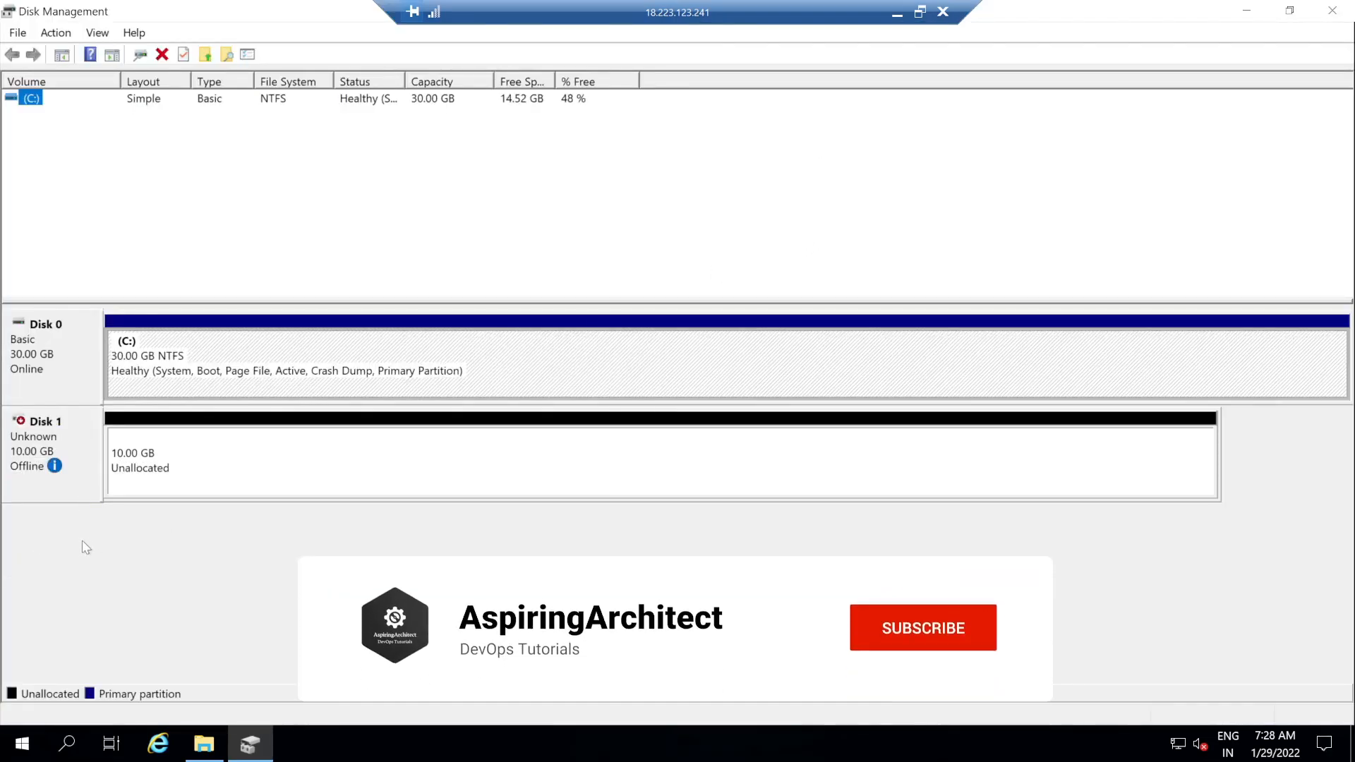
{"action": "right_click", "coordinate": [39, 440]}
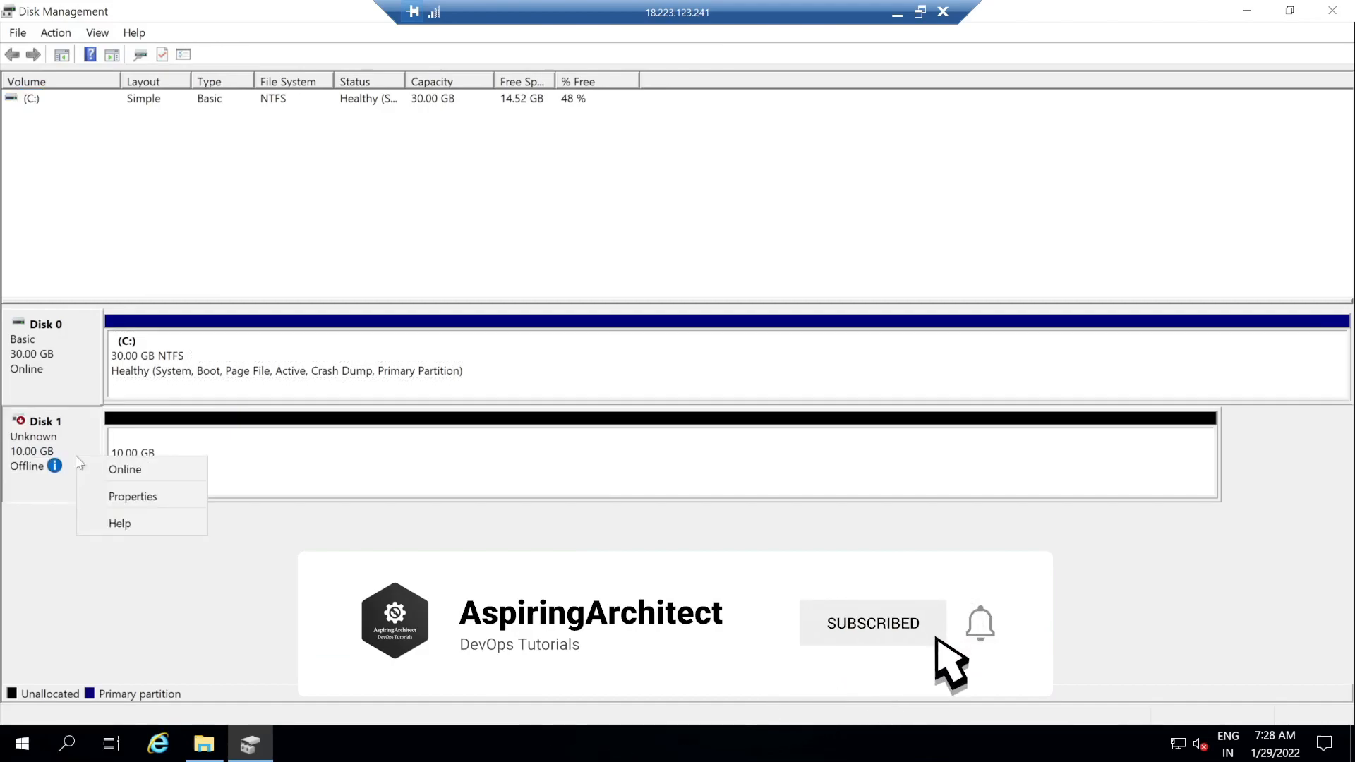
{"action": "left_click", "coordinate": [124, 469]}
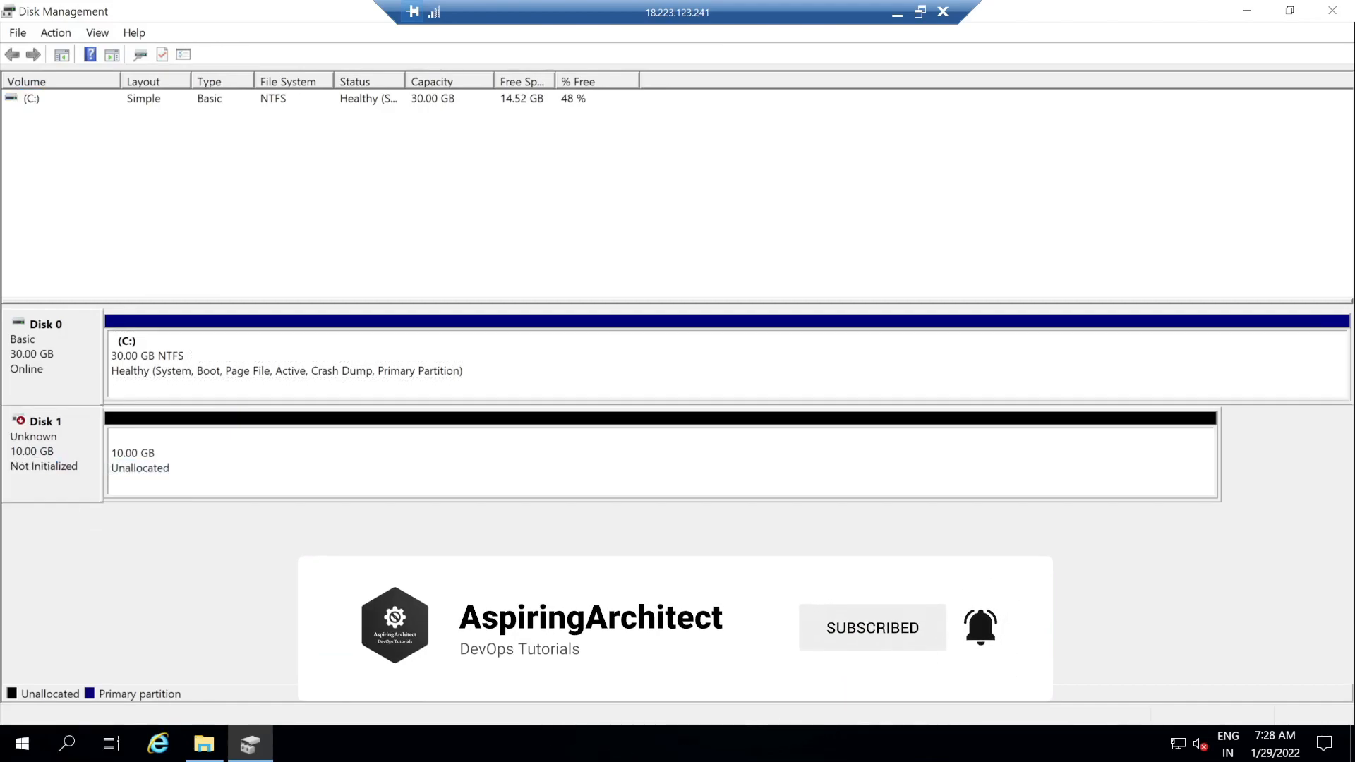
{"action": "right_click", "coordinate": [139, 458]}
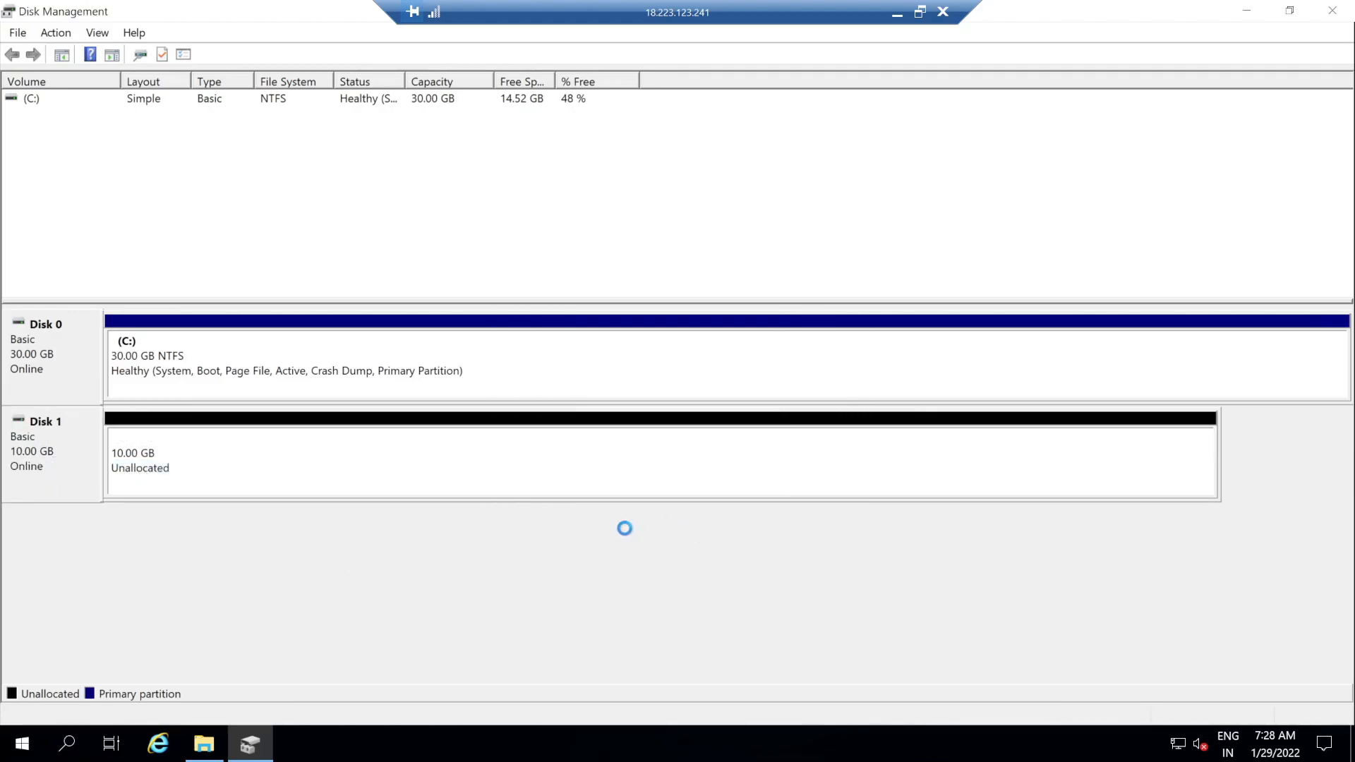
{"action": "right_click", "coordinate": [173, 462]}
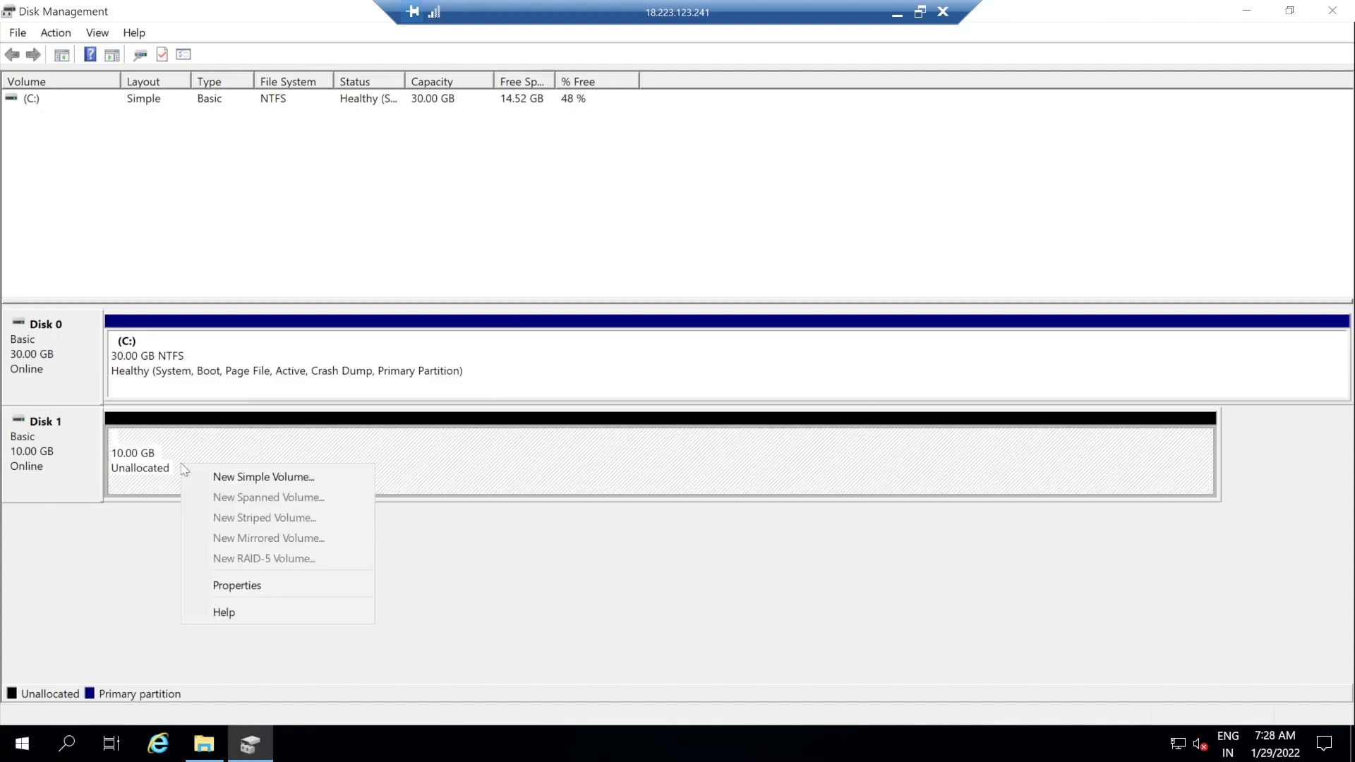
Create a simple volume on Disk 1: full 10237 MB, letter D, NTFS quick format
{"action": "left_click", "coordinate": [263, 477]}
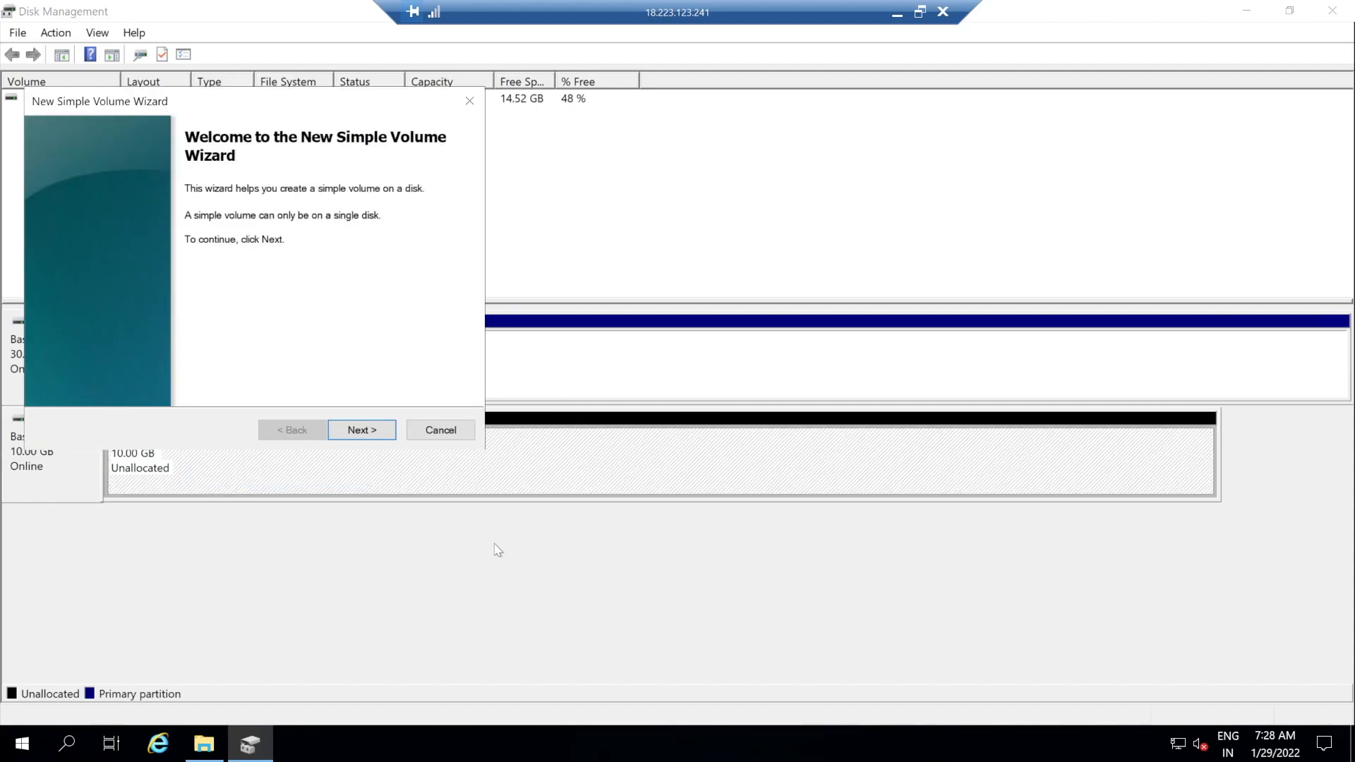
{"action": "left_click", "coordinate": [361, 430]}
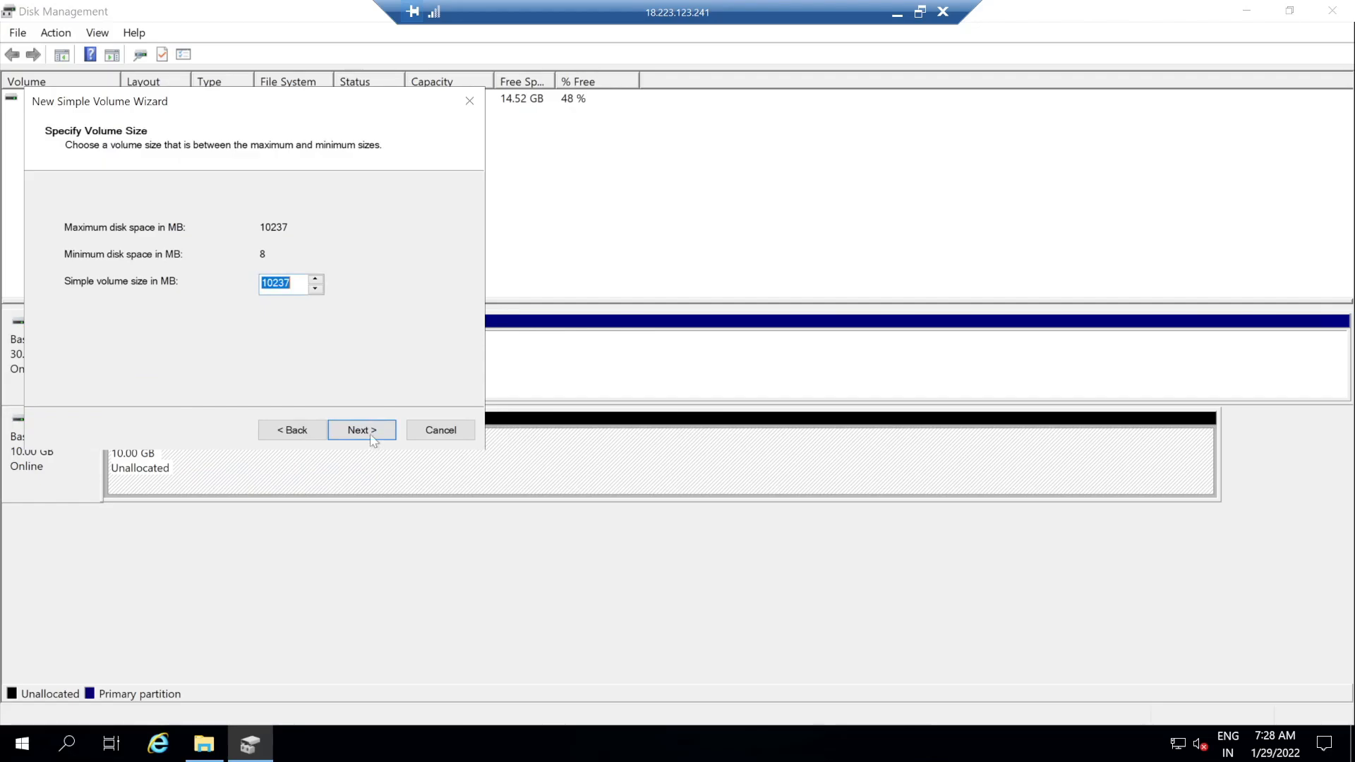
{"action": "left_click", "coordinate": [361, 430]}
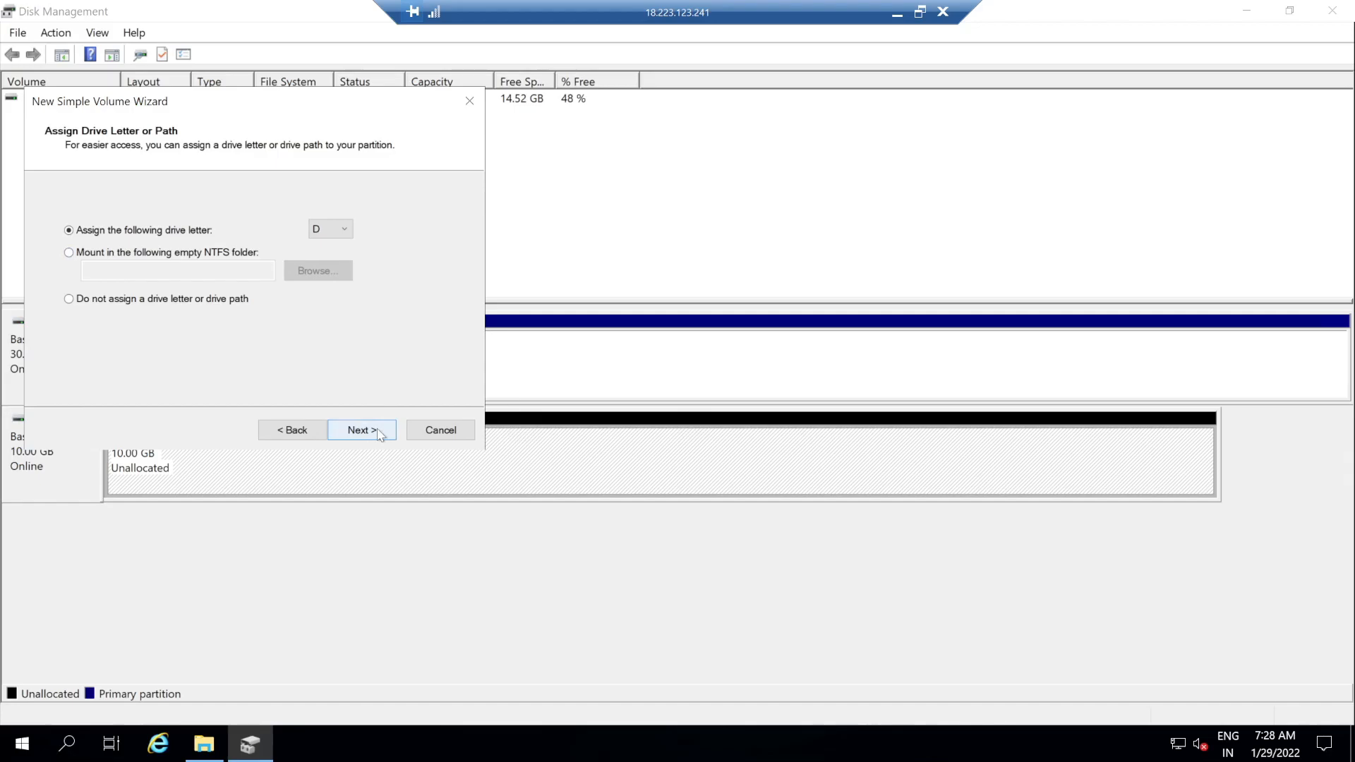
{"action": "left_click", "coordinate": [361, 430]}
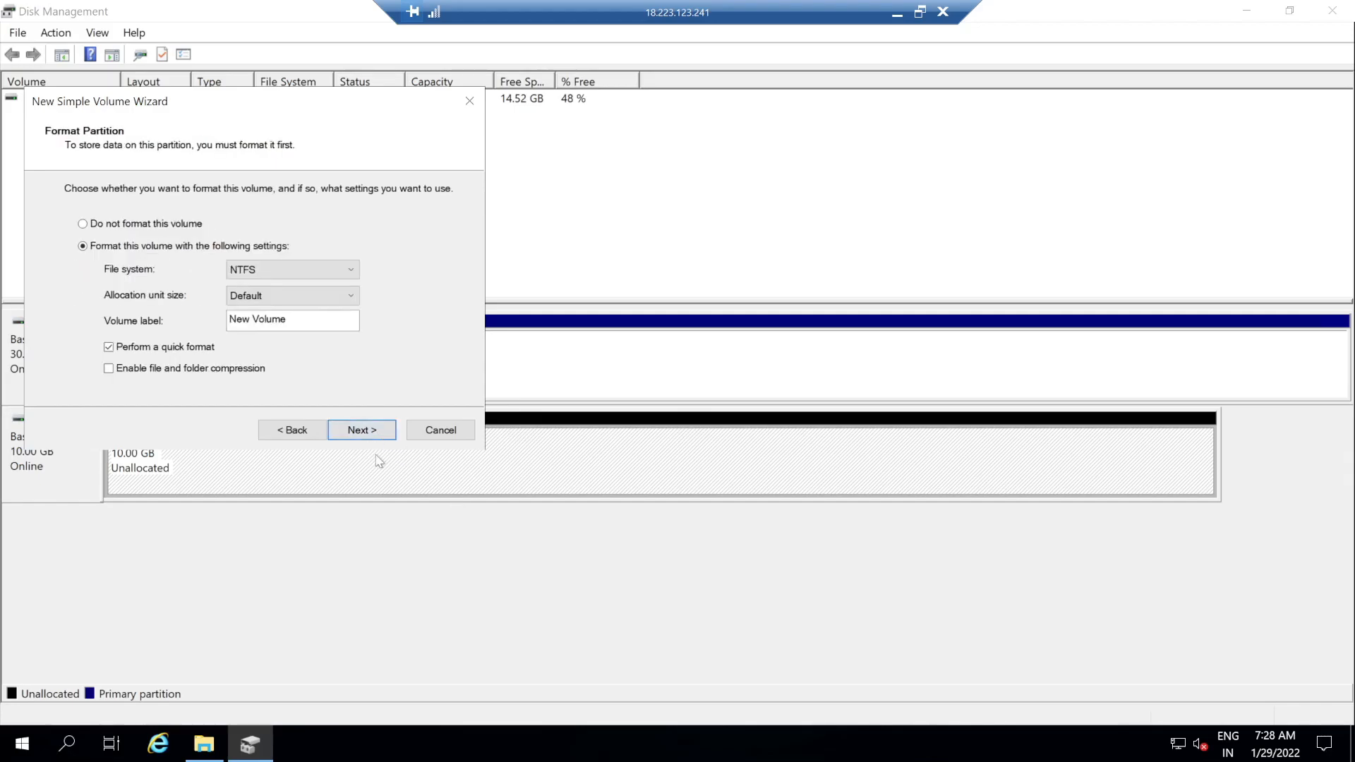
{"action": "mouse_move", "coordinate": [402, 458]}
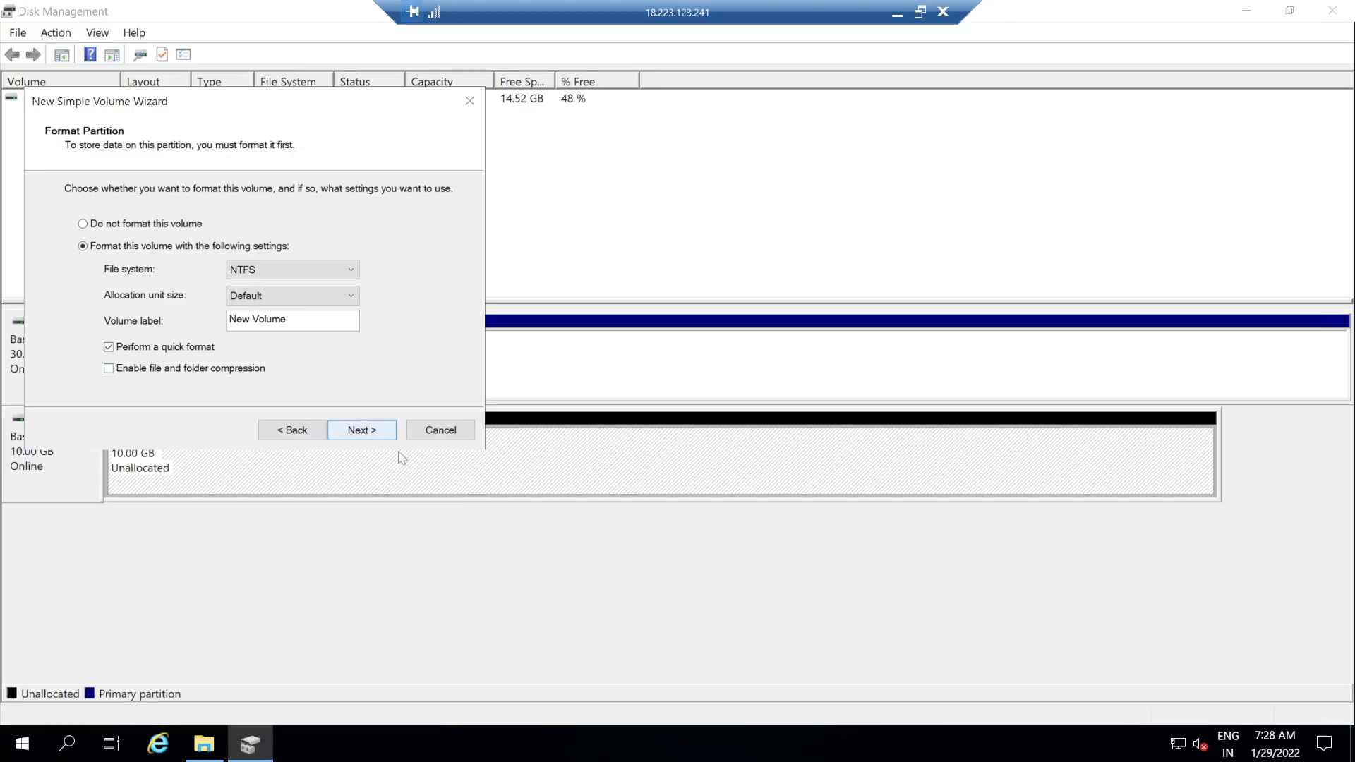
{"action": "left_click", "coordinate": [361, 430]}
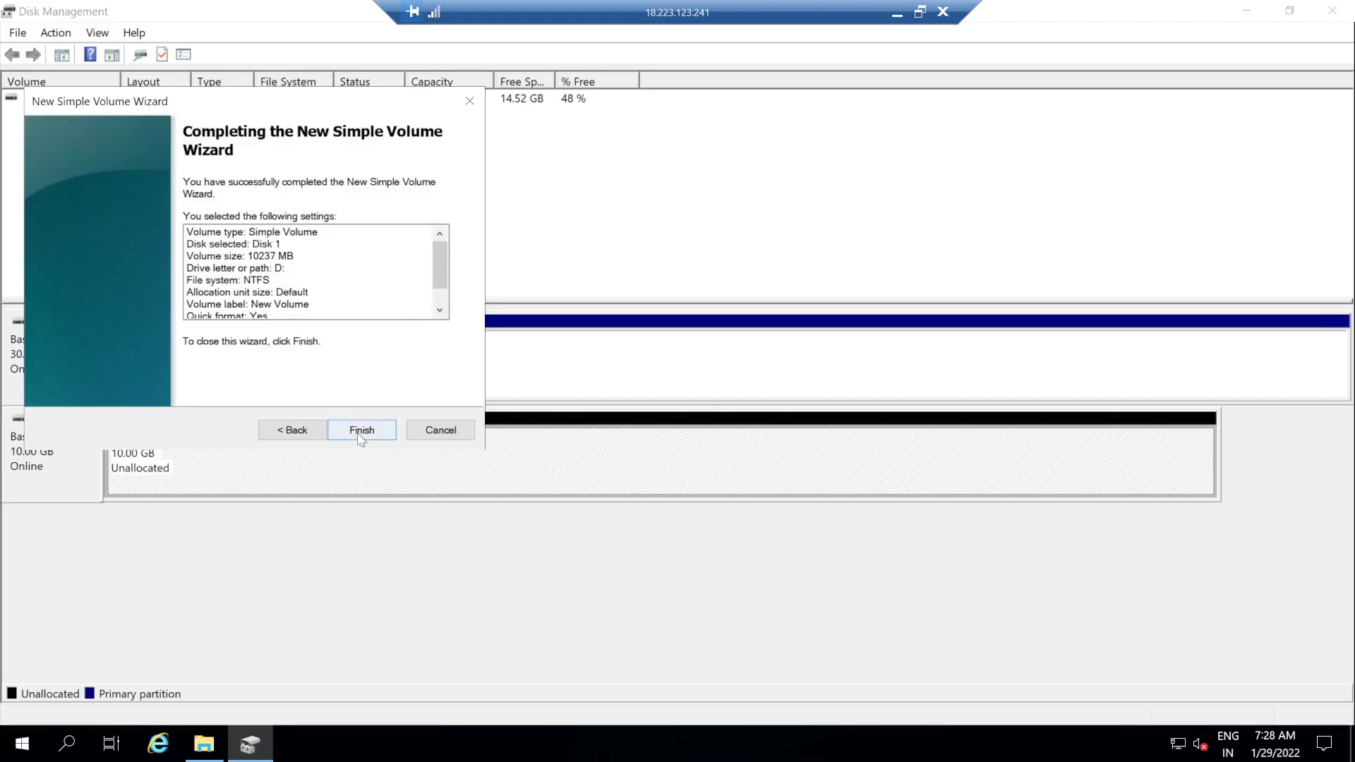
{"action": "left_click", "coordinate": [362, 430]}
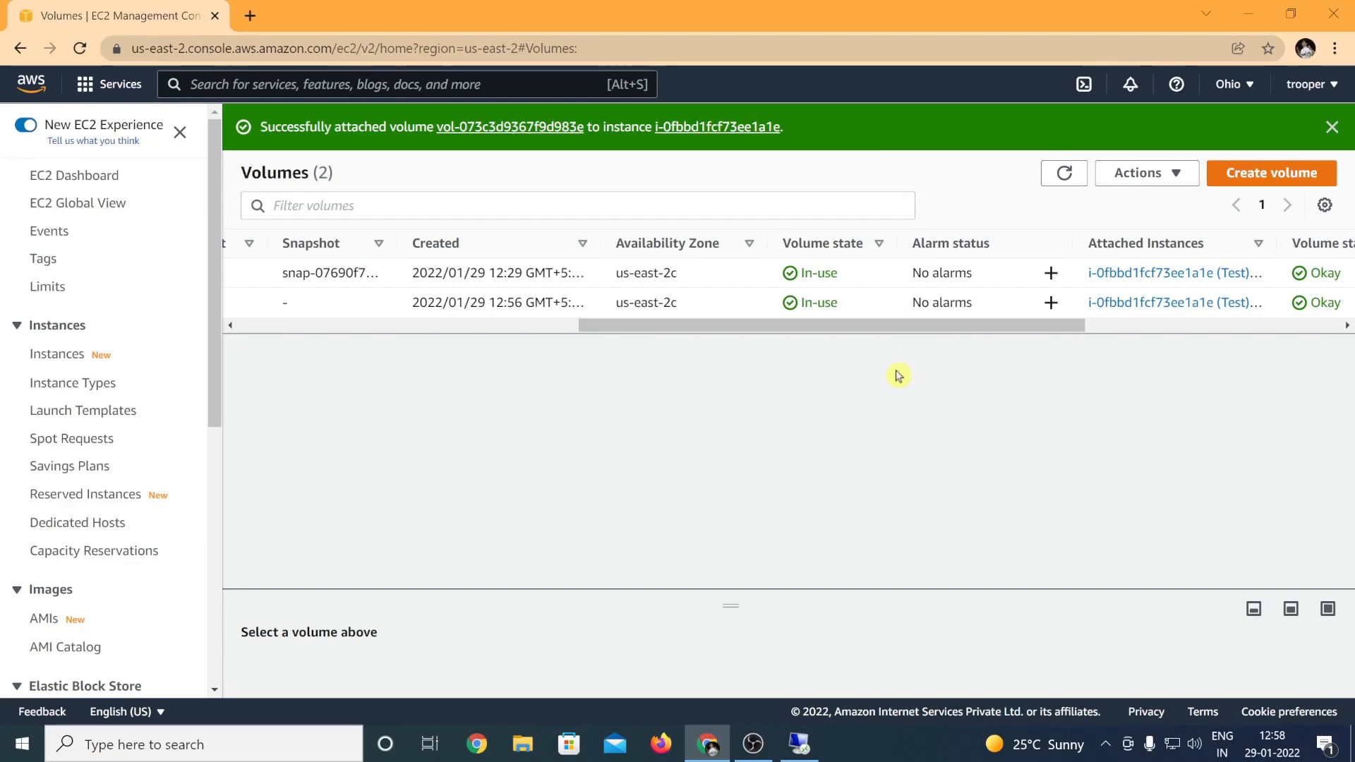
Scroll the EC2 volumes table left to show the Test and EBStest names and sizes
{"action": "left_click_drag", "start_coordinate": [903, 324], "coordinate": [605, 324]}
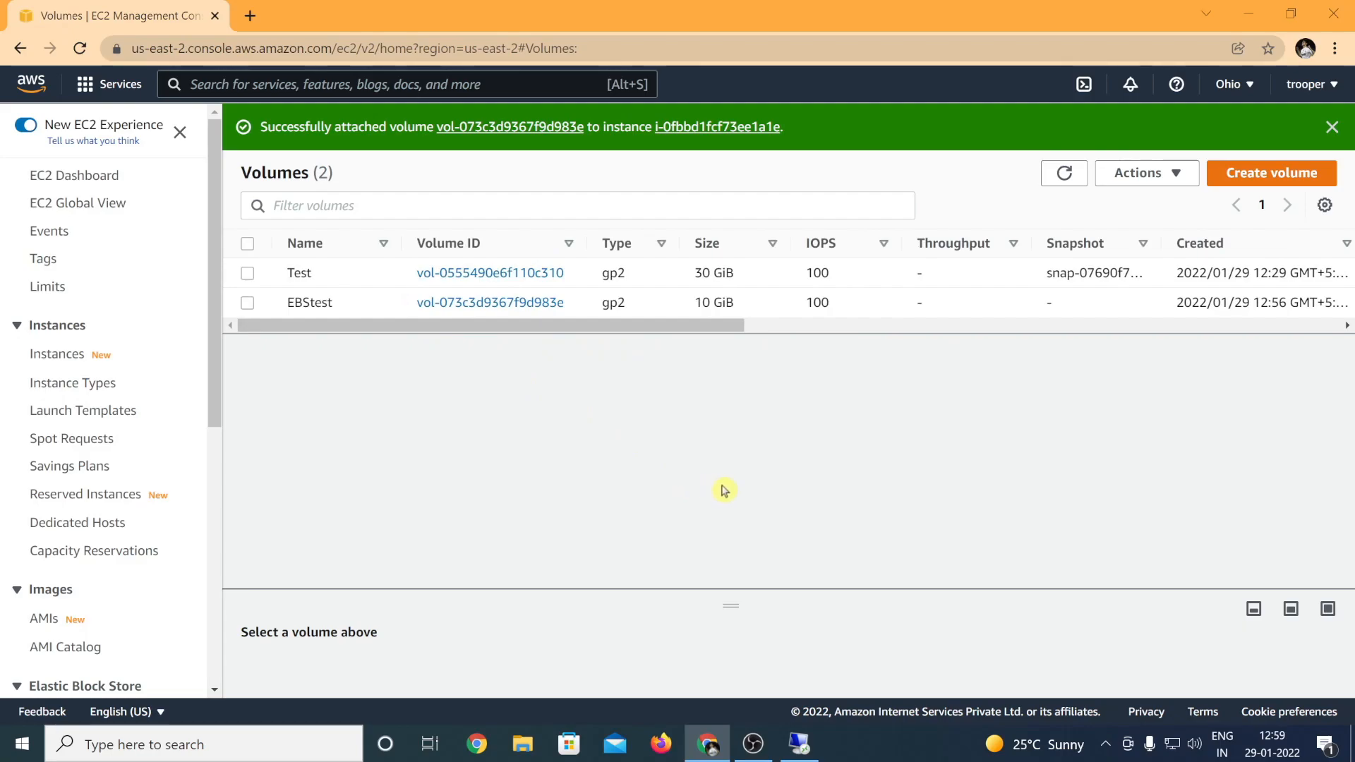
{"action": "mouse_move", "coordinate": [807, 502]}
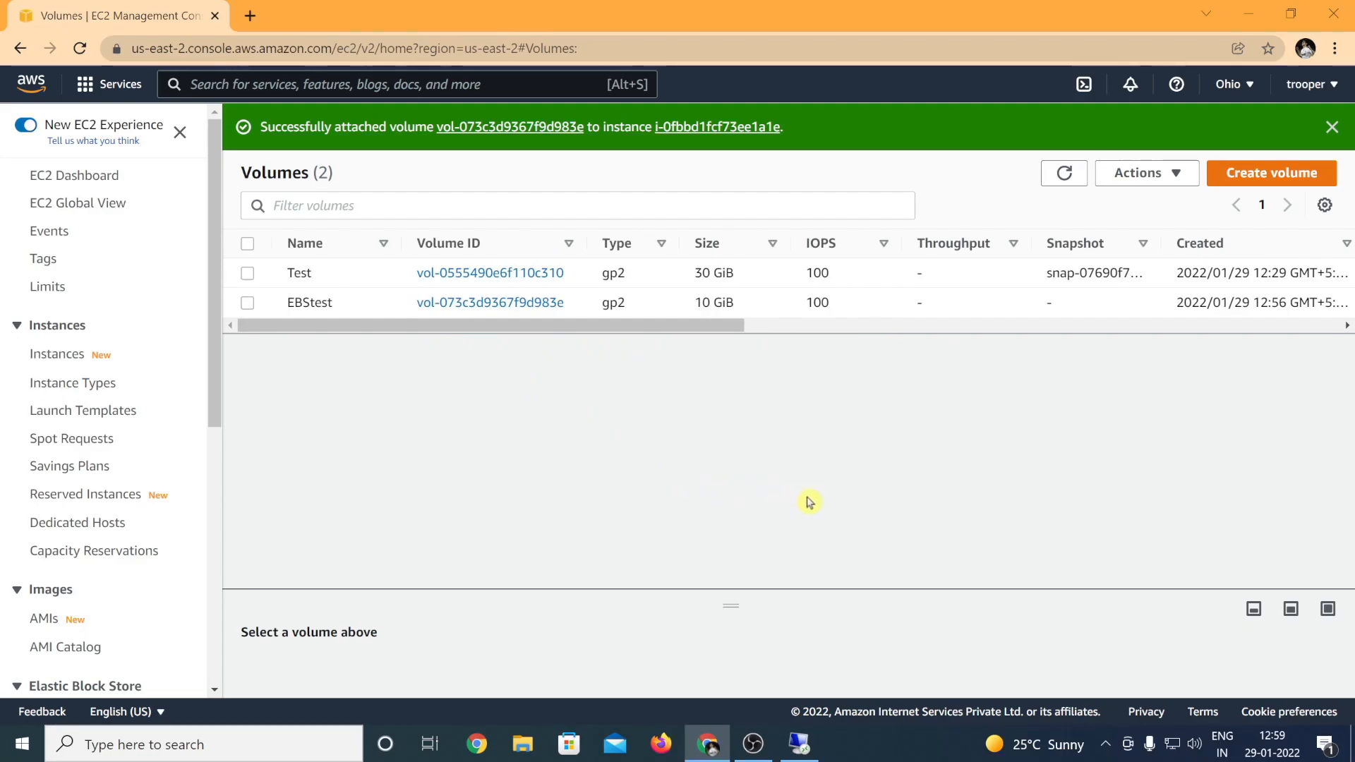
{"action": "mouse_move", "coordinate": [1120, 710]}
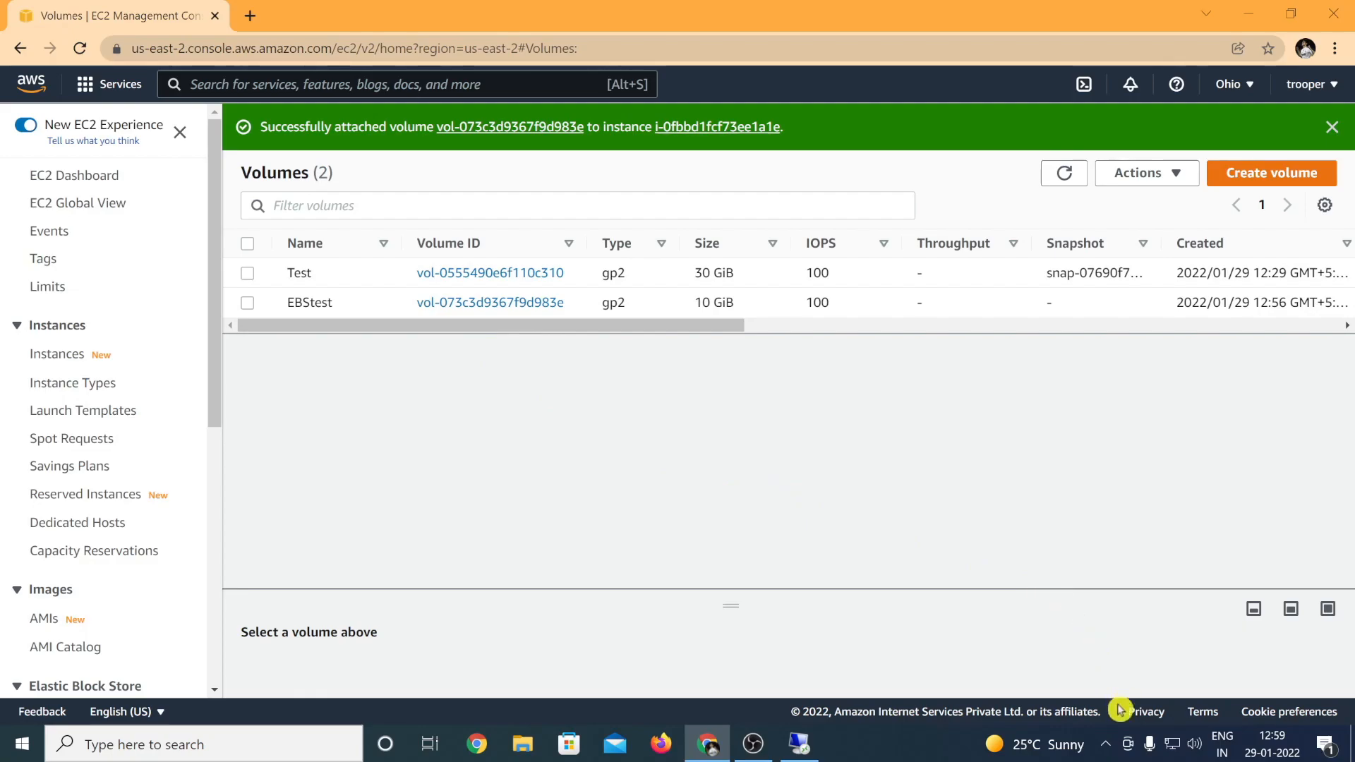